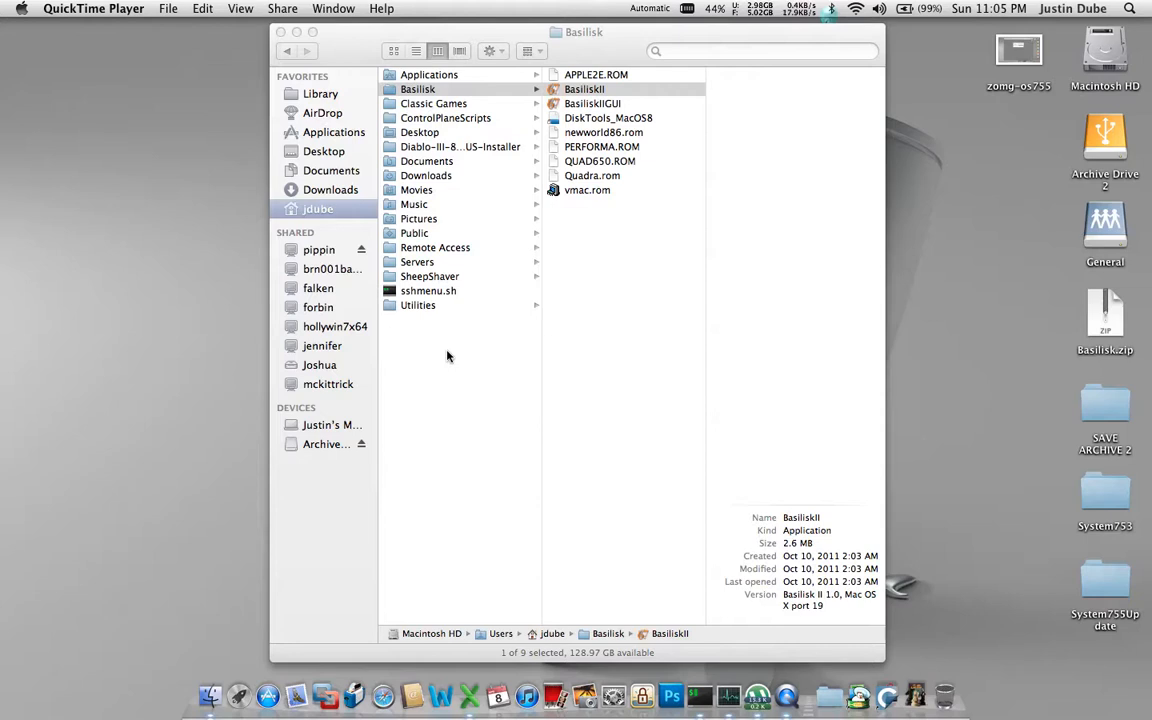
pyautogui.moveTo(573, 183)
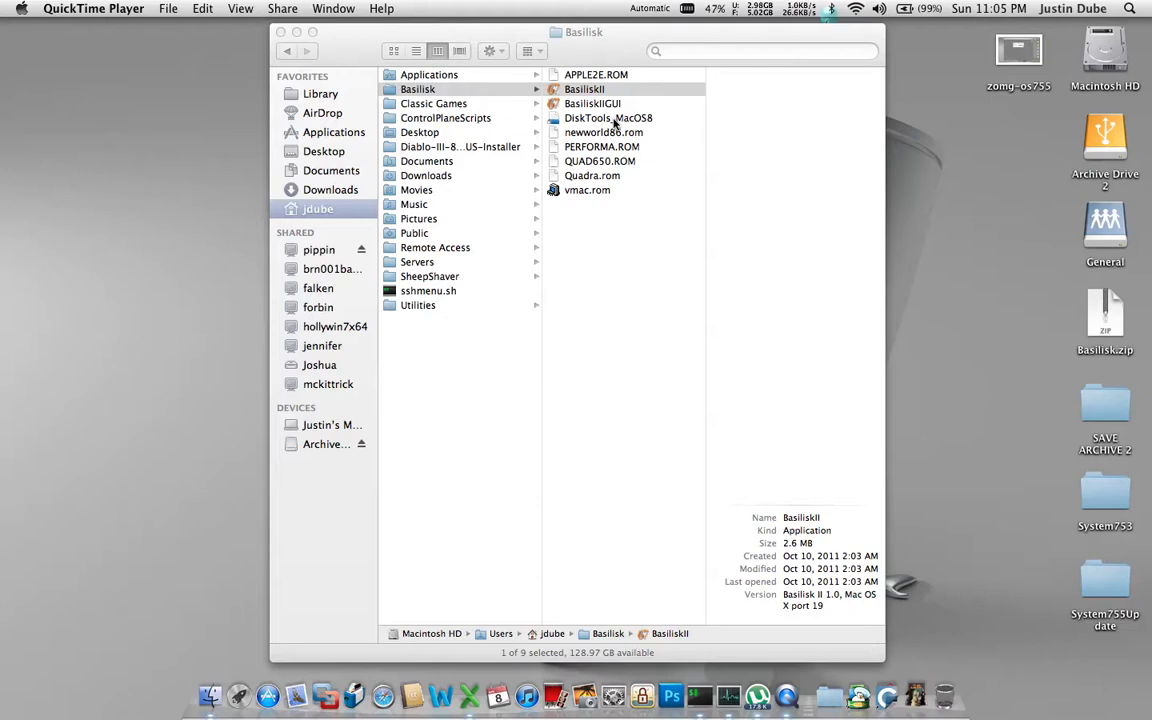
pyautogui.moveTo(1075, 480)
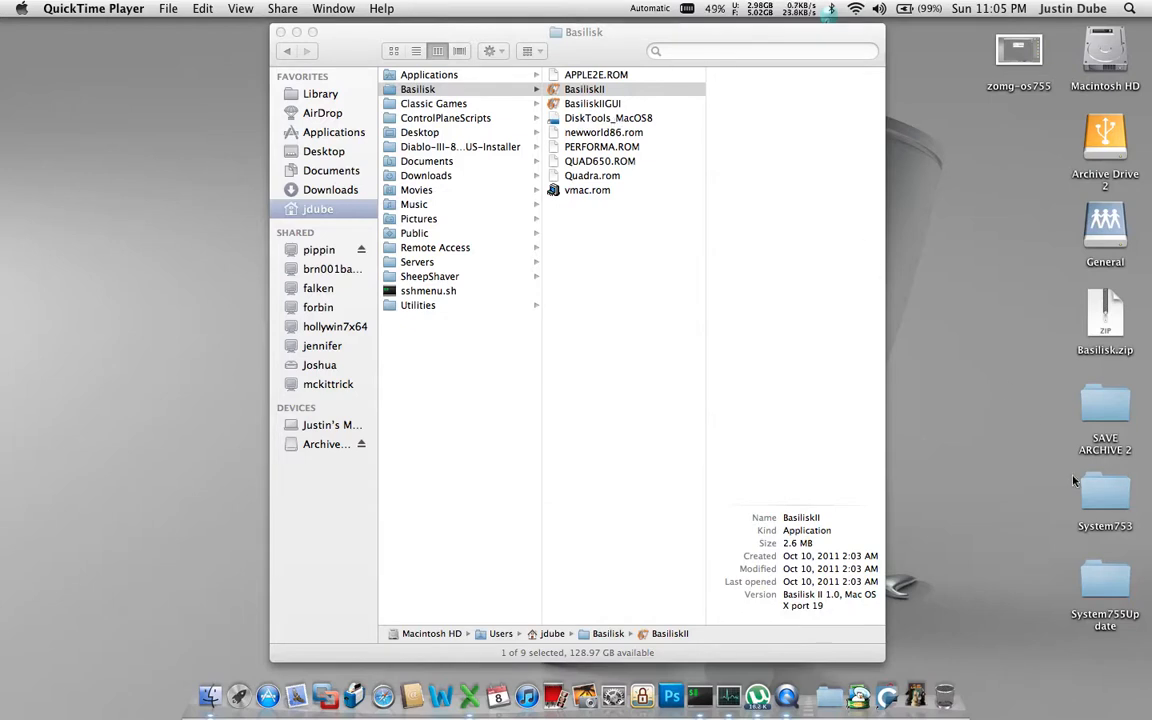
# - Name the new folder in the Basilisk folder 'Shared', then select System753 on the desktop
pyautogui.click(1104, 495)
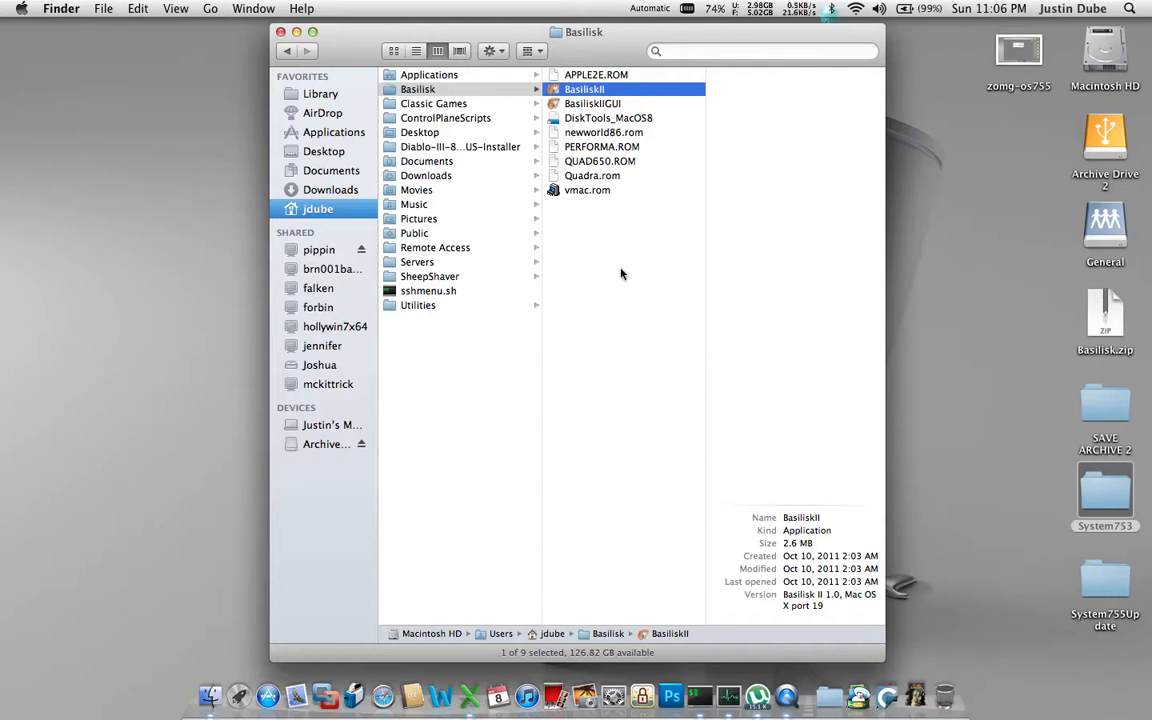
pyautogui.moveTo(614, 270)
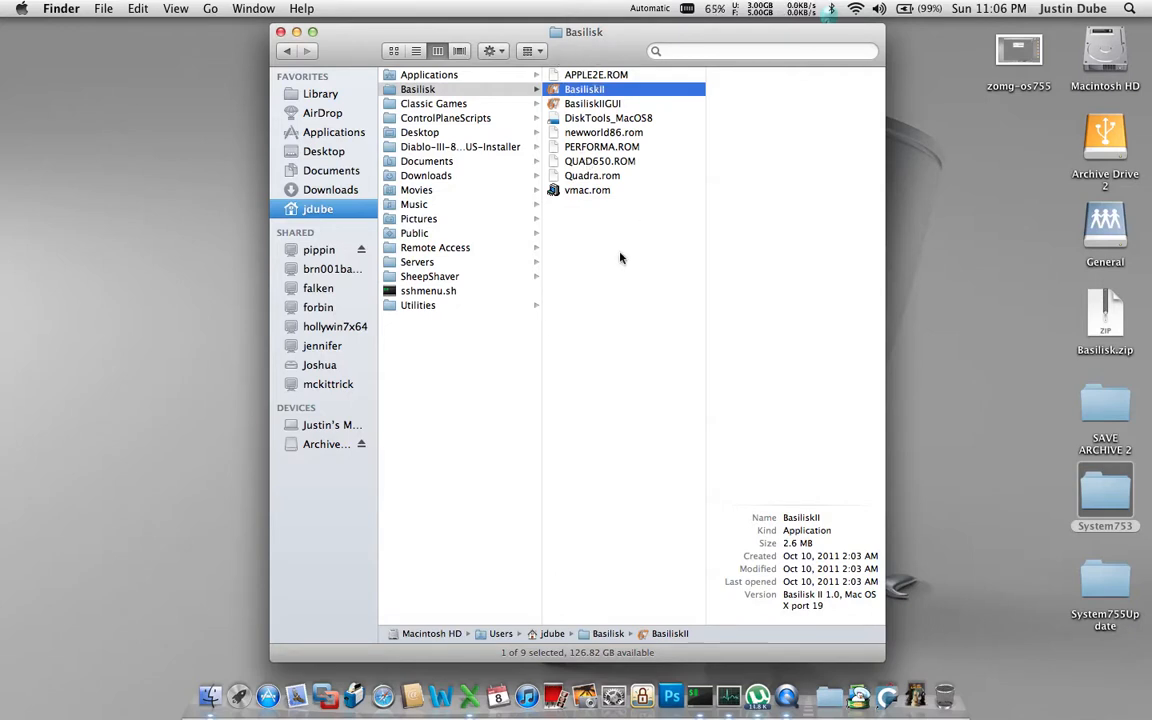
pyautogui.moveTo(625, 263)
pyautogui.write('S')
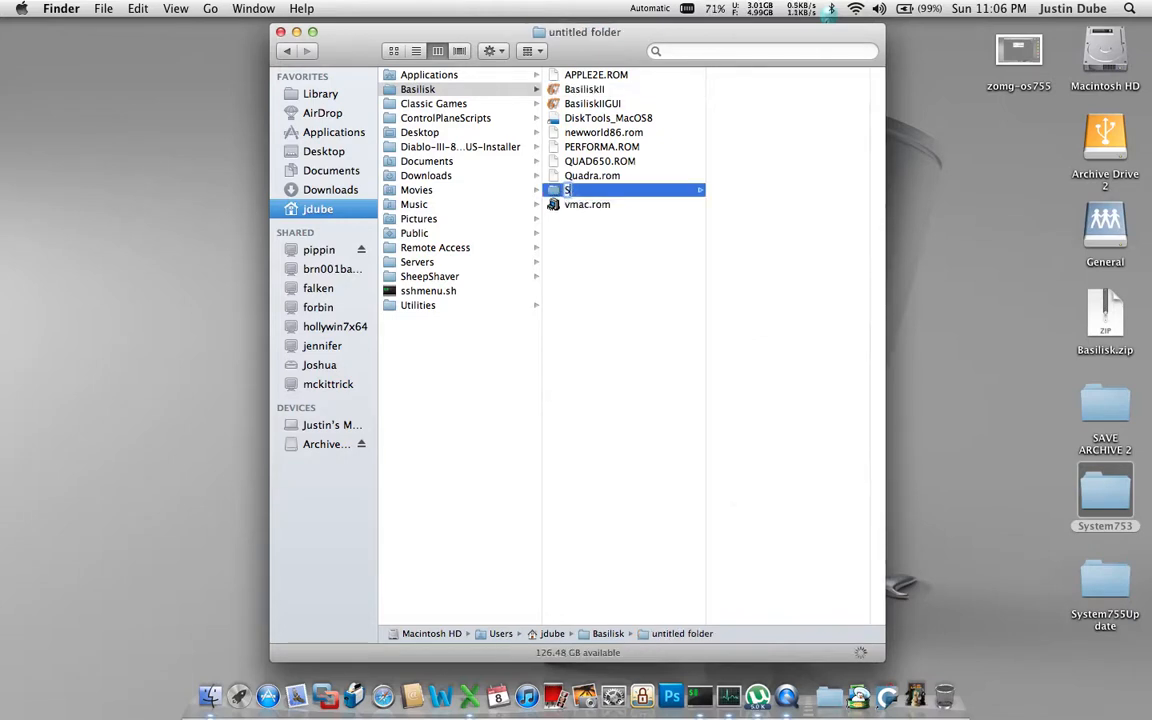
pyautogui.click(580, 190)
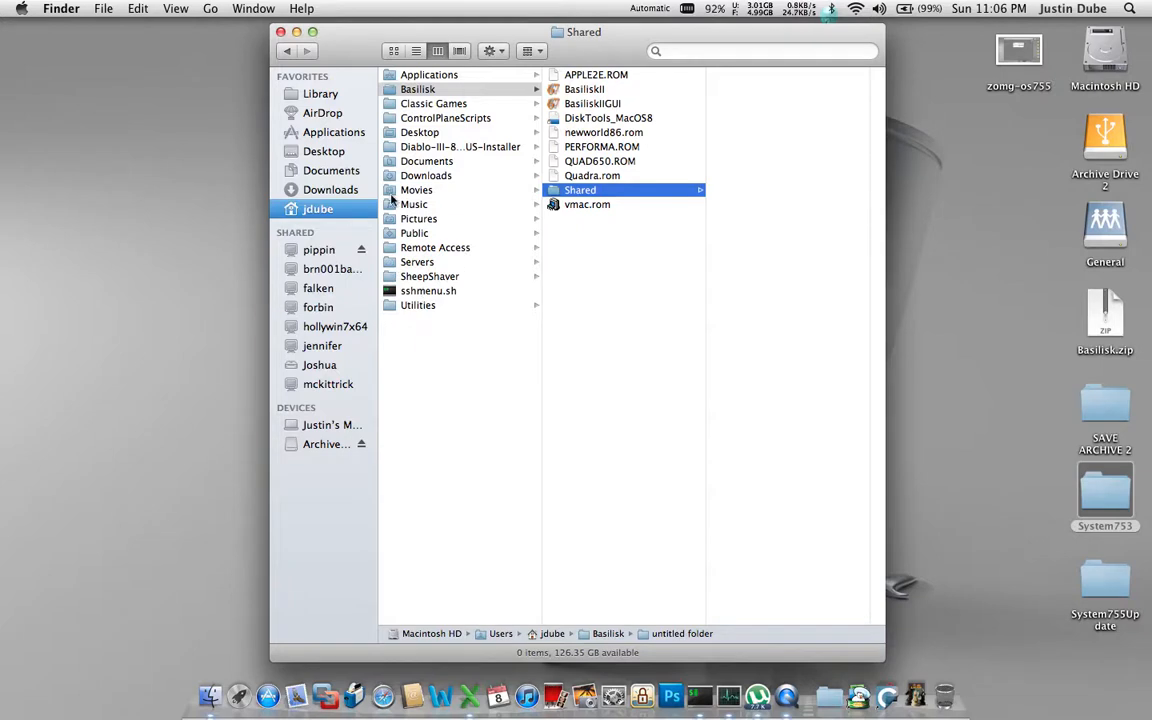
pyautogui.moveTo(645, 301)
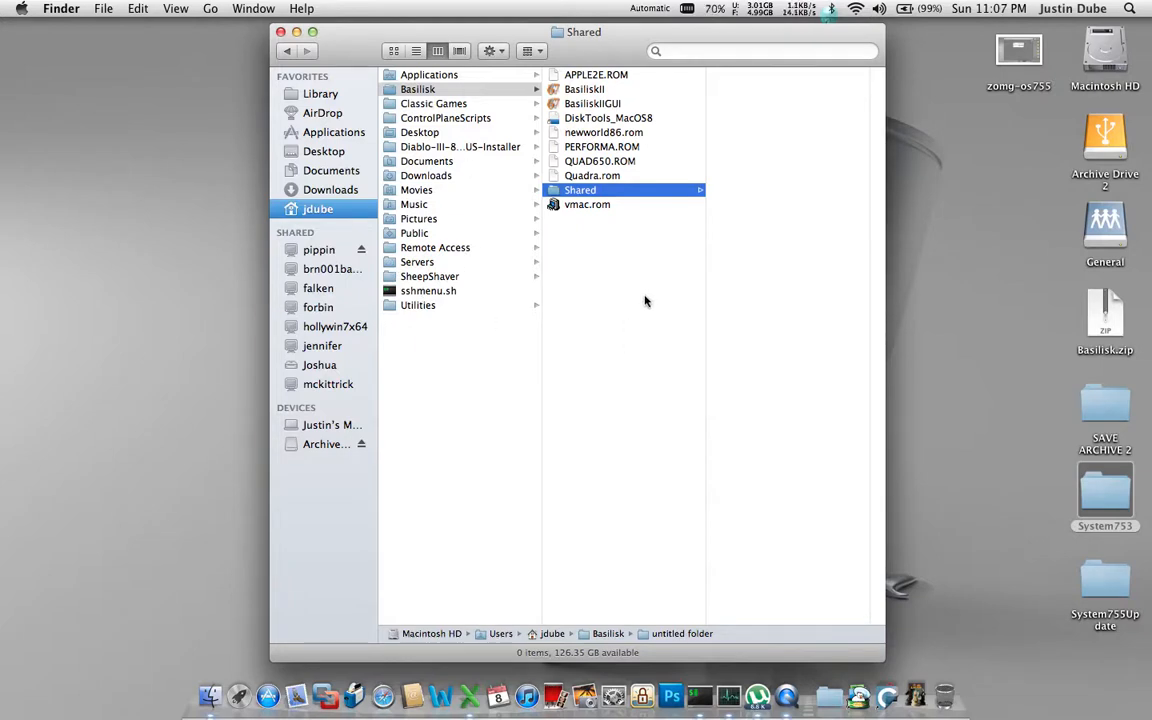
pyautogui.moveTo(760, 176)
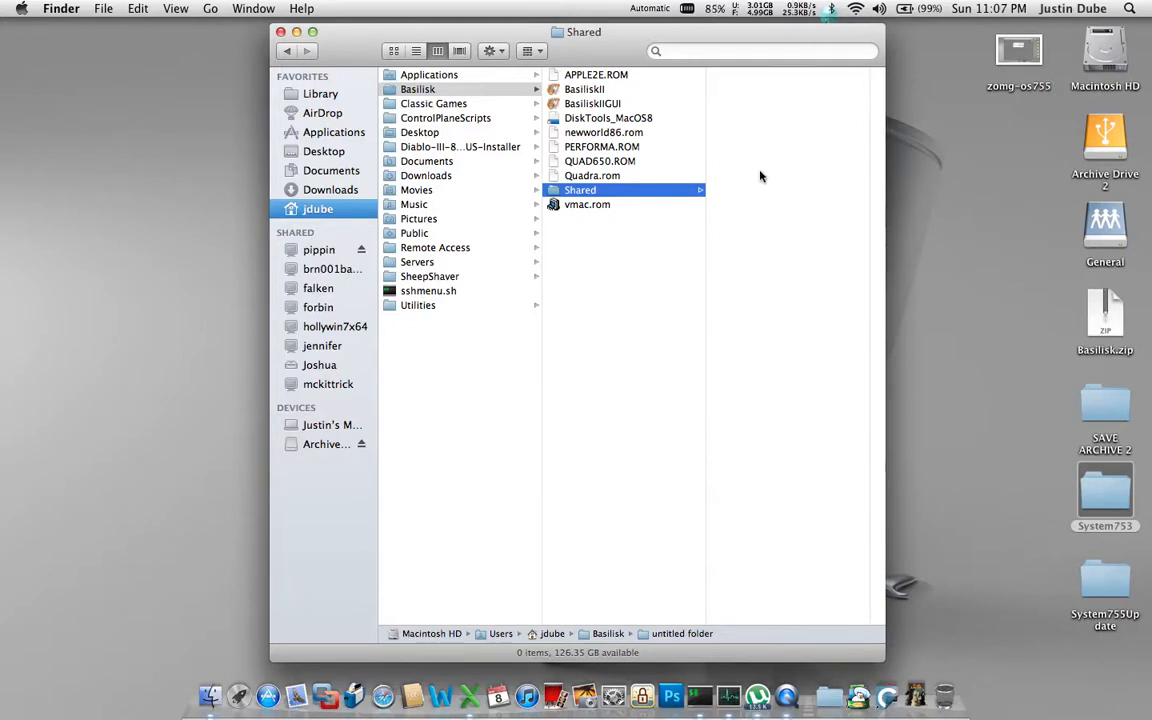
pyautogui.moveTo(746, 106)
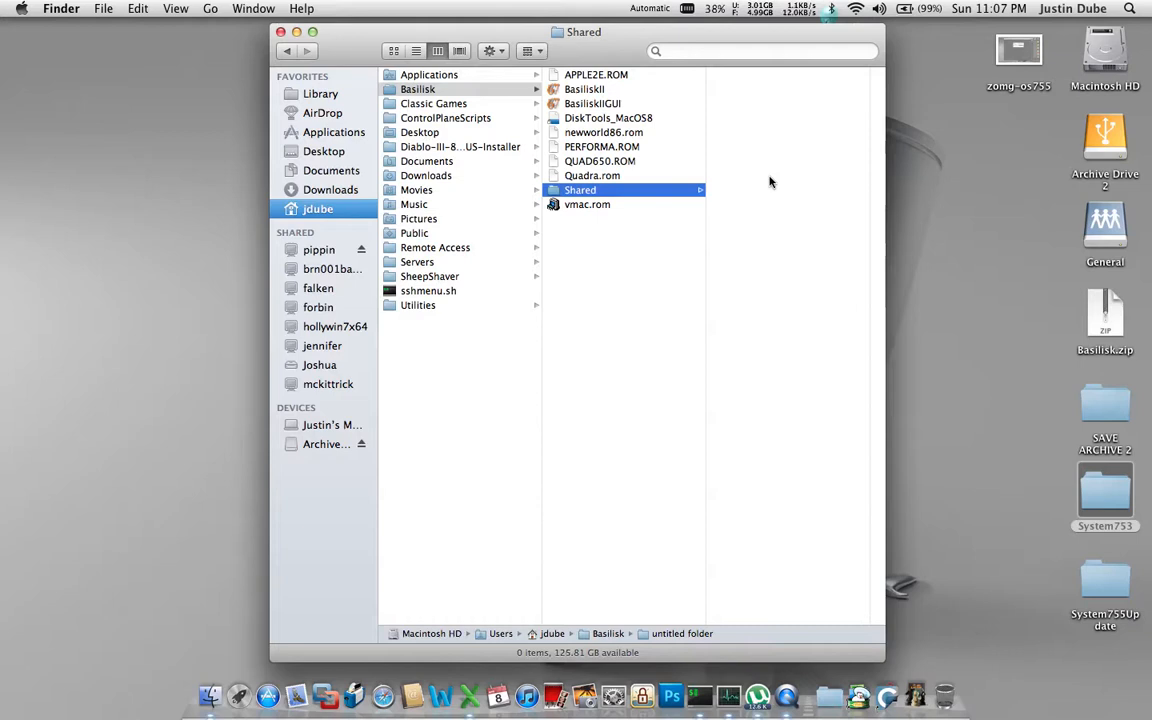
pyautogui.moveTo(1040, 452)
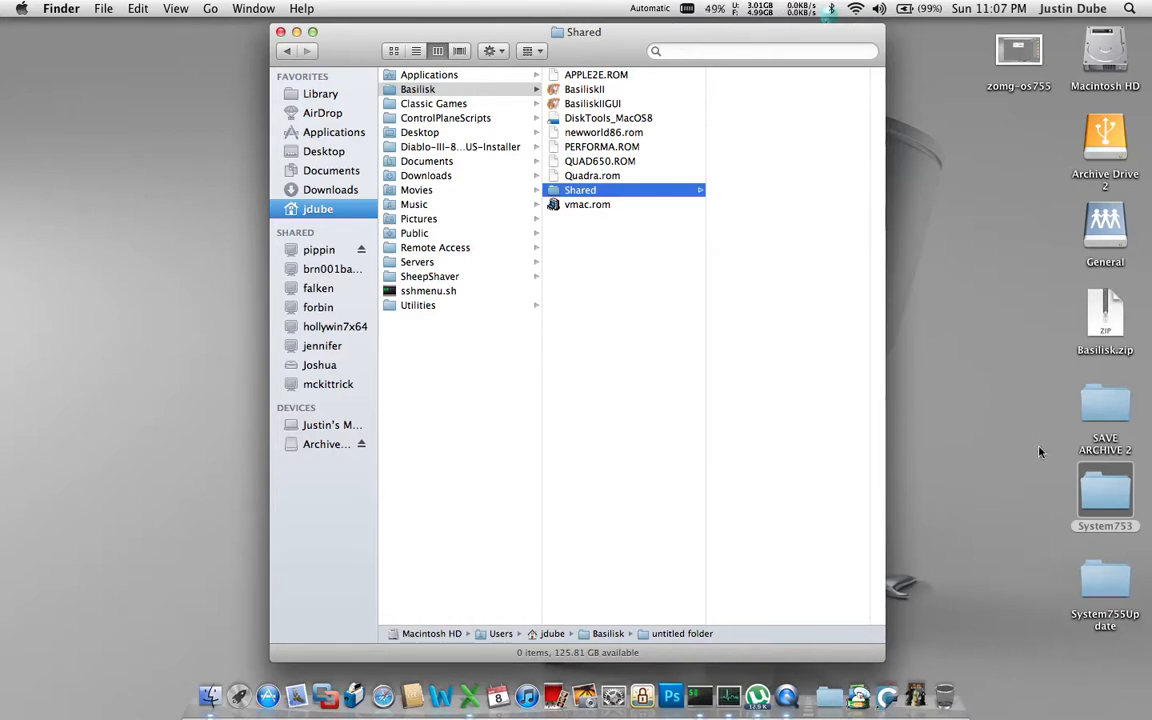
pyautogui.click(1104, 490)
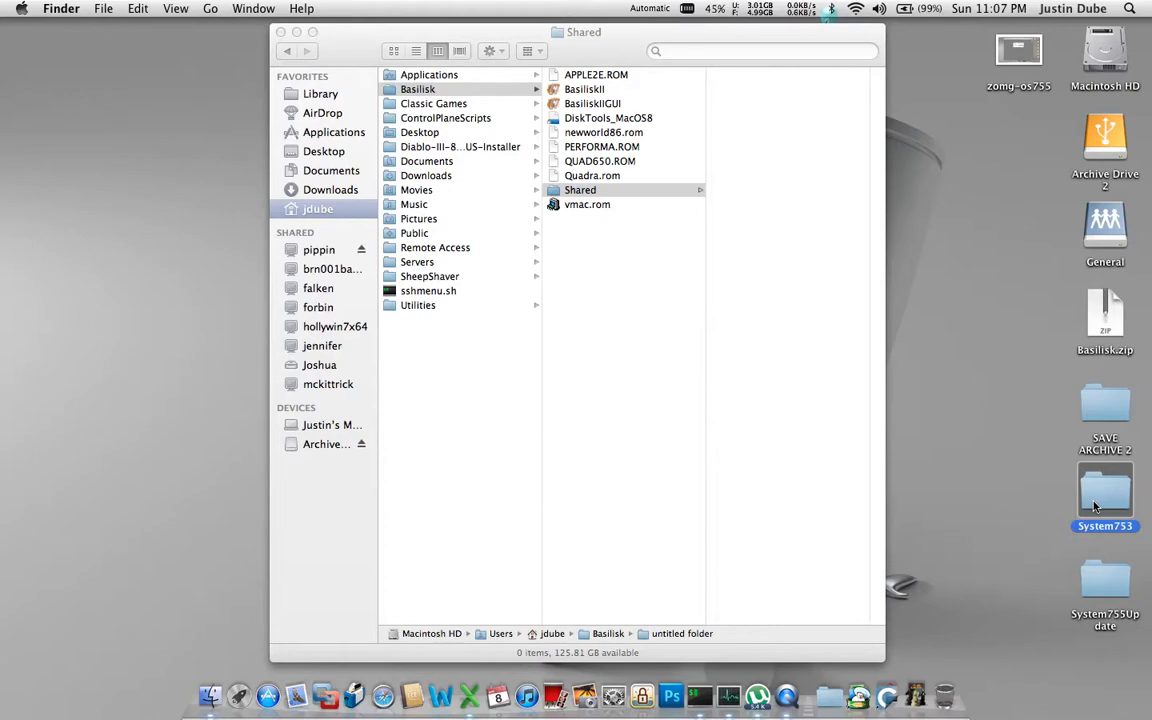
# - Open System753 and select all nineteen System 7.5.3 segment files
pyautogui.doubleClick(1105, 490)
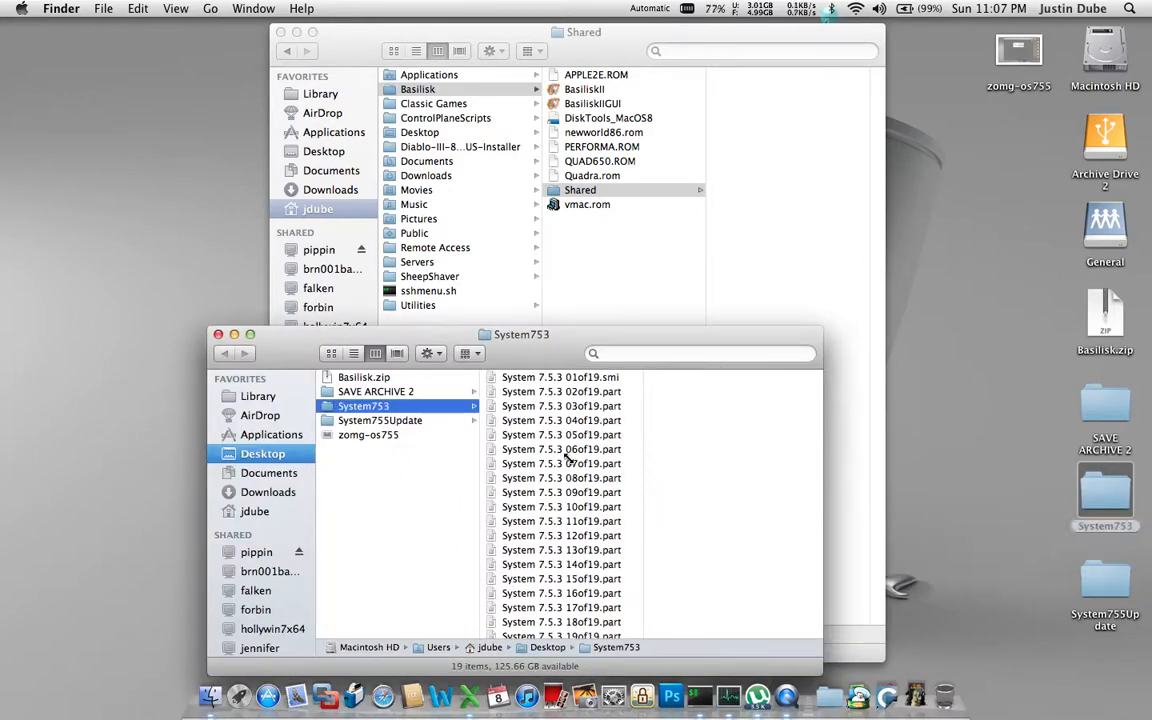
pyautogui.click(561, 463)
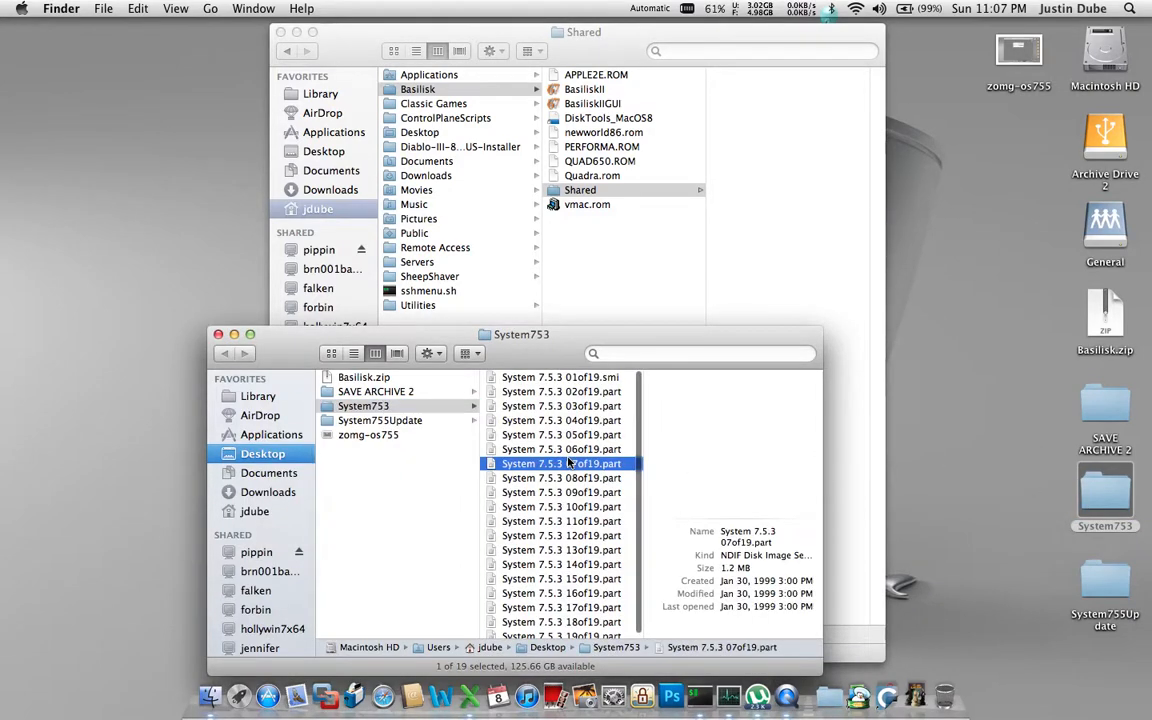
pyautogui.press('cmd+a')
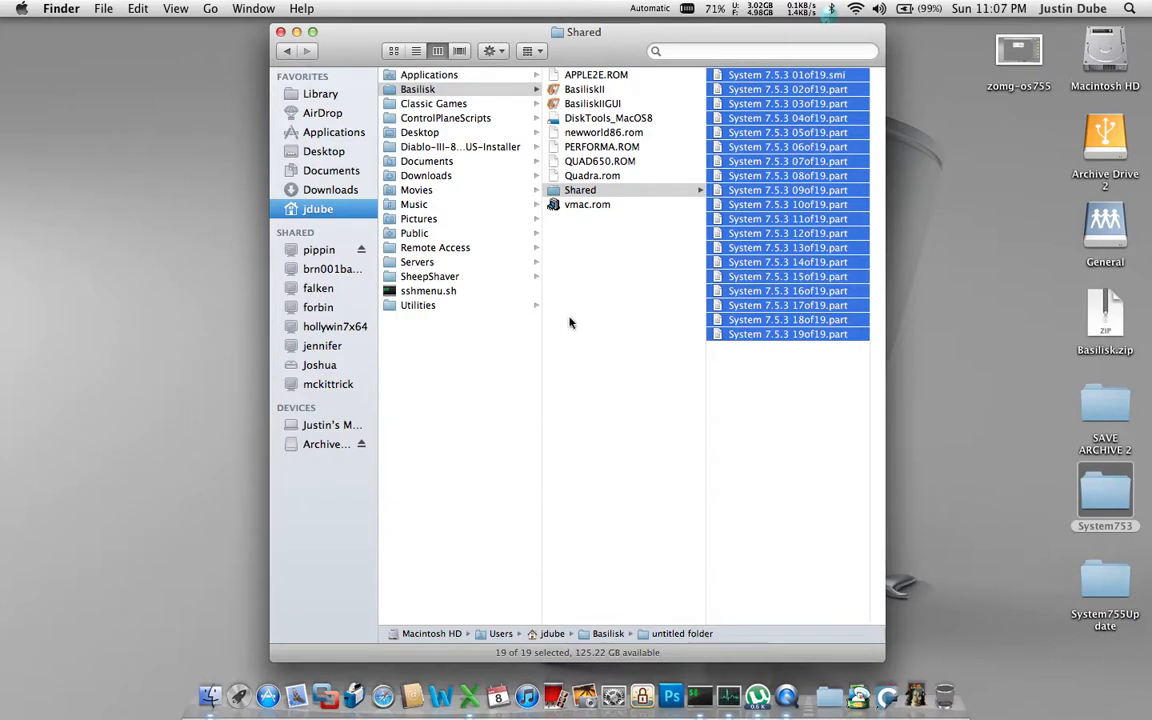
# - Launch BasiliskIIGUI from the Basilisk folder and centre its Settings window
pyautogui.click(417, 89)
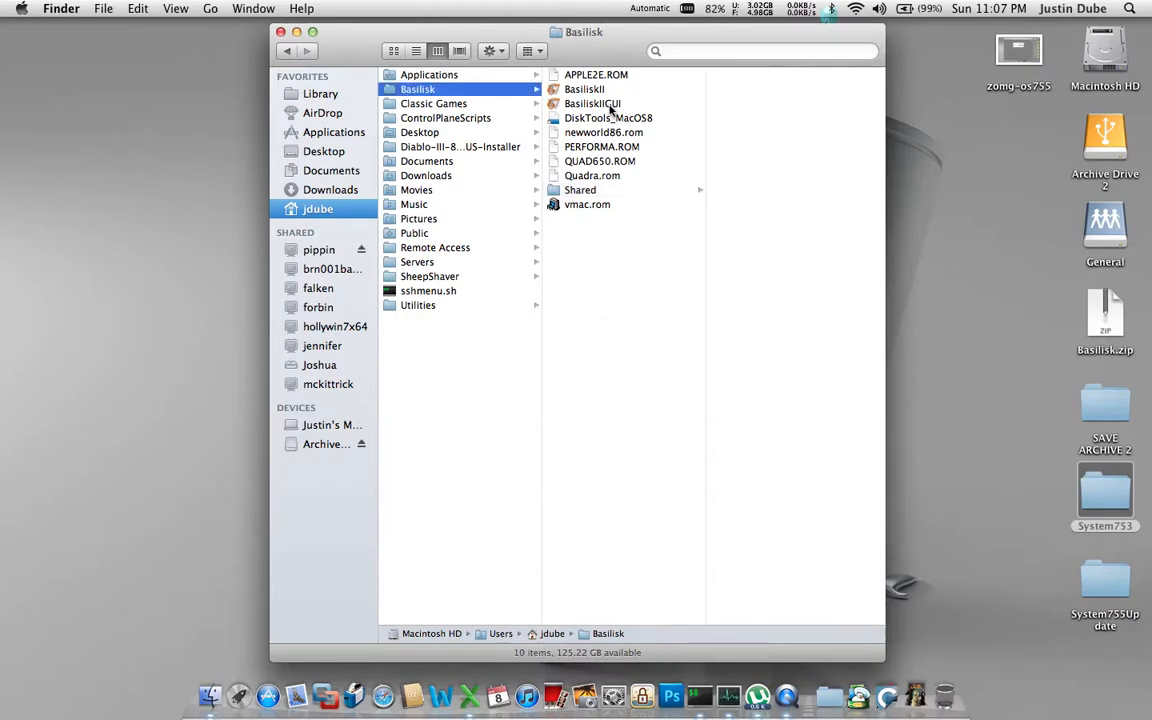
pyautogui.click(592, 104)
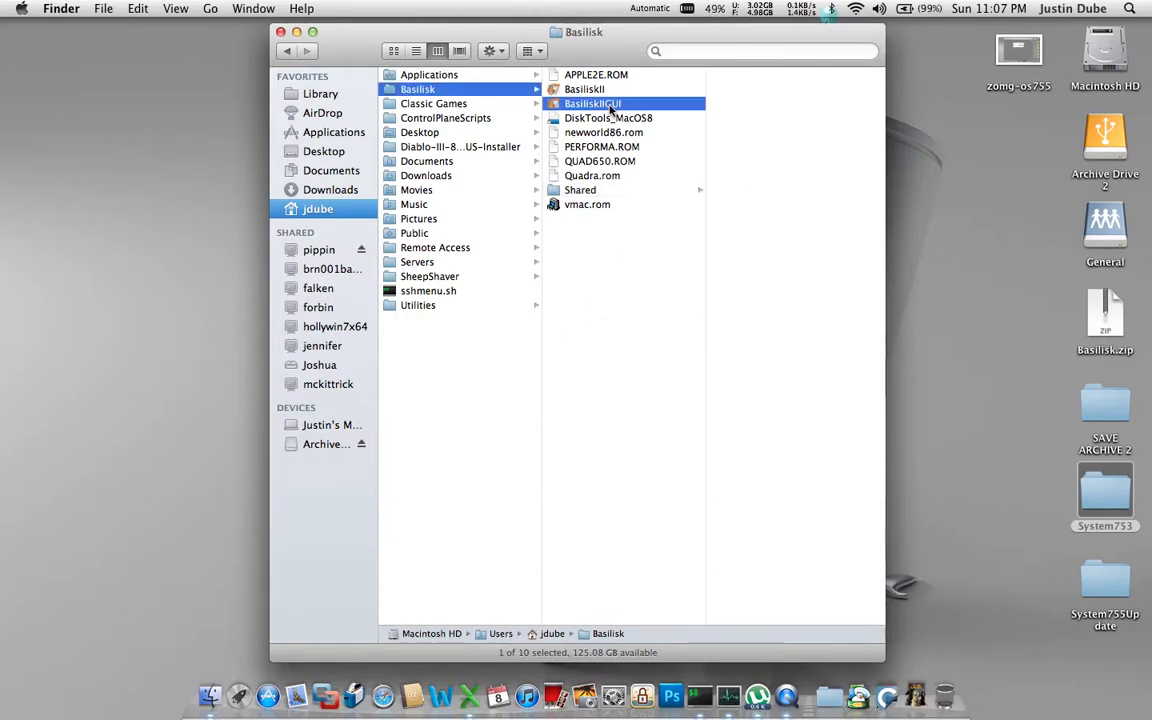
pyautogui.click(592, 103)
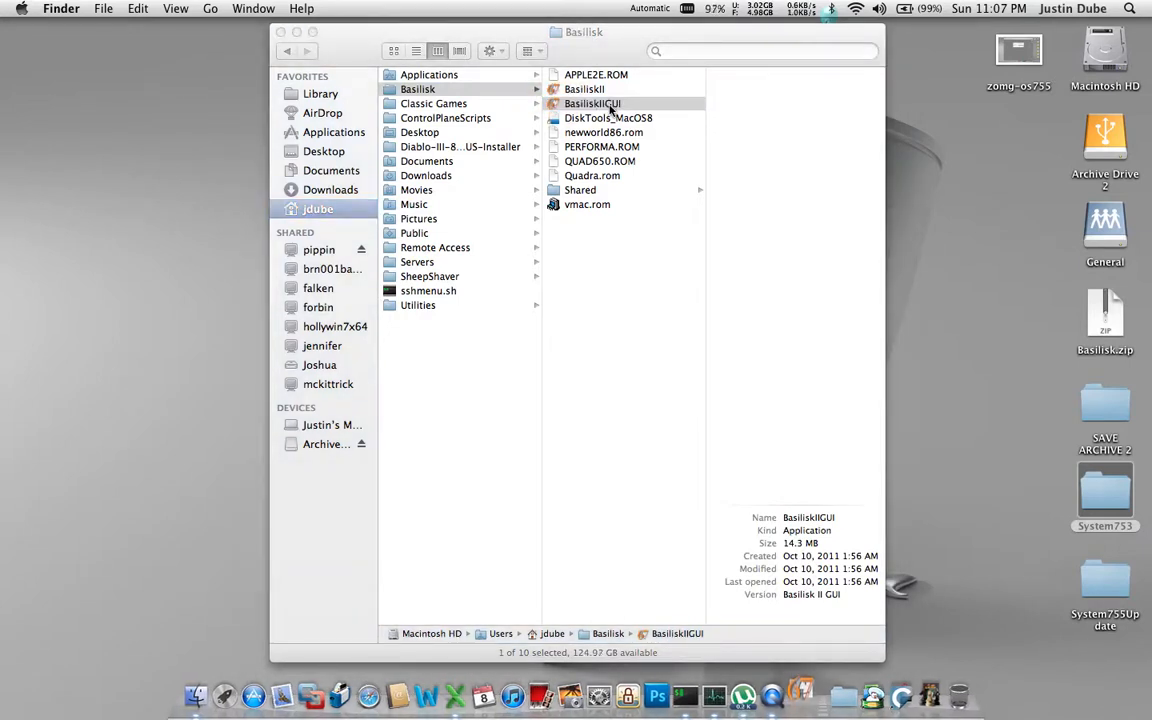
pyautogui.doubleClick(592, 103)
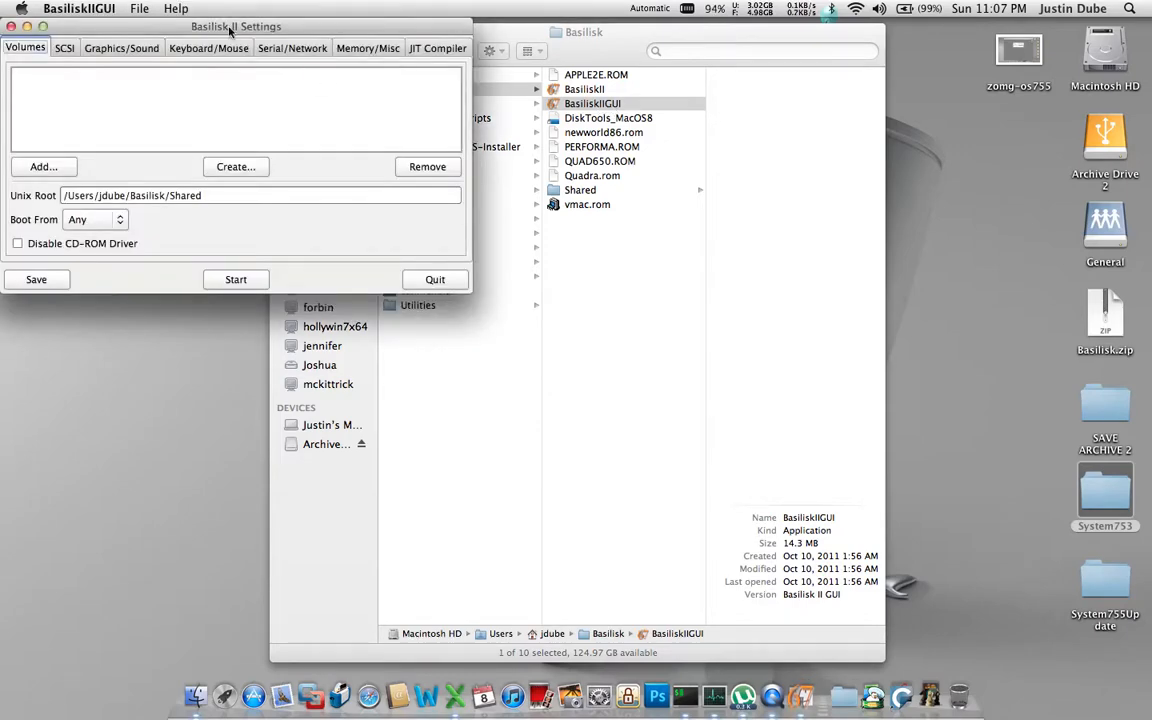
pyautogui.moveTo(236, 26); pyautogui.dragTo(567, 254)
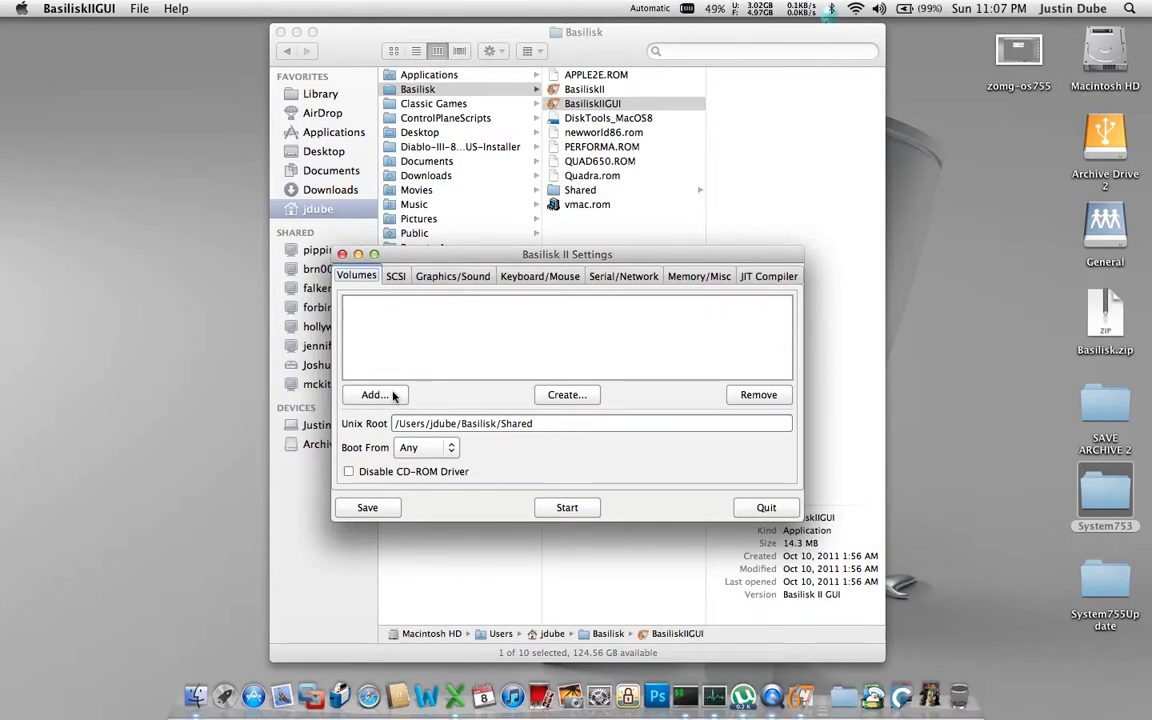
# - Add DiskTools_MacOS8.image from Users > home > Basilisk as an emulator volume
pyautogui.click(373, 394)
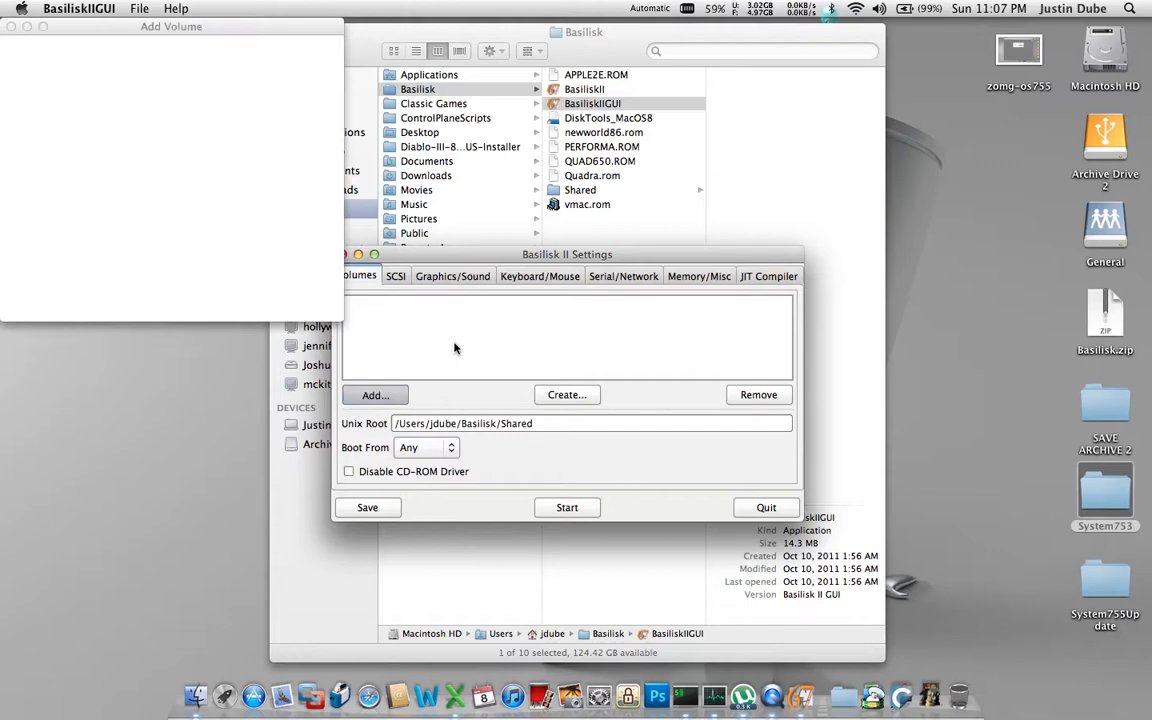
pyautogui.click(375, 394)
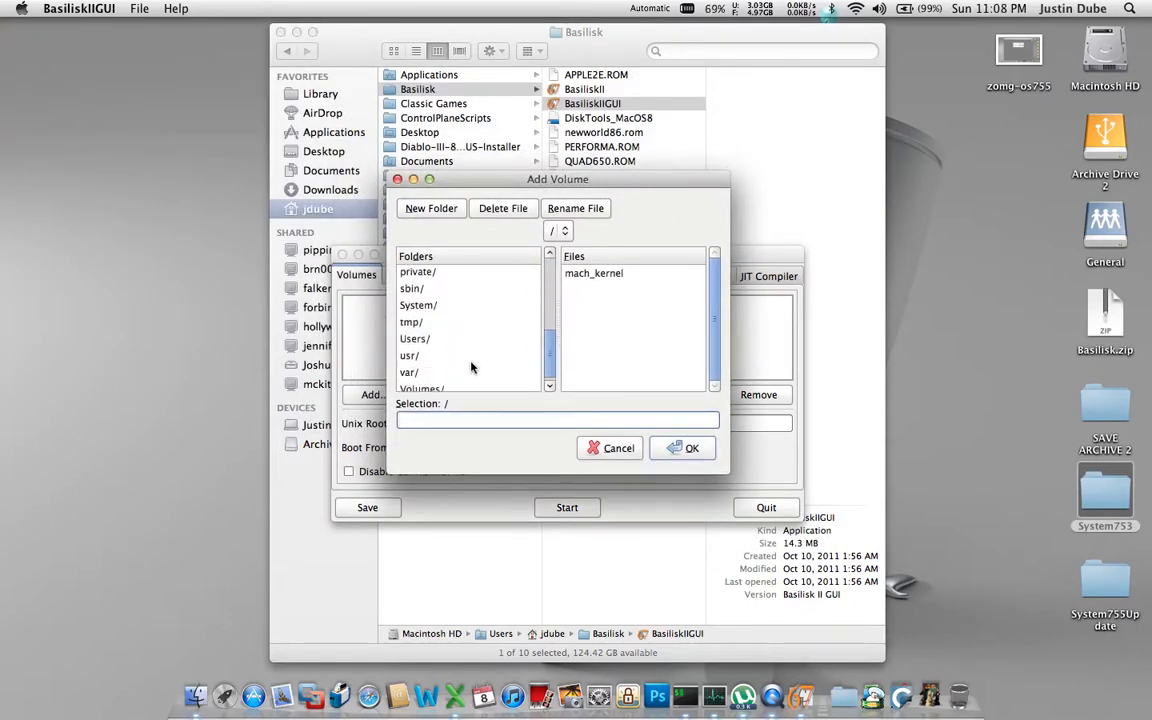
pyautogui.doubleClick(414, 338)
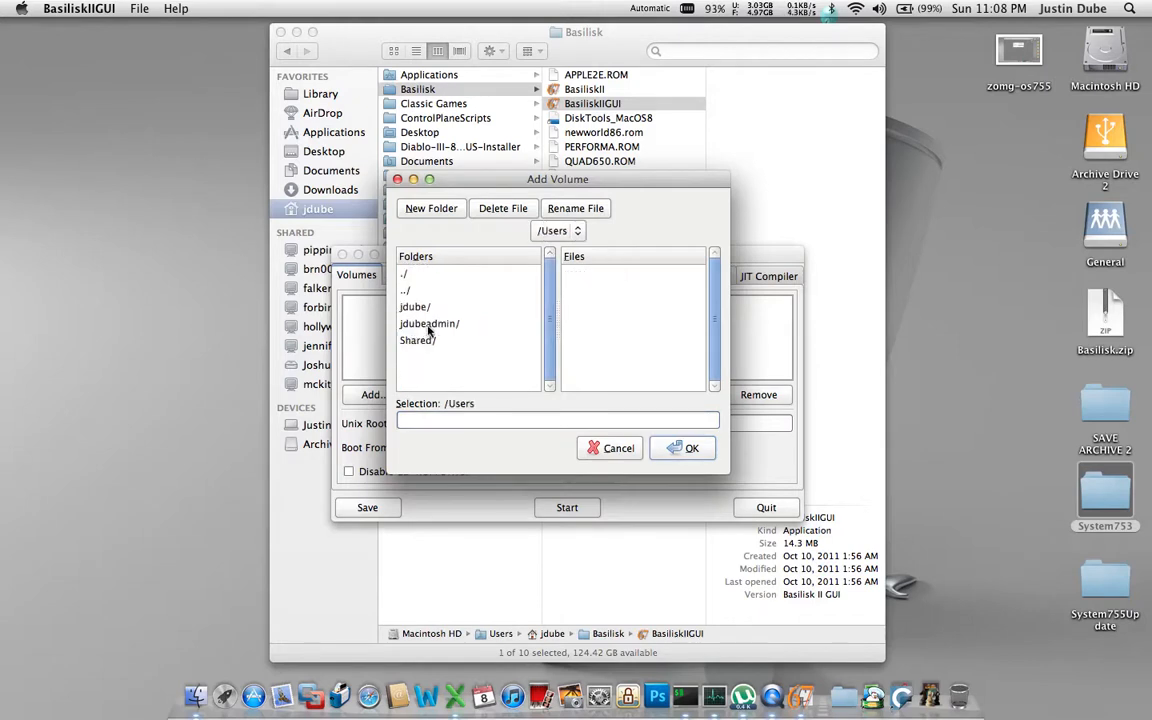
pyautogui.doubleClick(414, 307)
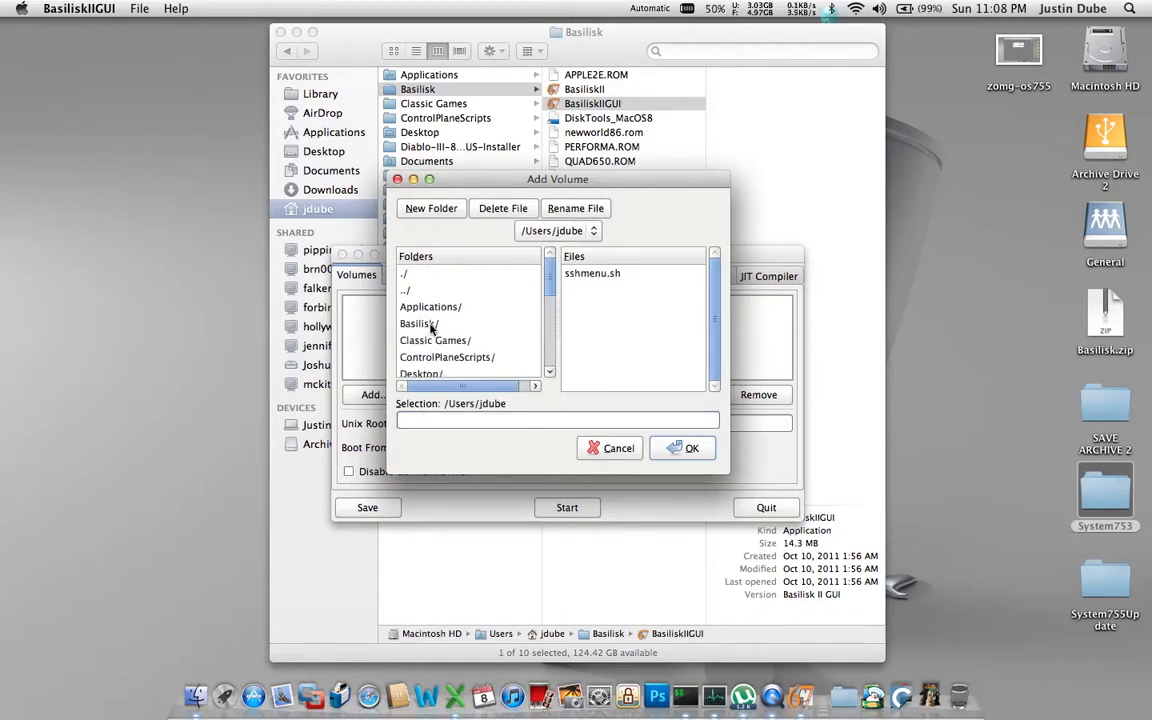
pyautogui.doubleClick(418, 323)
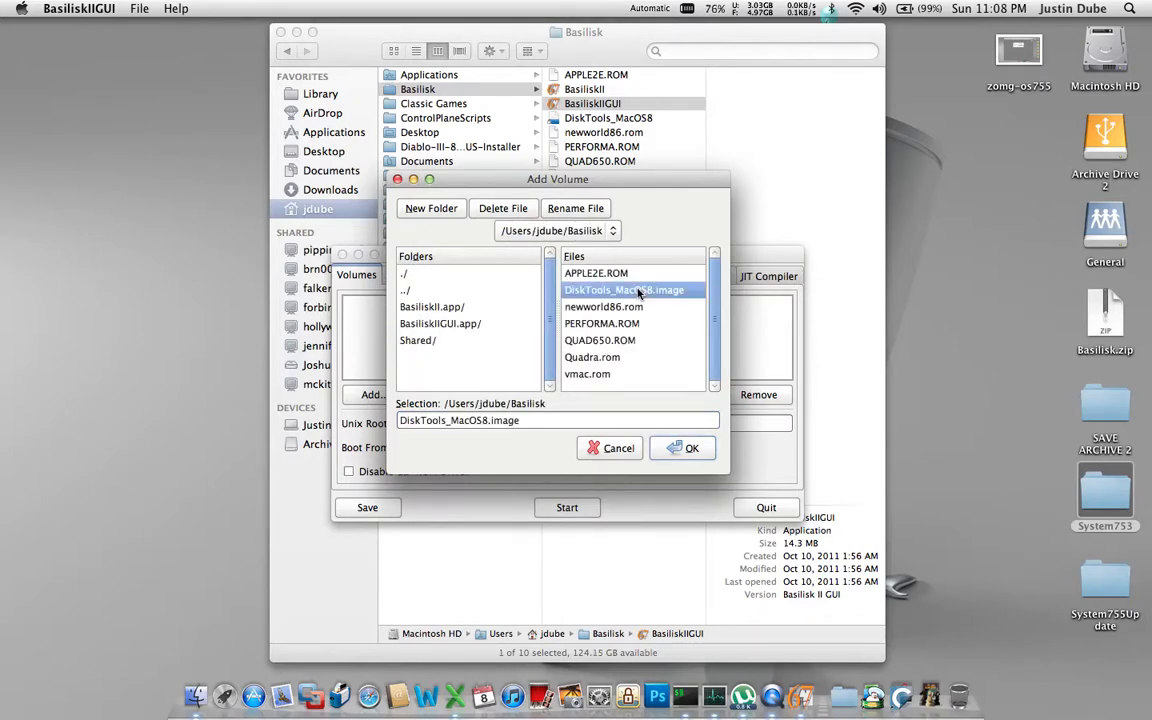
pyautogui.click(691, 447)
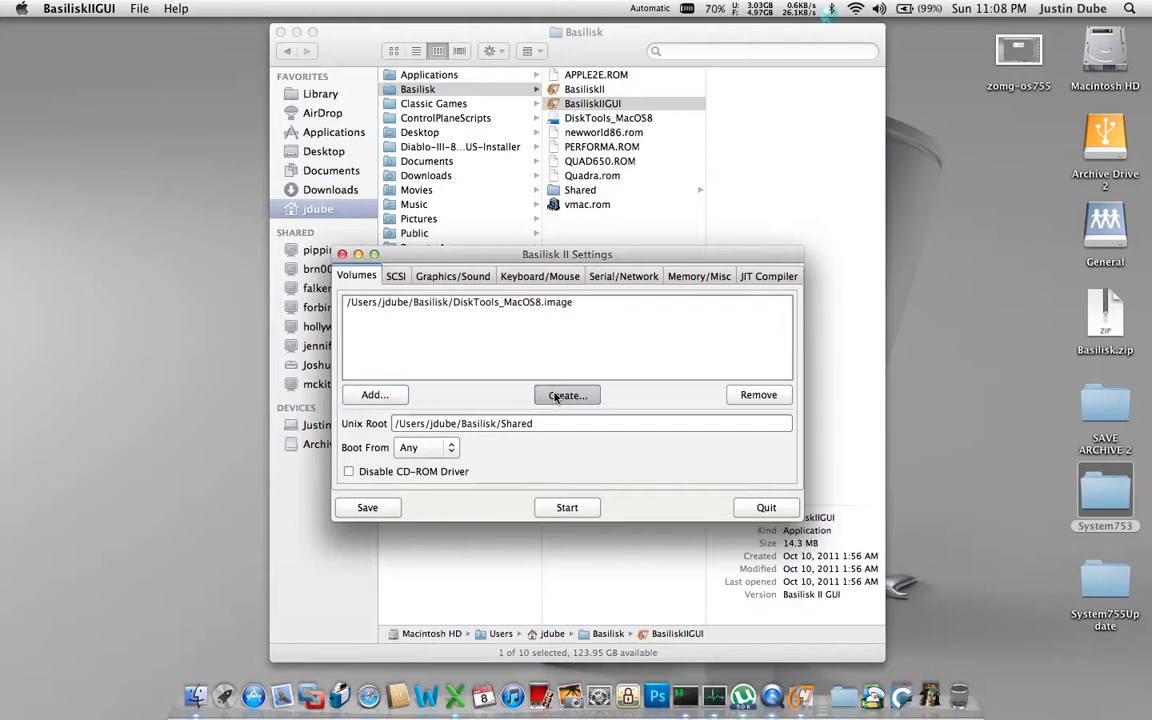
# - Create a 1024 MB hardfile named MacOS-753 in Basilisk, then select the listed volumes
pyautogui.click(567, 394)
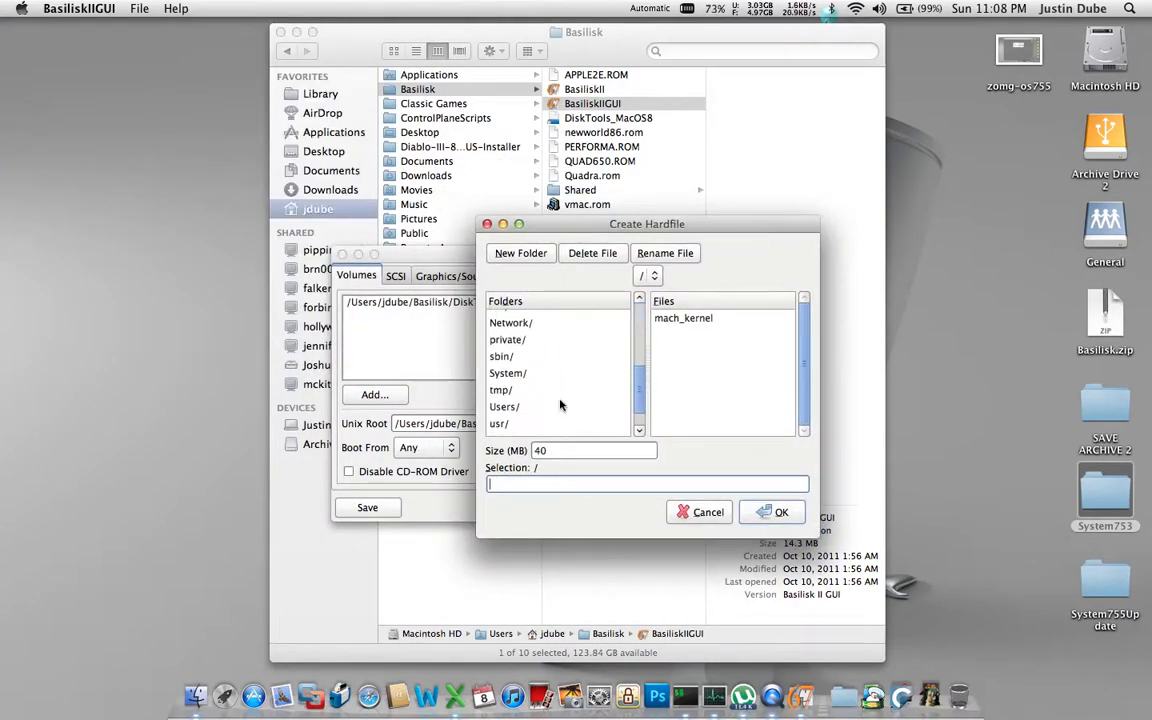
pyautogui.doubleClick(504, 406)
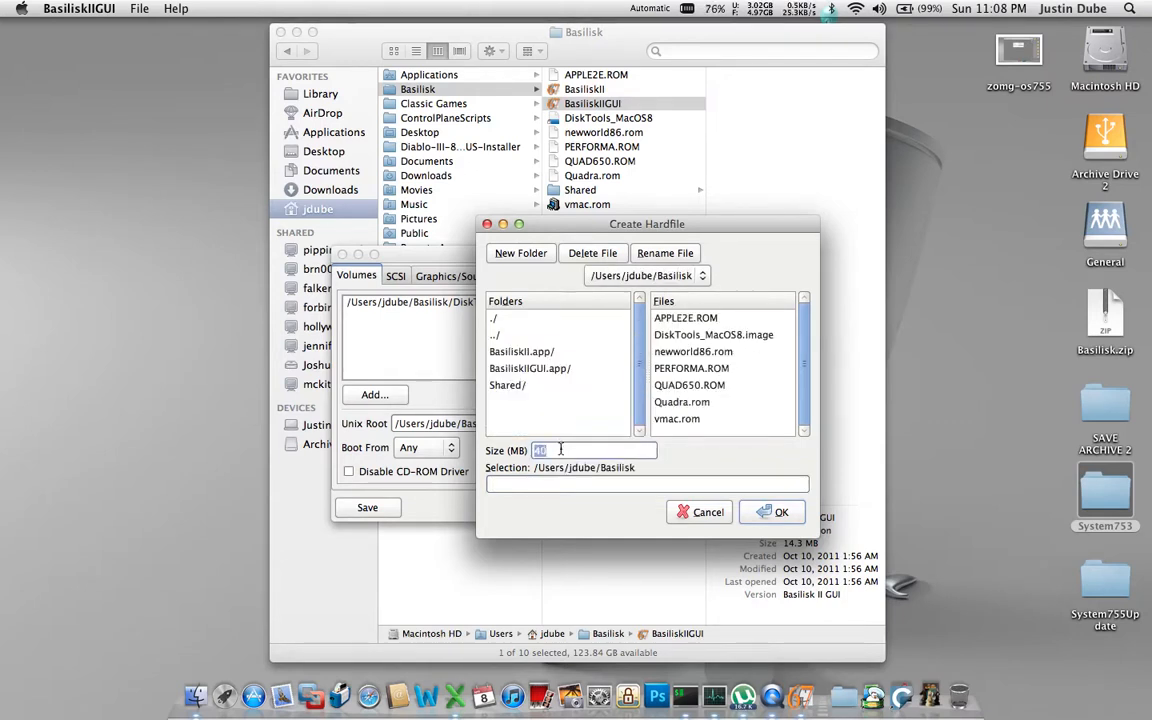
pyautogui.write('1024')
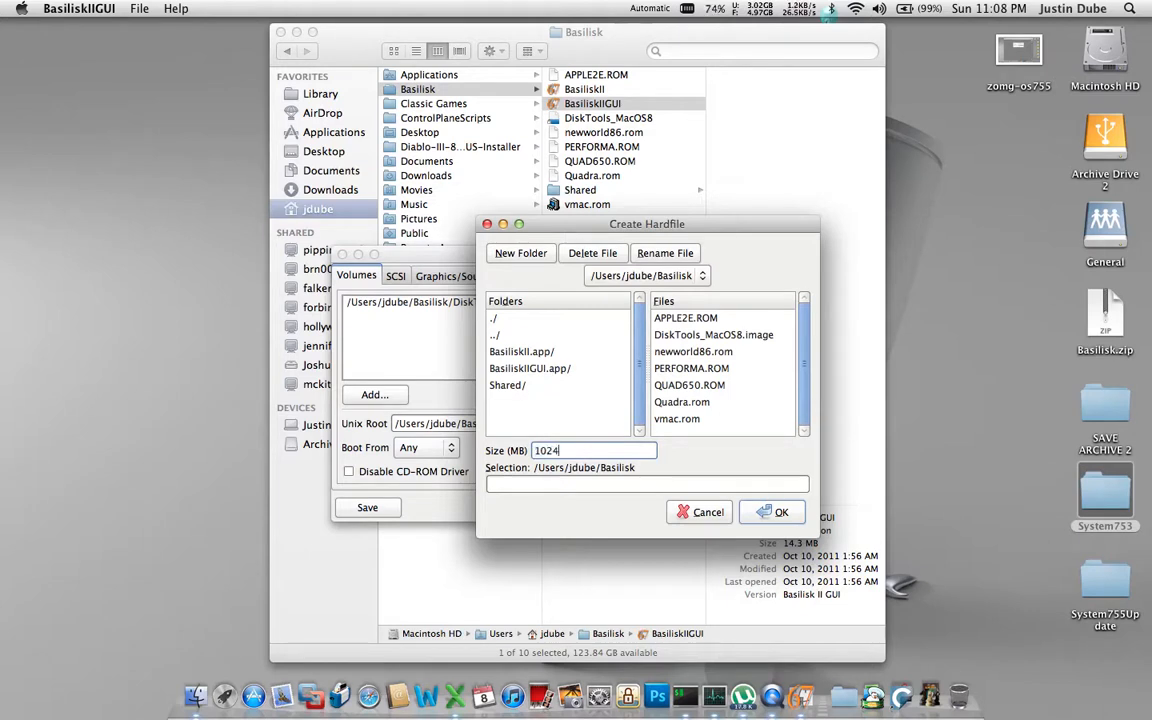
pyautogui.write('MacOS-753')
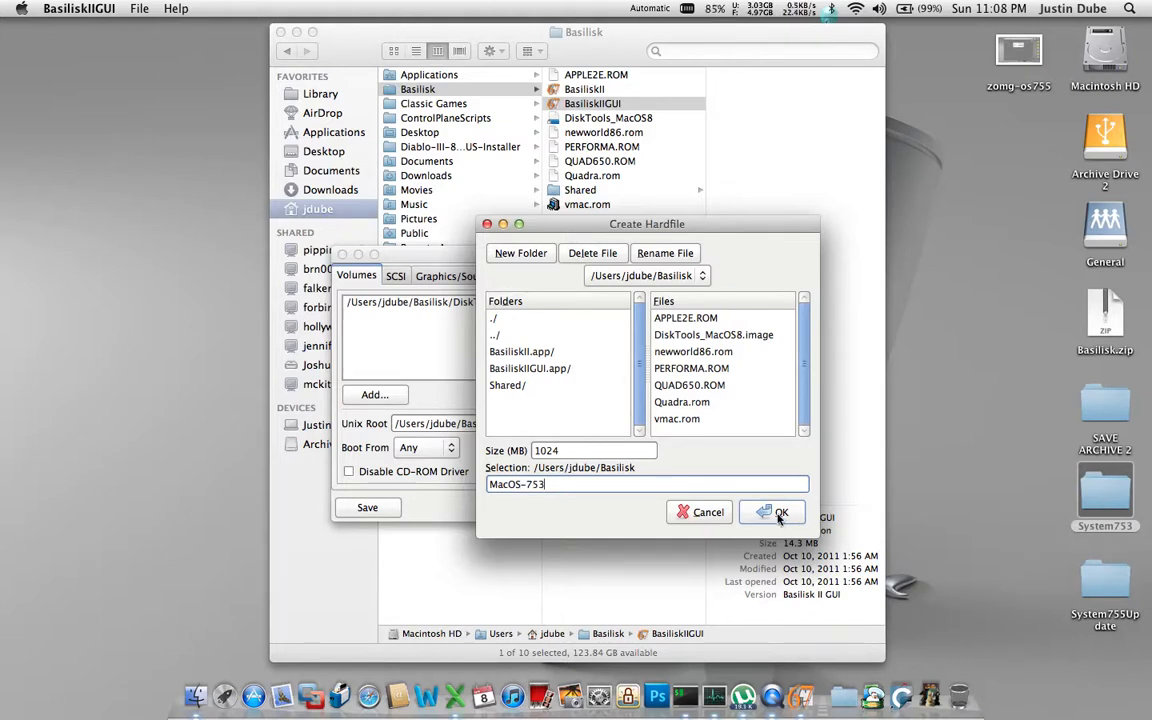
pyautogui.click(771, 511)
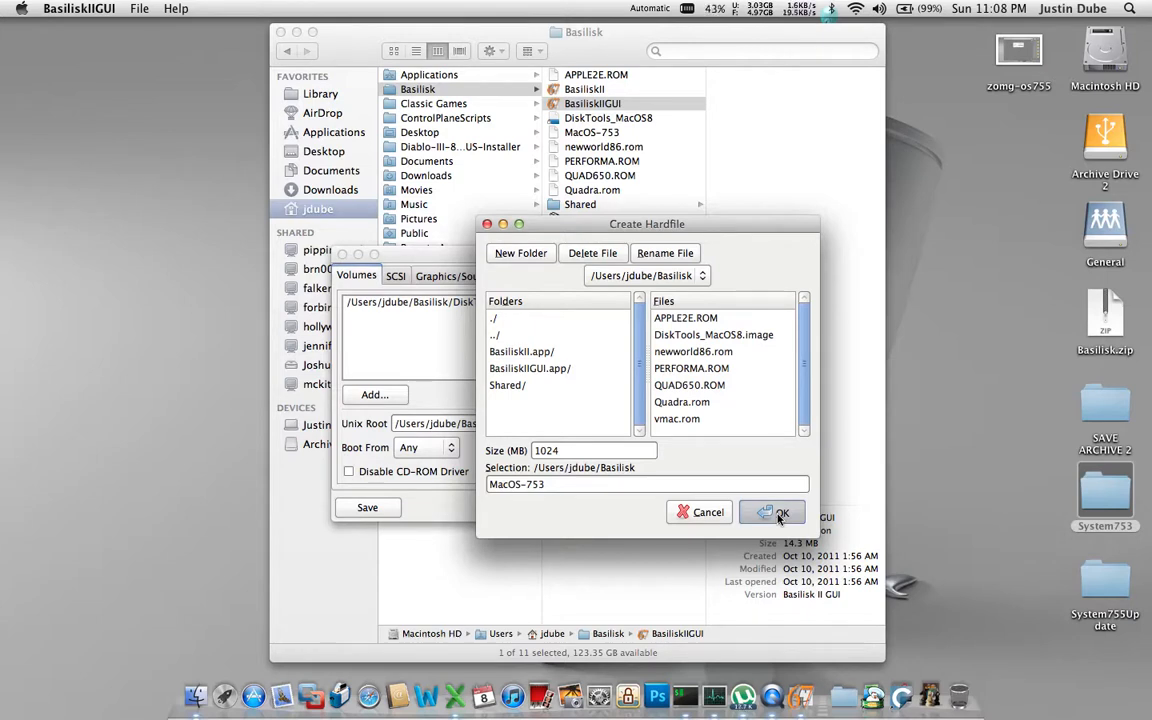
pyautogui.click(783, 512)
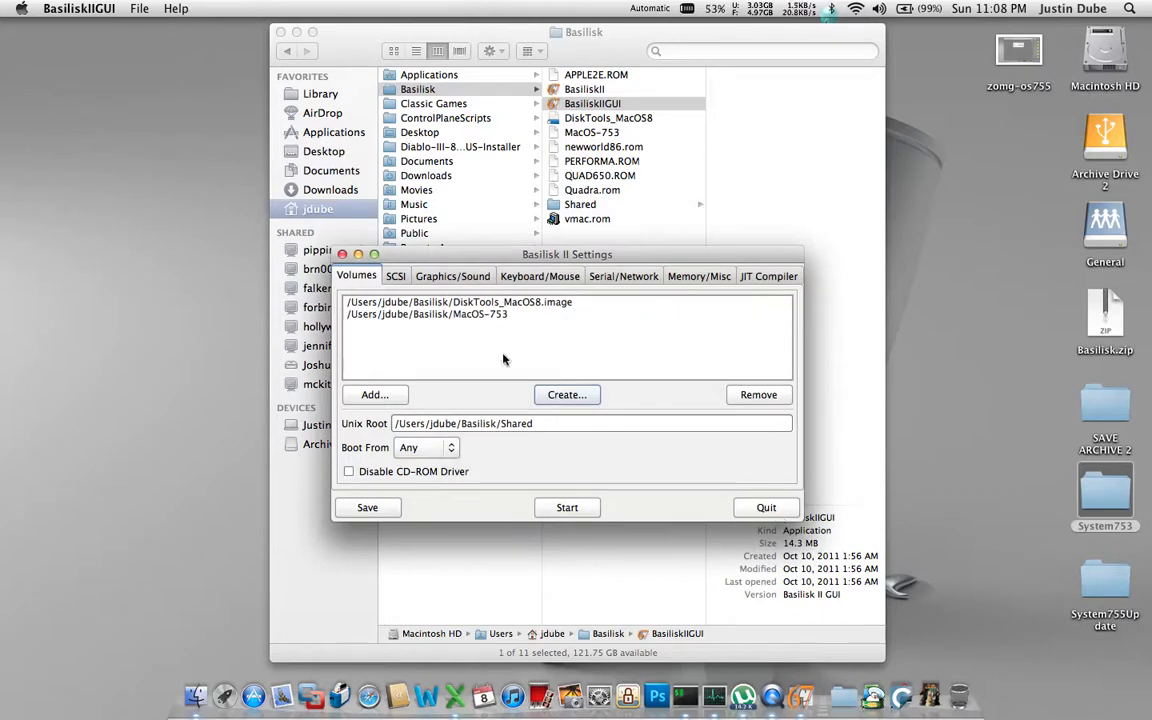
pyautogui.click(458, 302)
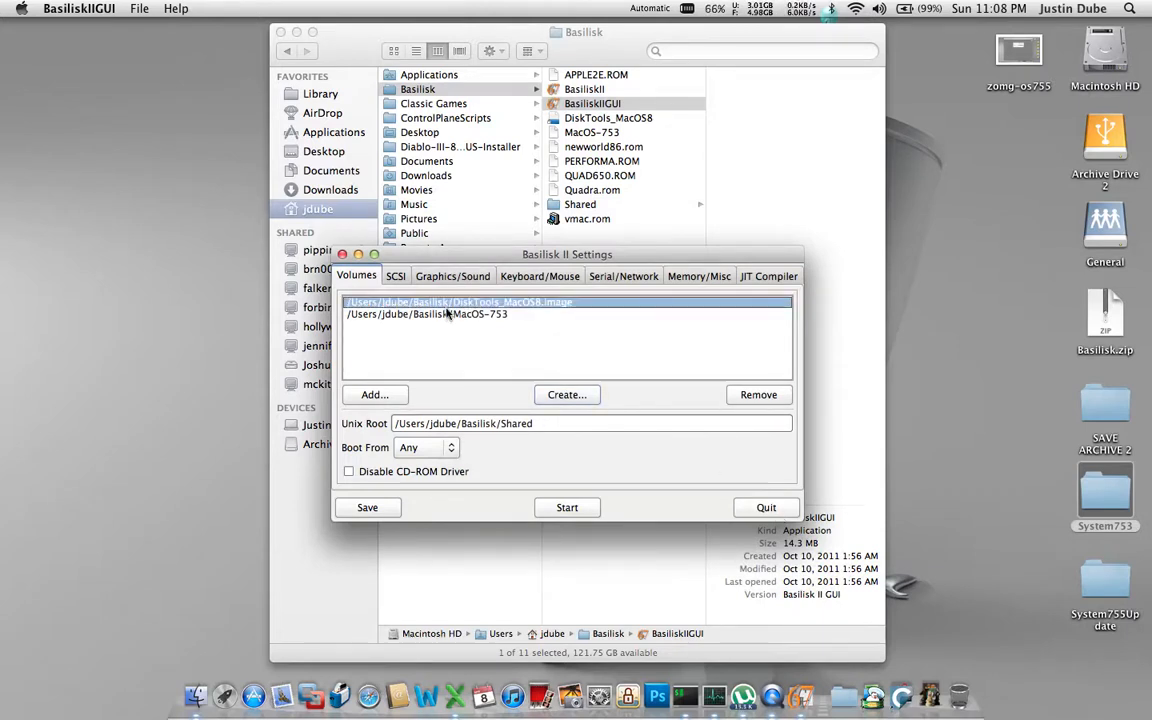
pyautogui.click(426, 314)
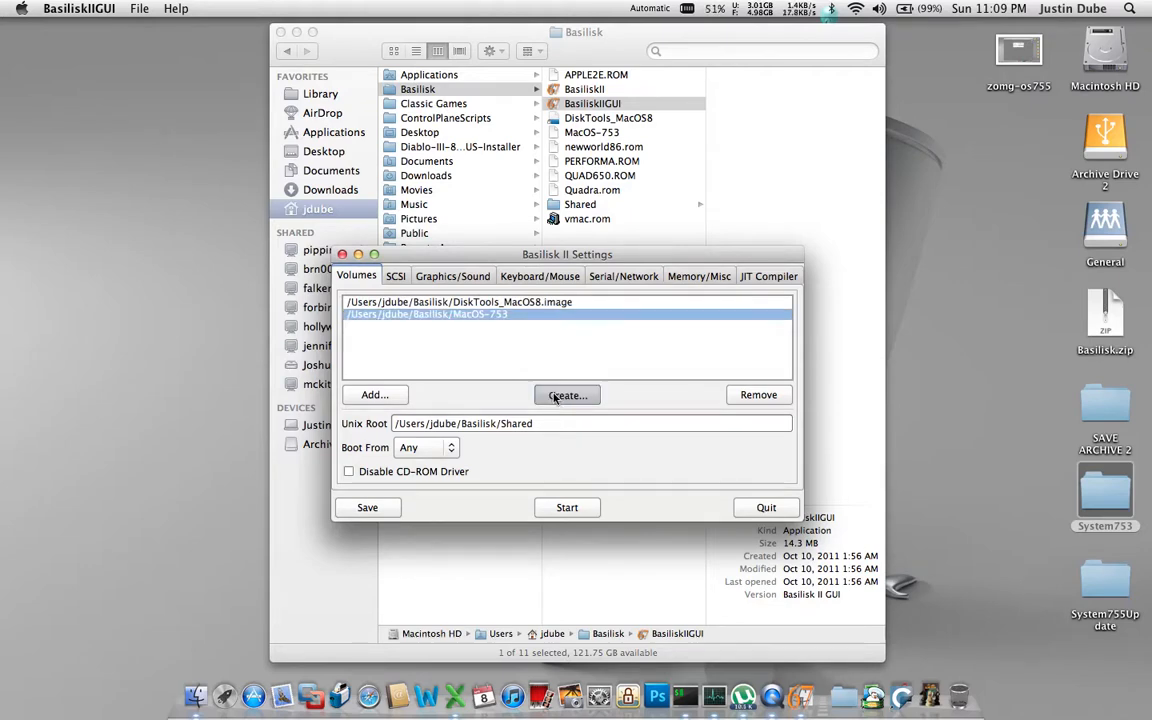
# - Create a 100 MB hardfile named Install Disks in Users/jdube/Basilisk
pyautogui.click(567, 395)
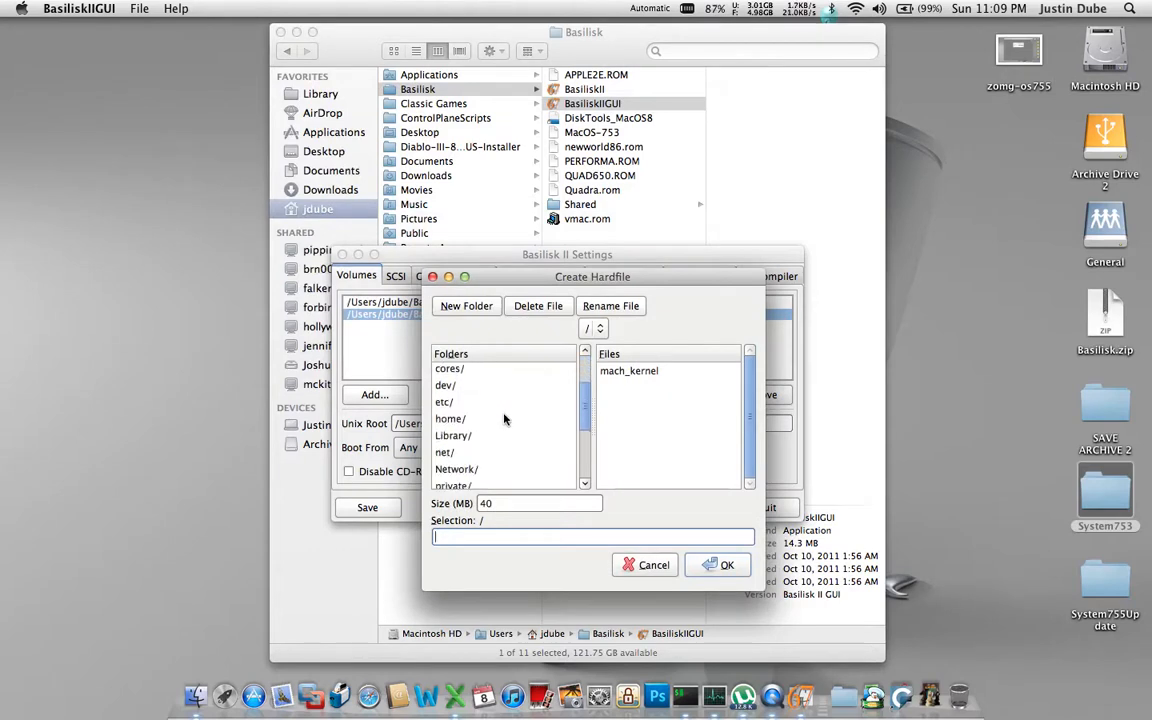
pyautogui.doubleClick(450, 418)
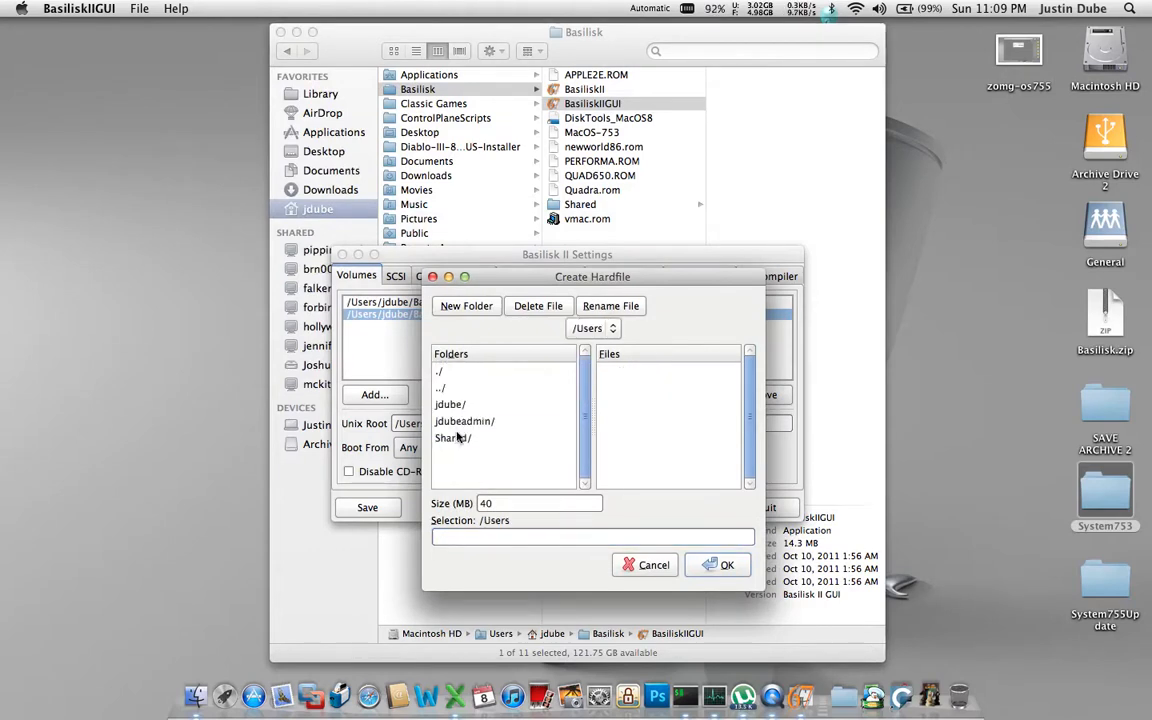
pyautogui.doubleClick(450, 404)
pyautogui.write('Install Disks')
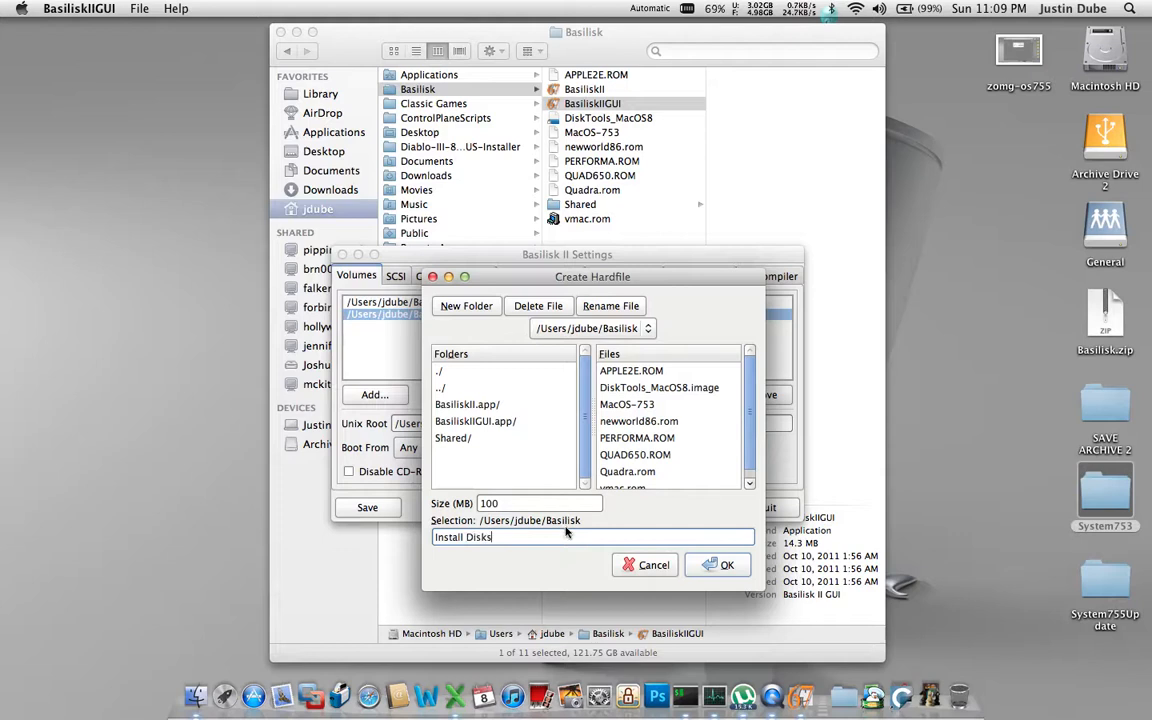
pyautogui.click(717, 565)
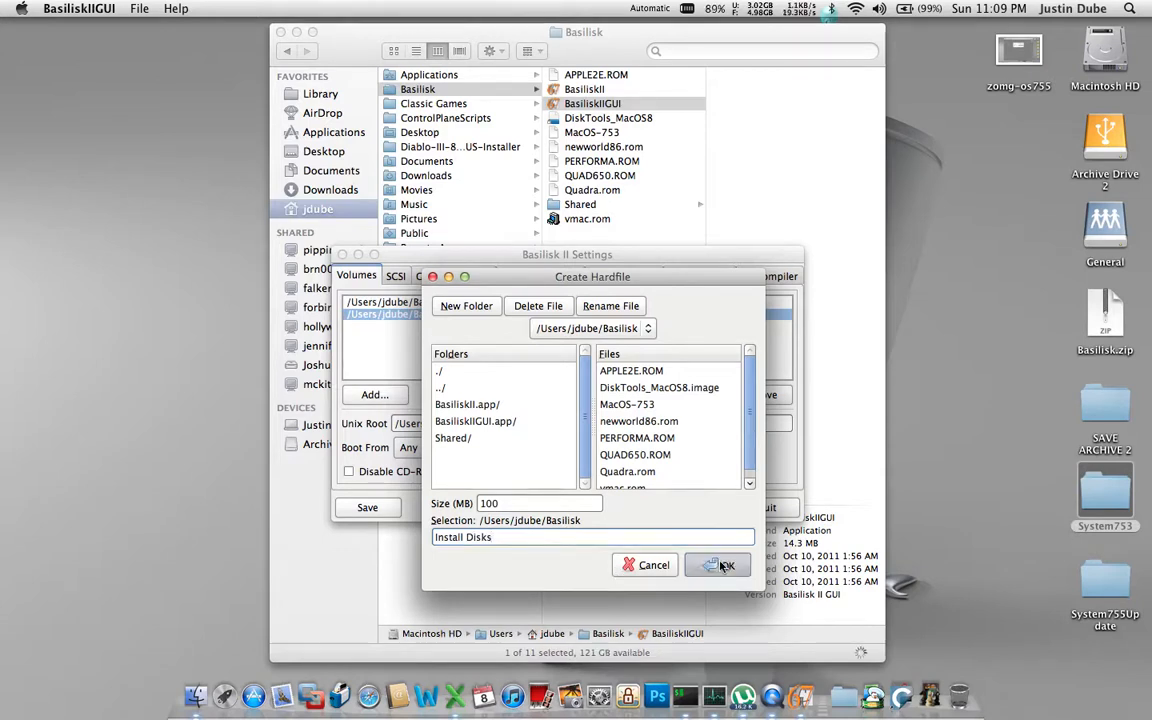
pyautogui.click(718, 565)
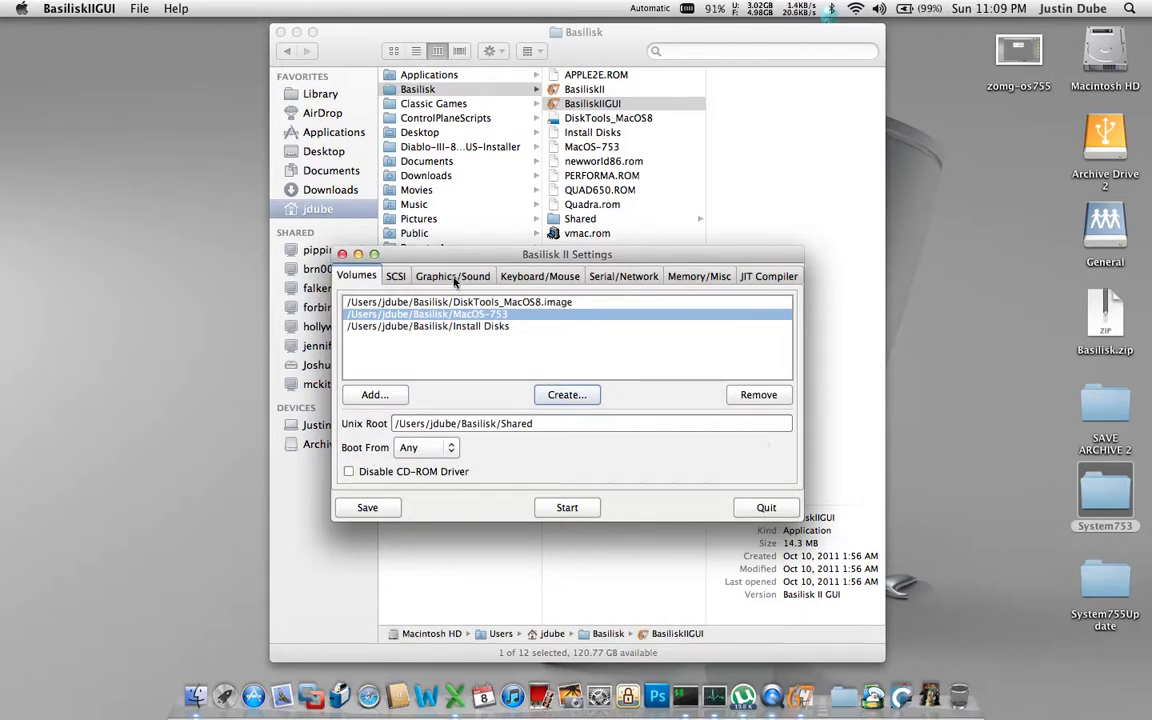
# - Review Graphics/Sound and Keyboard/Mouse settings, then keep slirp as the Ethernet interface
pyautogui.click(452, 276)
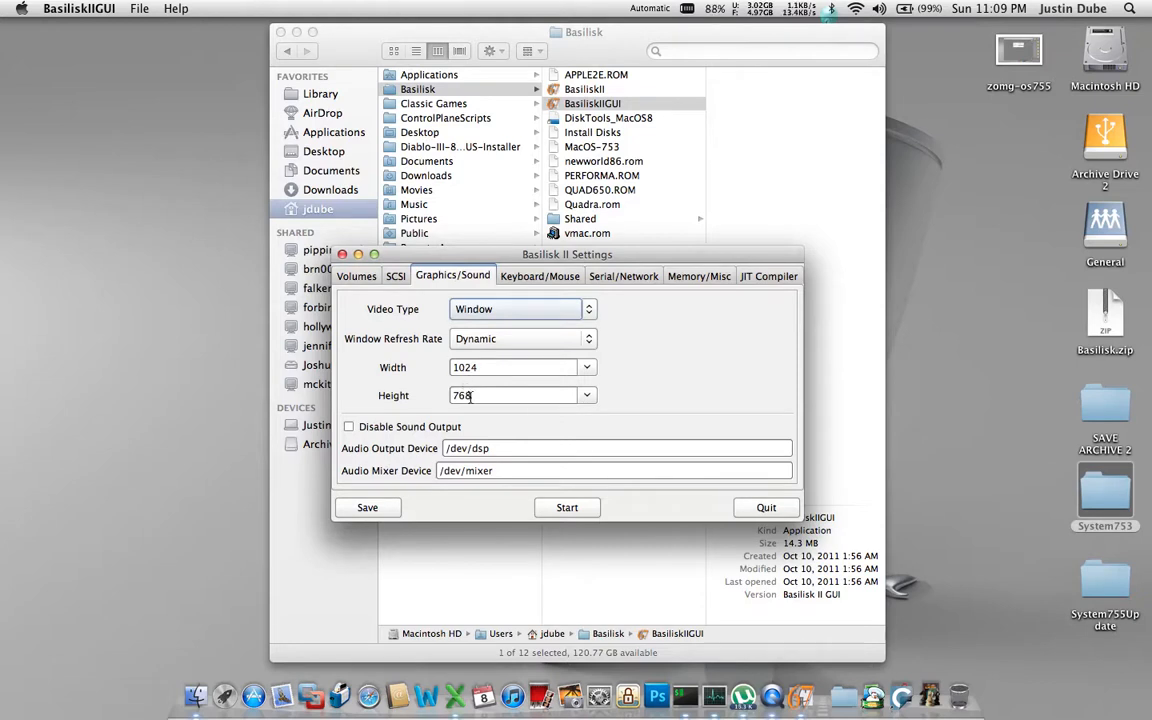
pyautogui.click(540, 276)
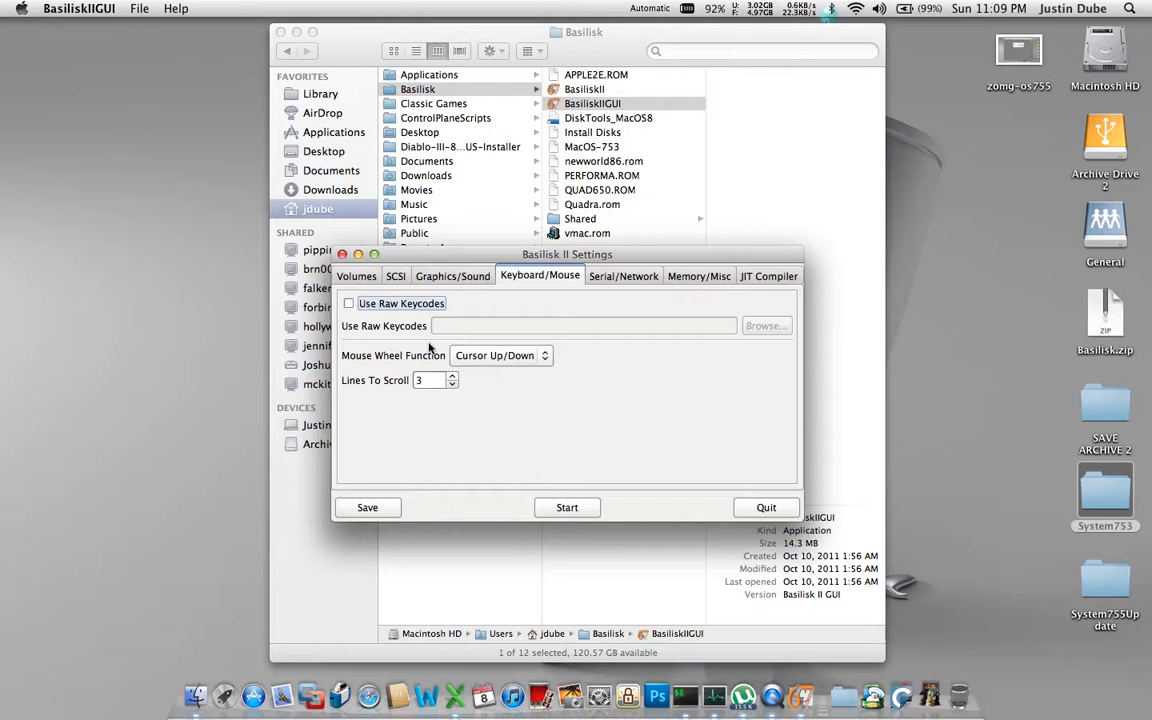
pyautogui.click(623, 276)
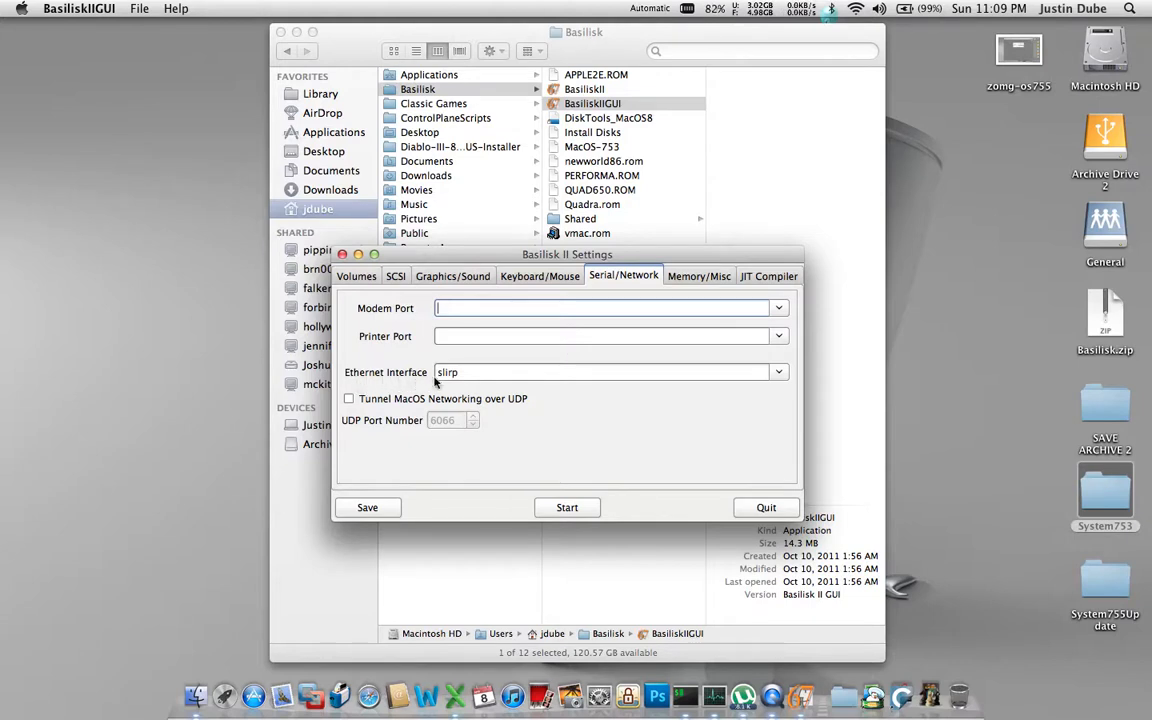
pyautogui.moveTo(770, 347)
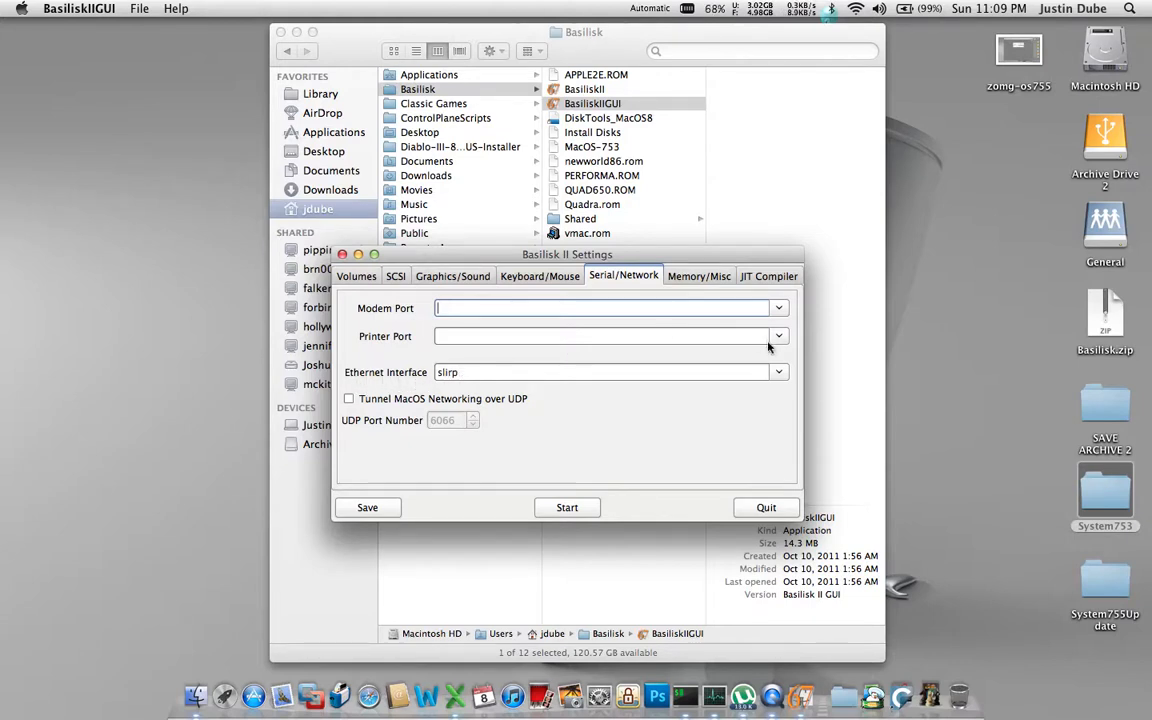
pyautogui.click(779, 372)
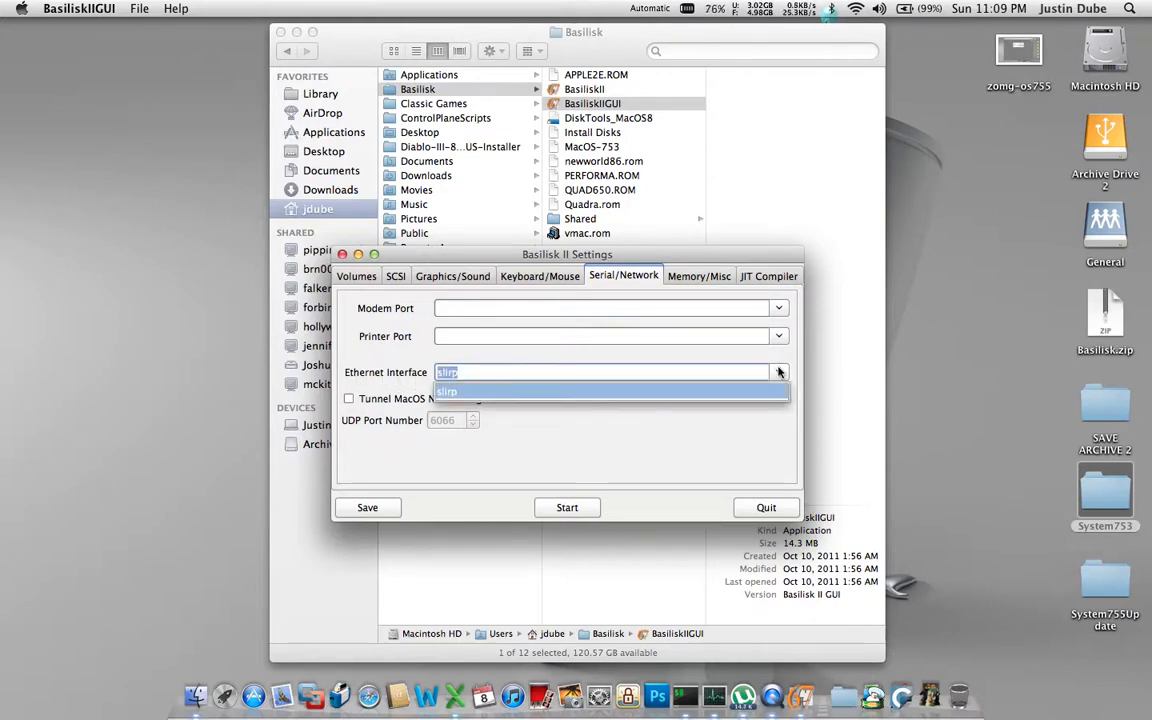
pyautogui.click(447, 391)
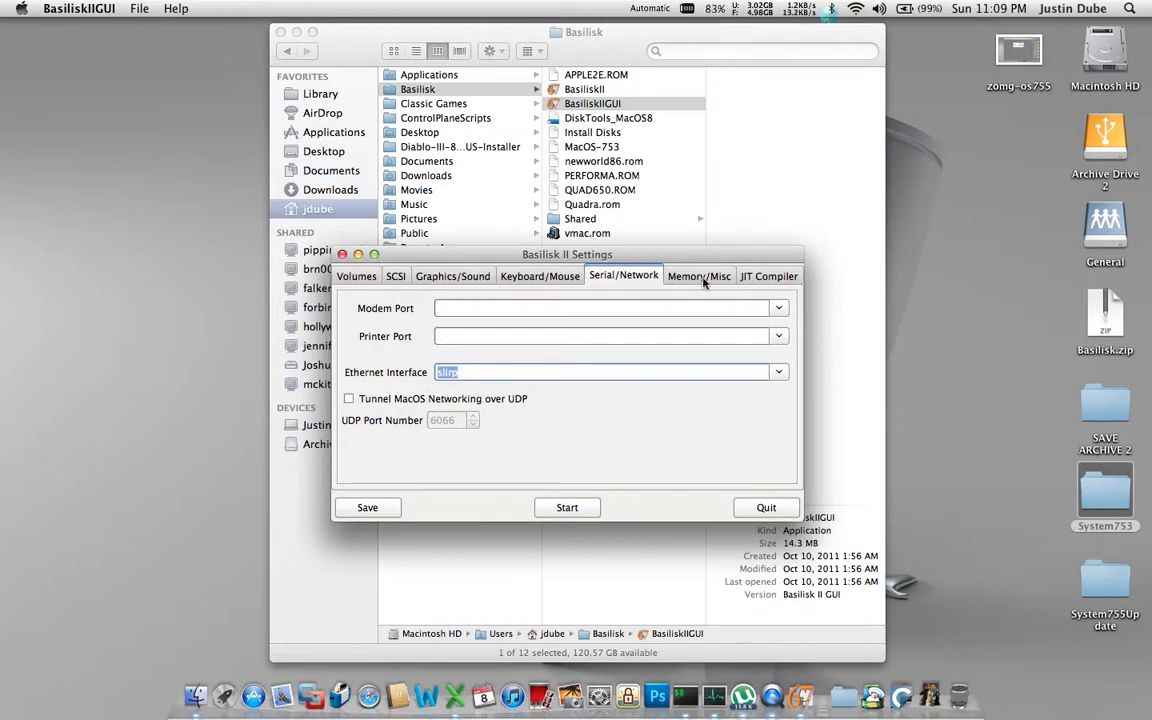
# - Review Memory/Misc (256 MB RAM, Quadra 900, QUAD650.ROM), then view the JIT Compiler settings
pyautogui.click(698, 276)
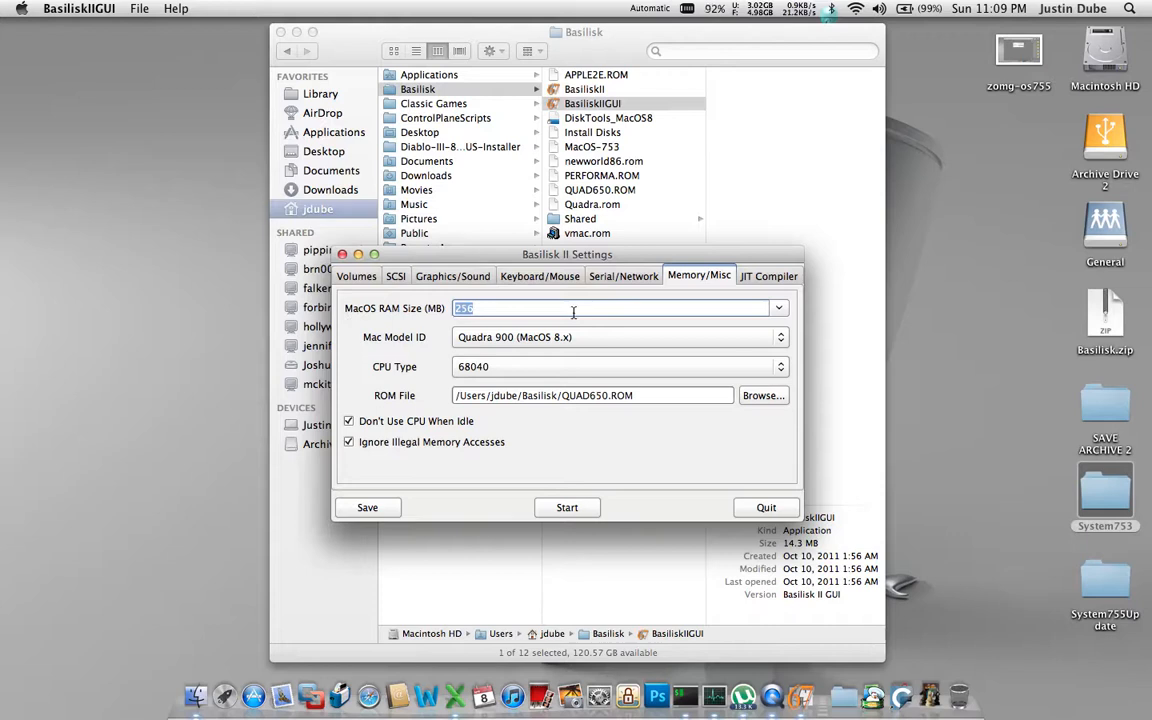
pyautogui.moveTo(550, 303)
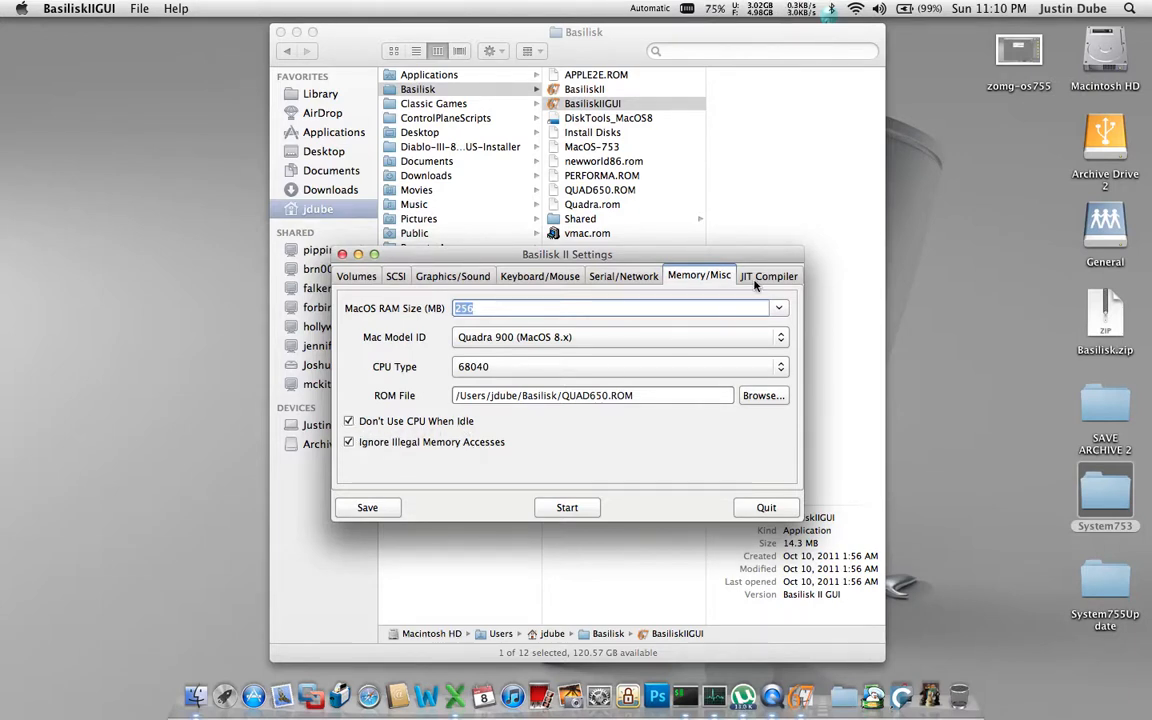
pyautogui.click(768, 276)
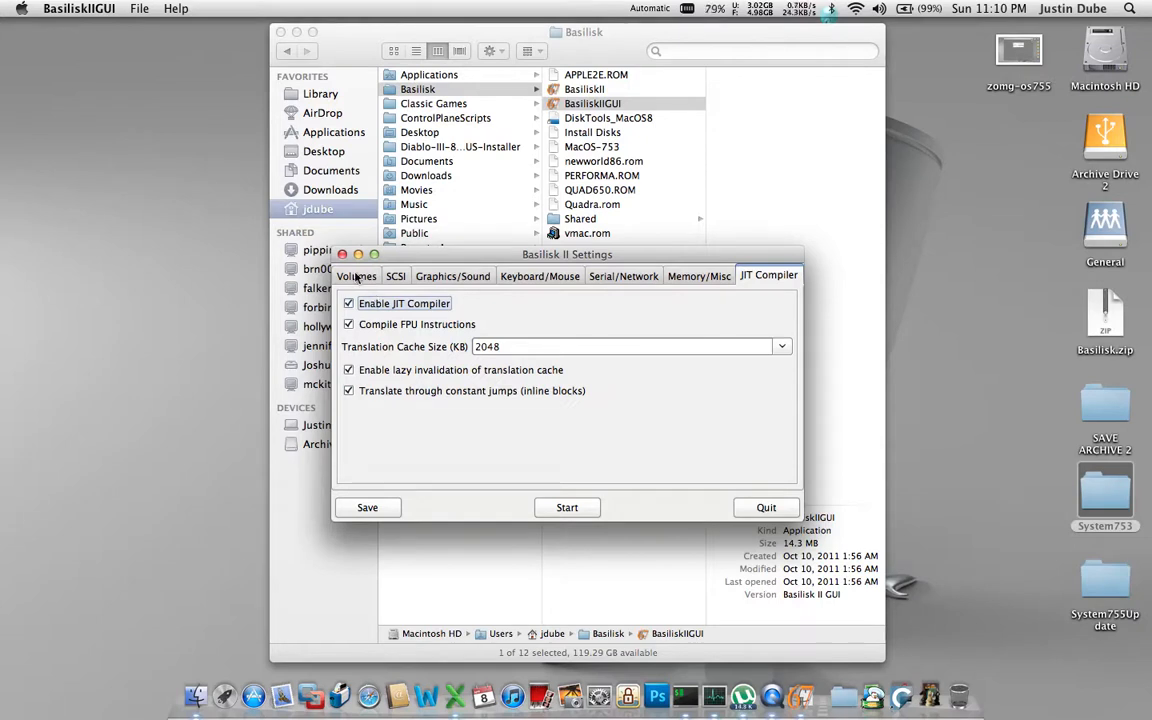
# - Return to the Volumes list of all three disks and reposition the settings window
pyautogui.click(357, 275)
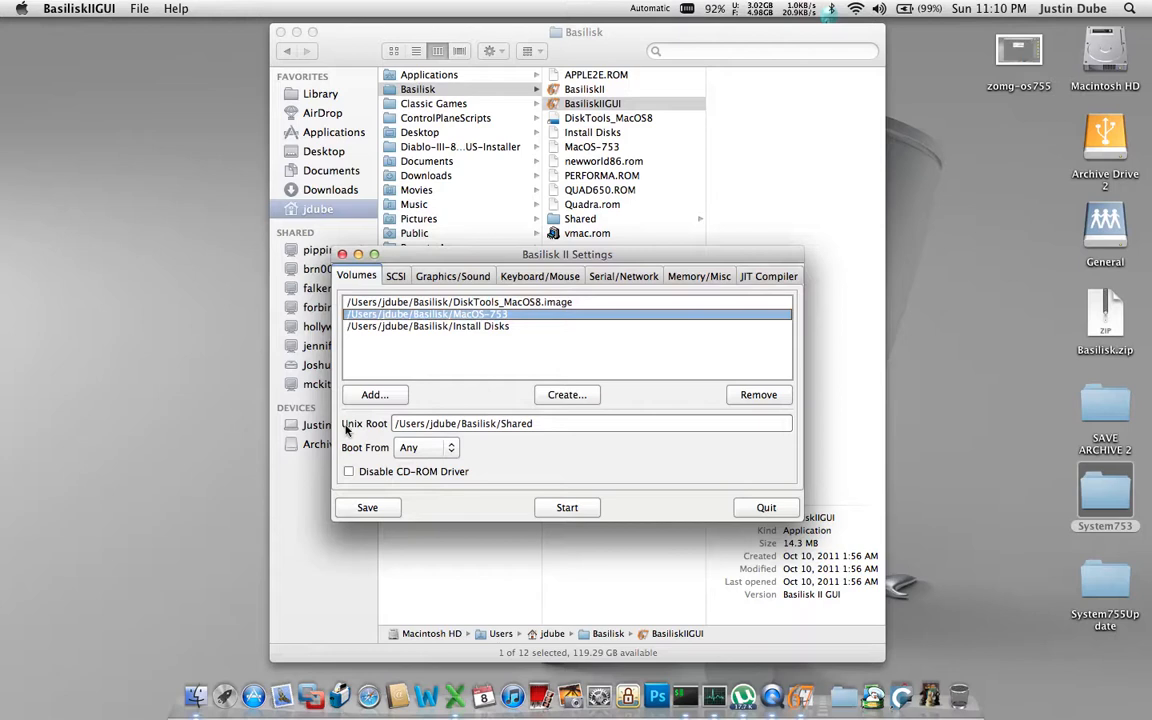
pyautogui.moveTo(351, 440)
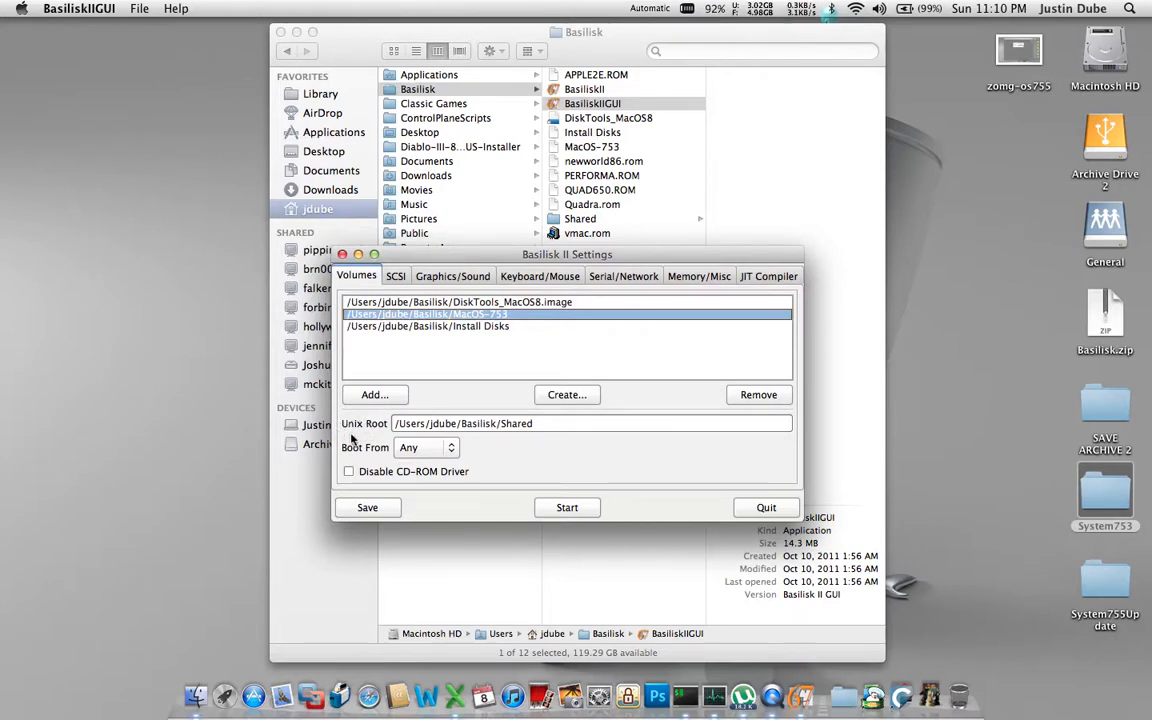
pyautogui.moveTo(362, 422)
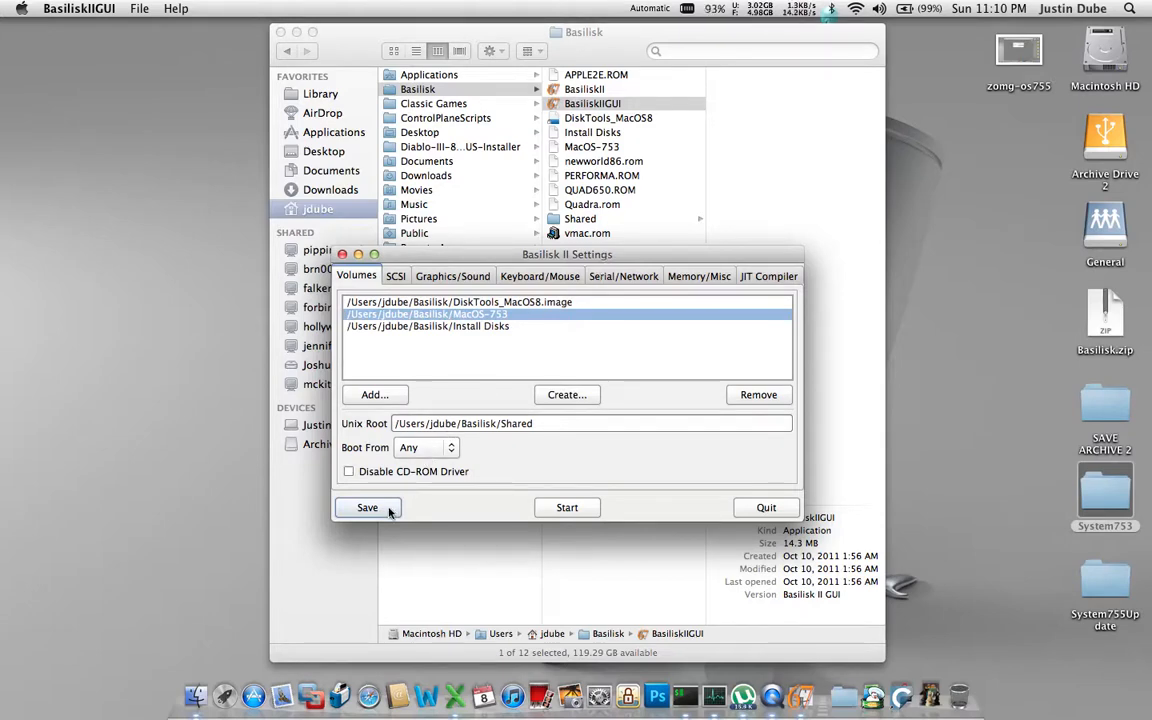
pyautogui.moveTo(567, 254); pyautogui.dragTo(348, 310)
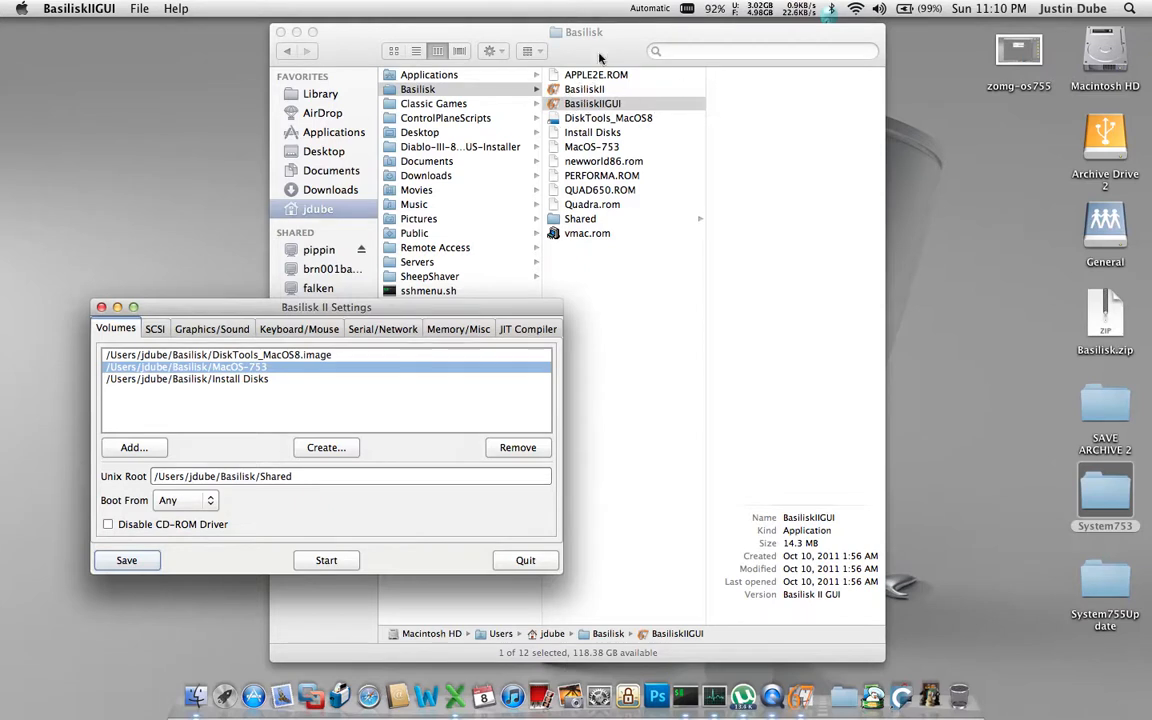
pyautogui.moveTo(603, 310)
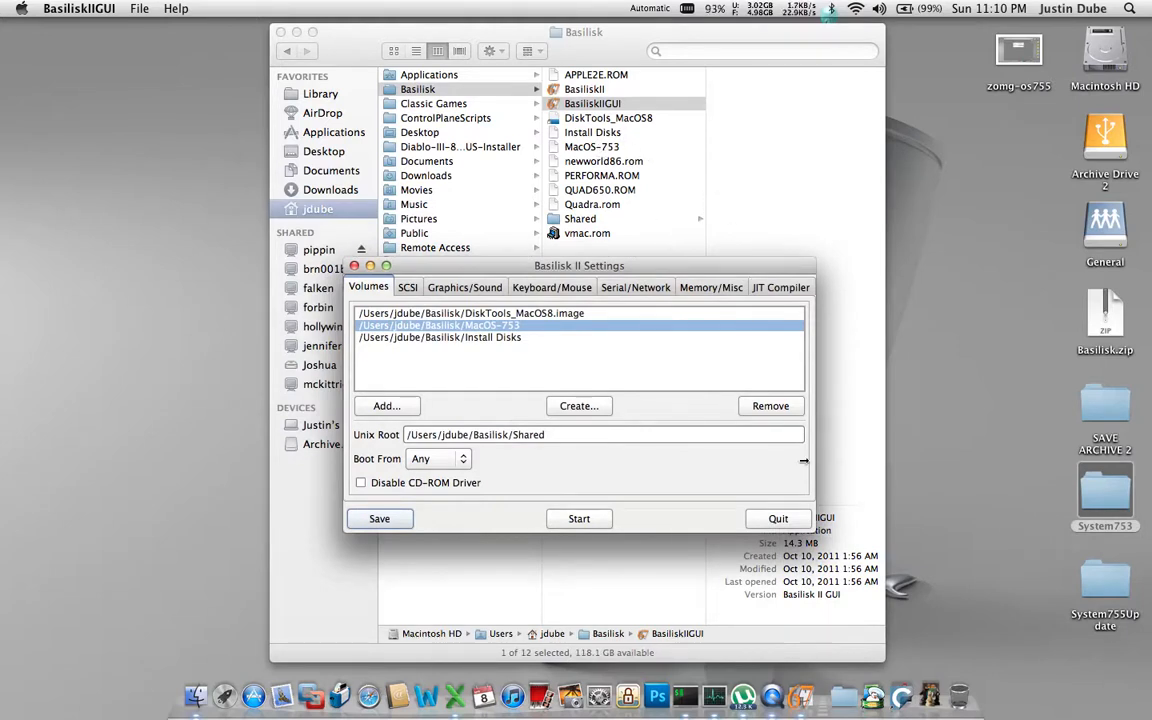
pyautogui.moveTo(595, 527)
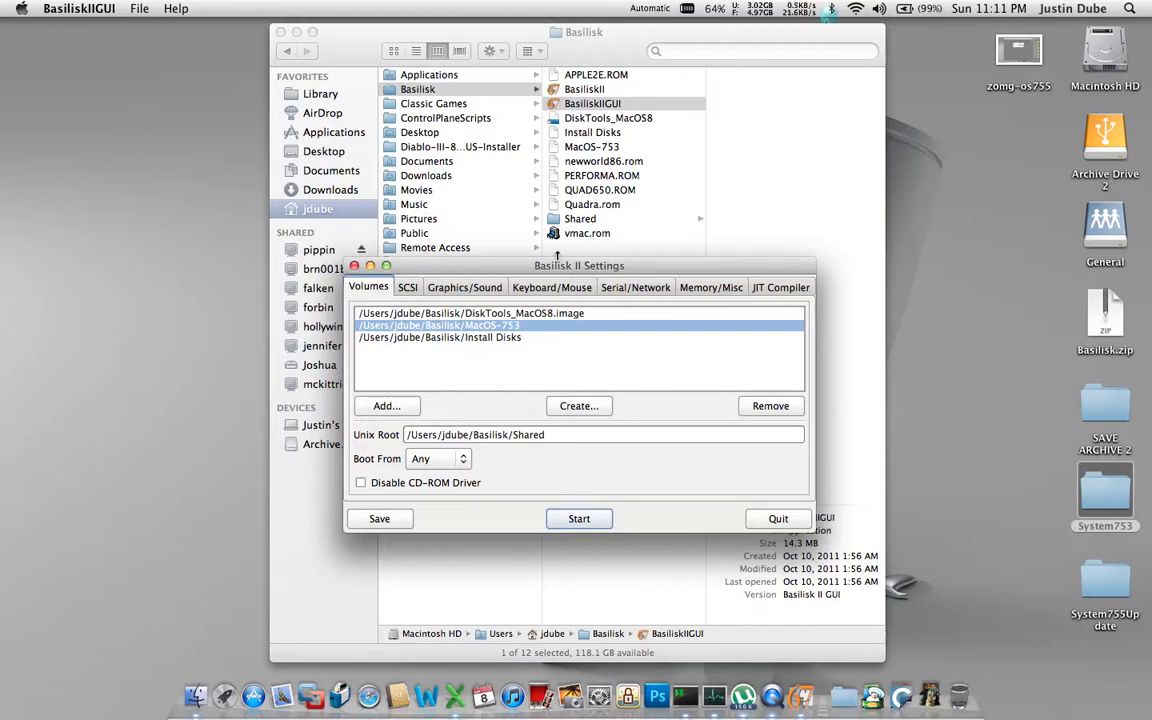
# - Minimize the Finder window and start the emulated Macintosh from Basilisk II Settings
pyautogui.moveTo(579, 265); pyautogui.dragTo(559, 224)
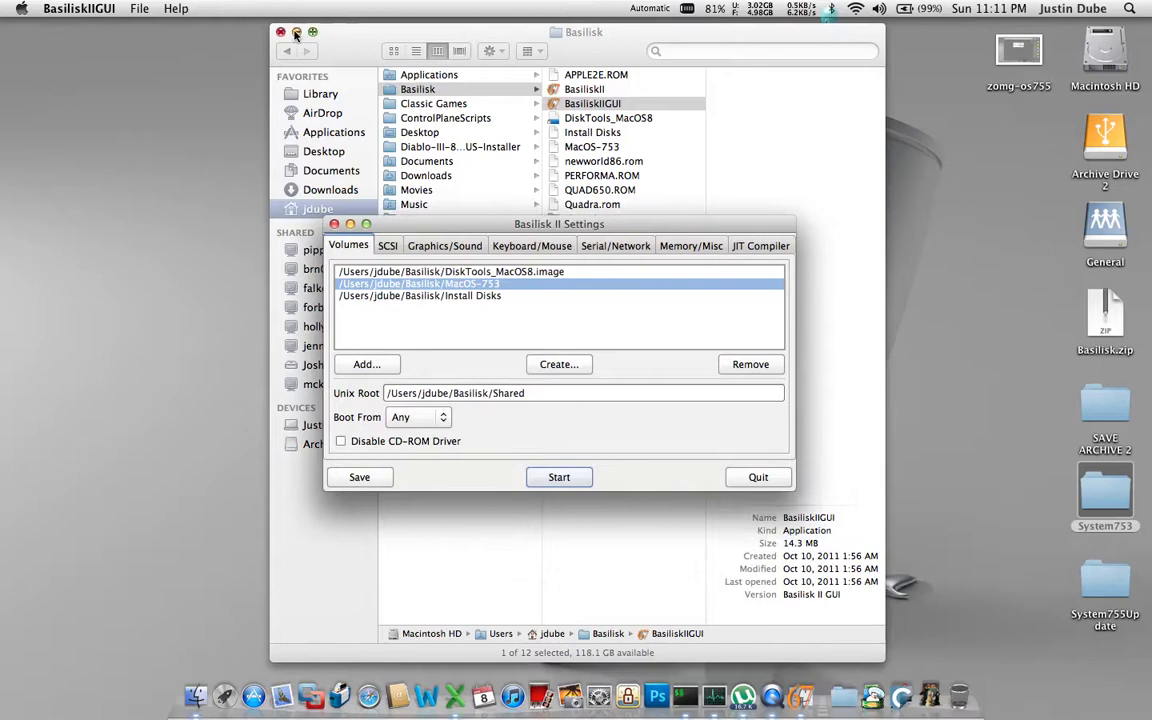
pyautogui.click(282, 32)
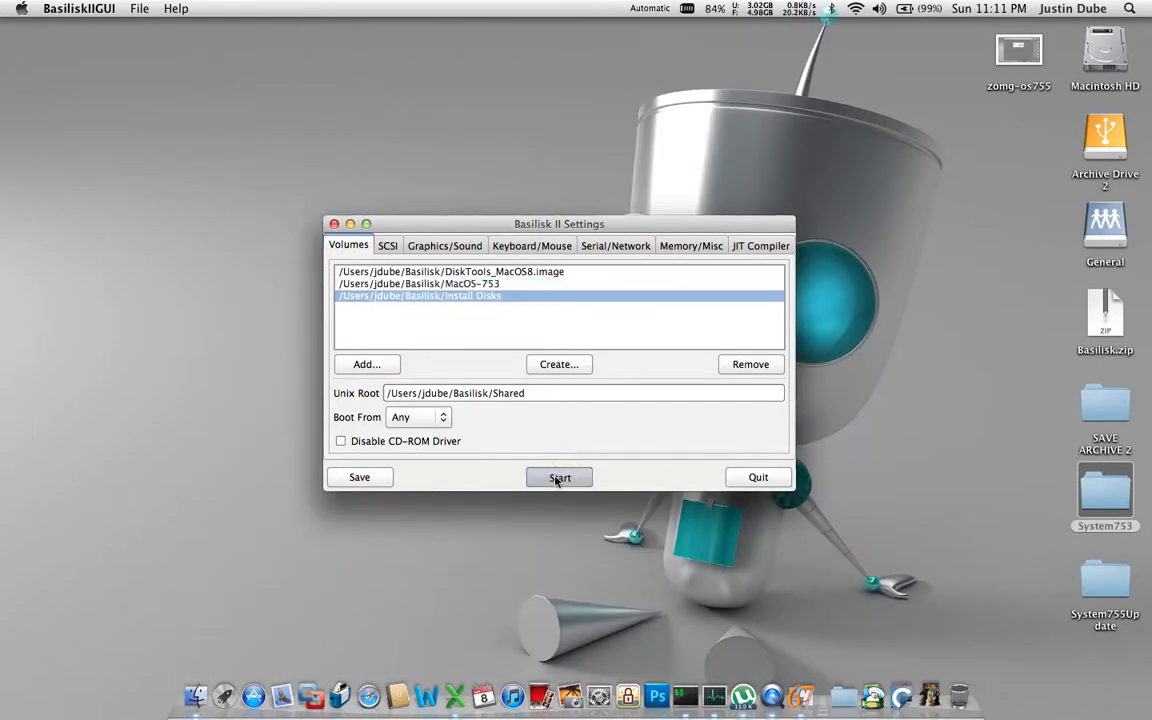
pyautogui.click(559, 477)
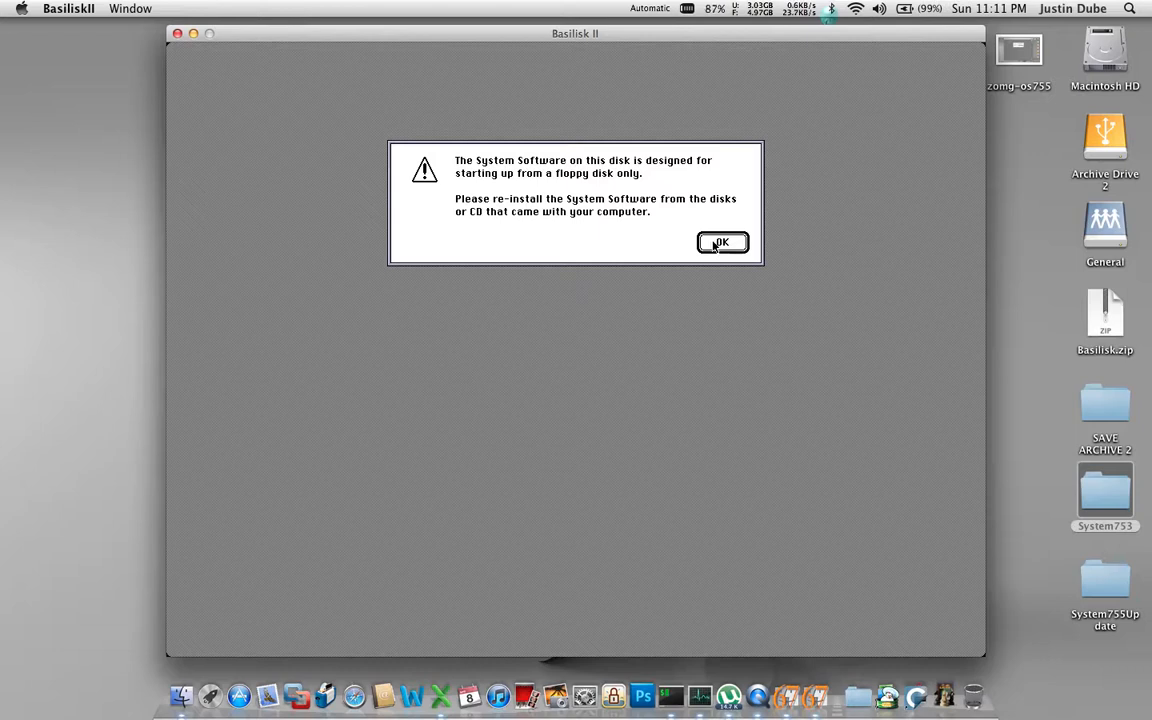
# - Dismiss the startup warning and erase and initialize the 1 GB disk as 'Macintosh HD'
pyautogui.click(721, 243)
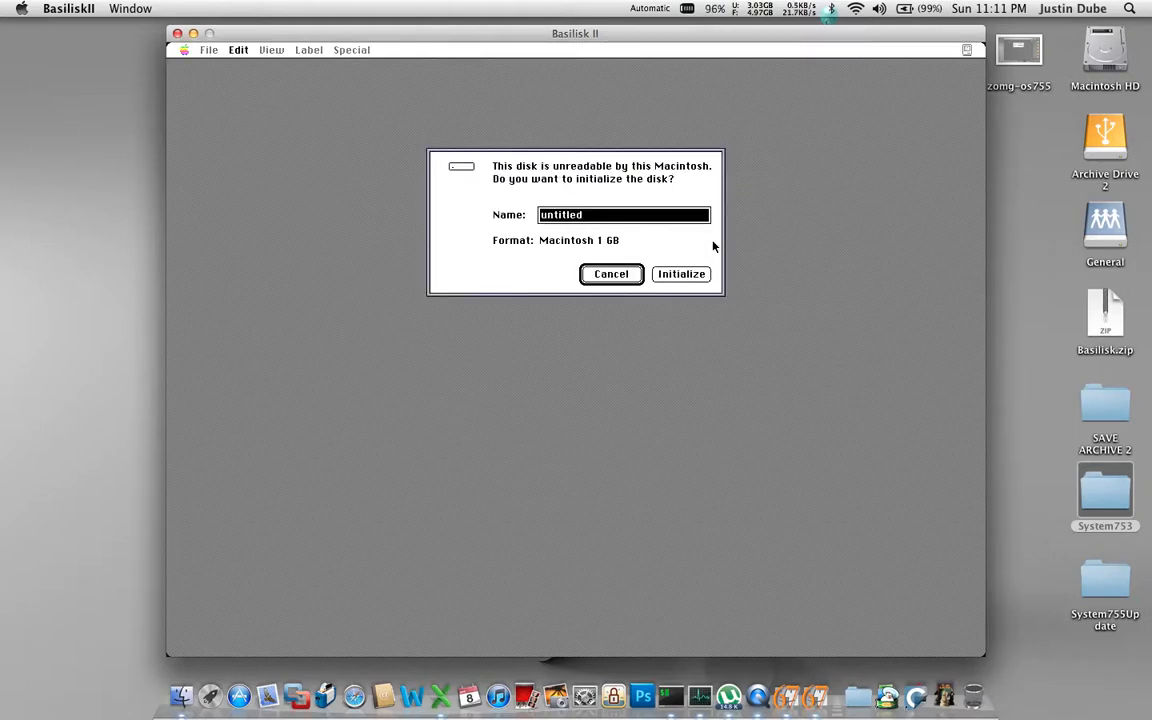
pyautogui.moveTo(570, 256)
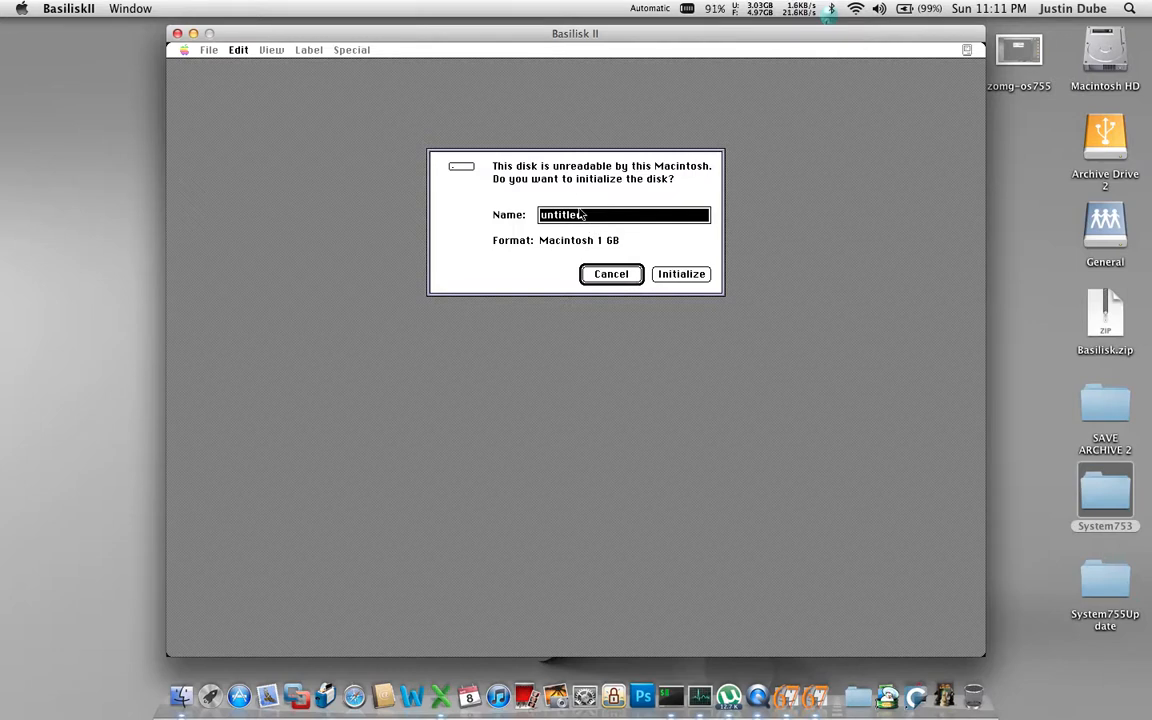
pyautogui.write('Macintosh HD')
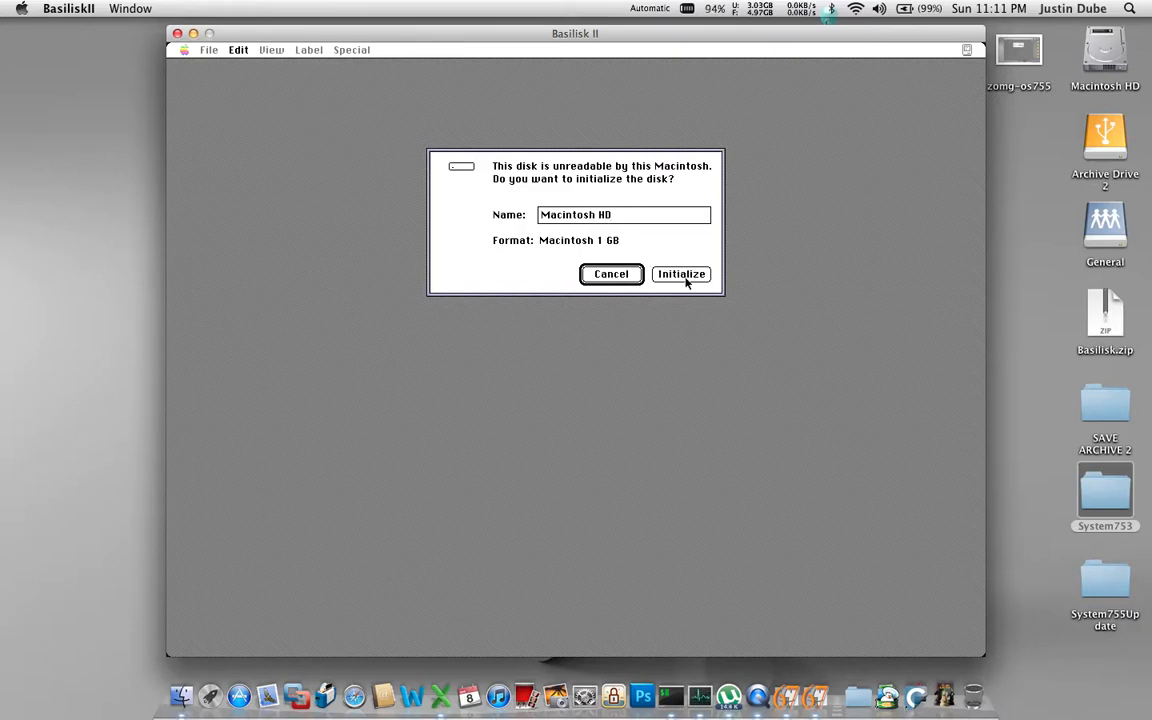
pyautogui.click(624, 214)
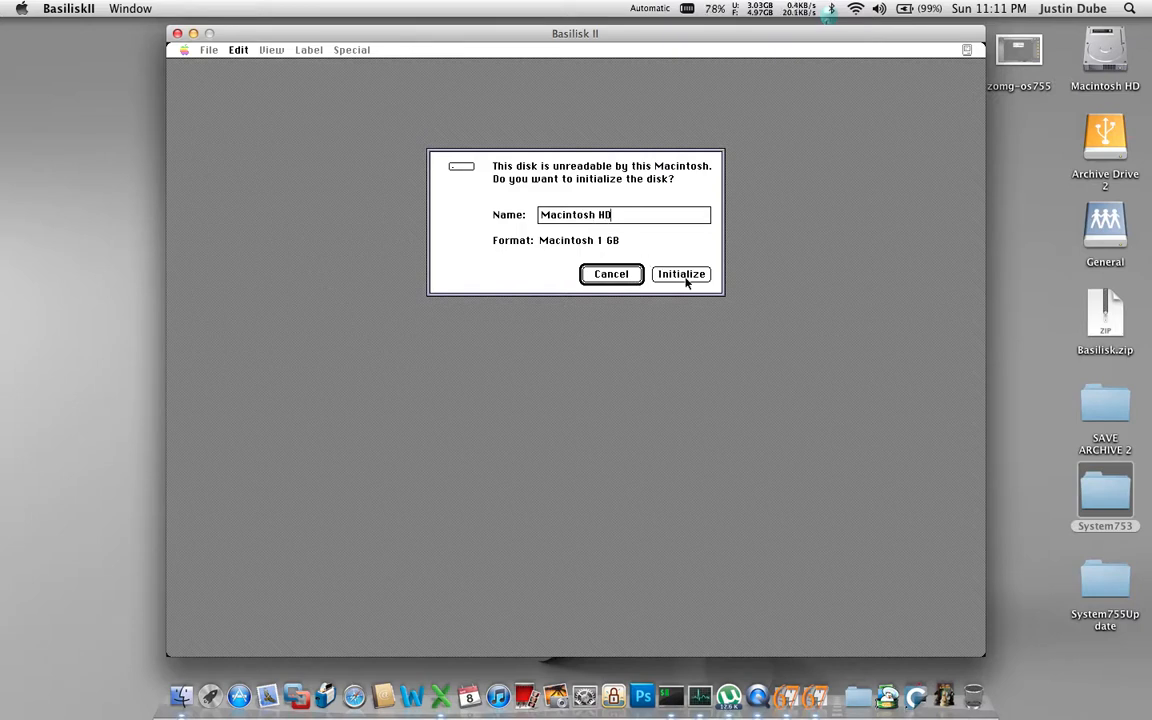
pyautogui.click(681, 274)
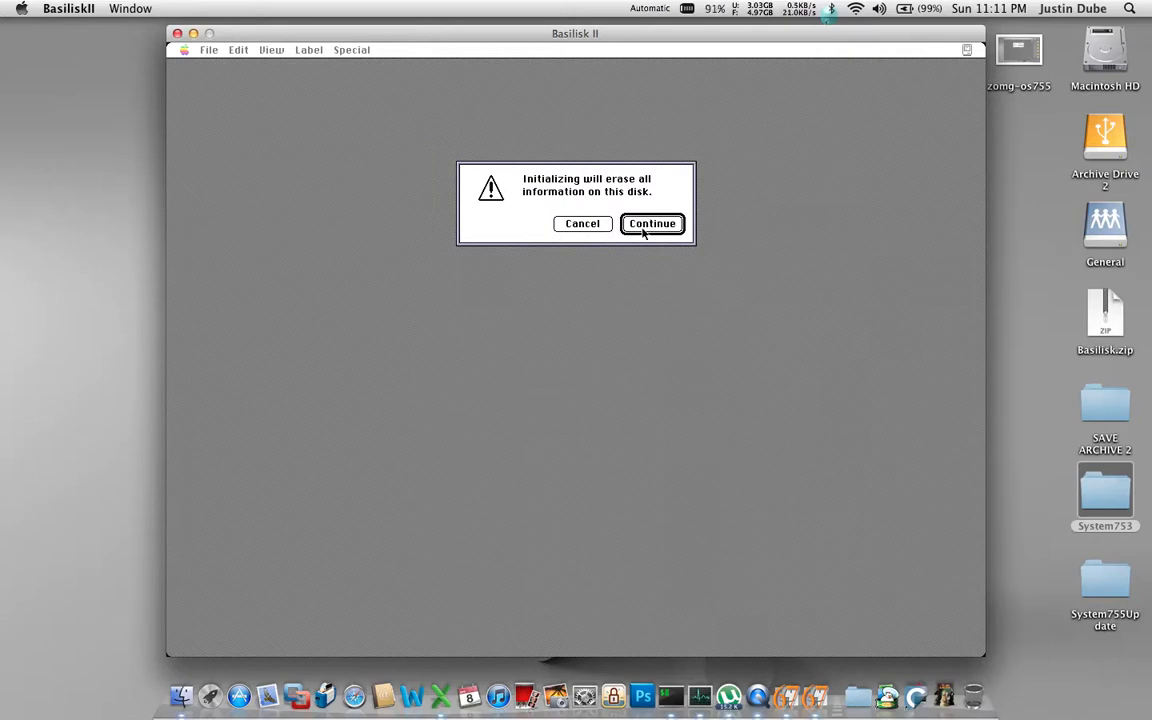
pyautogui.click(652, 223)
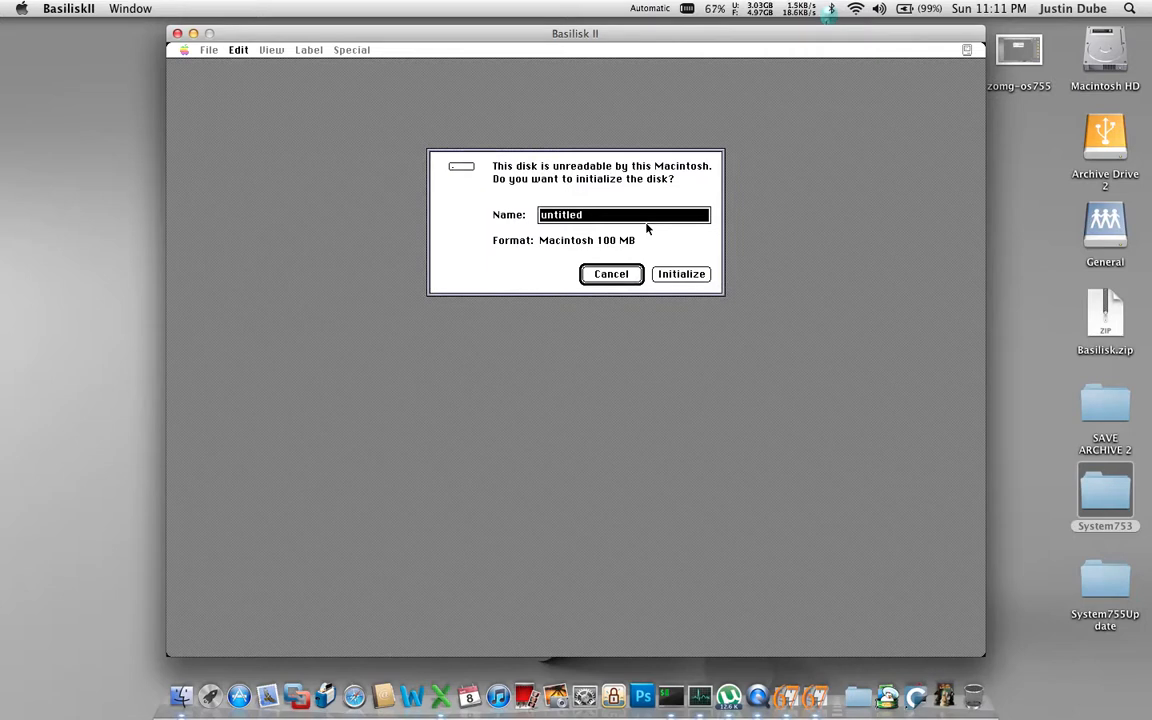
# - Name the 100 MB disk 'Installer Disks', then initialize and confirm erasing it
pyautogui.write('Installer Im')
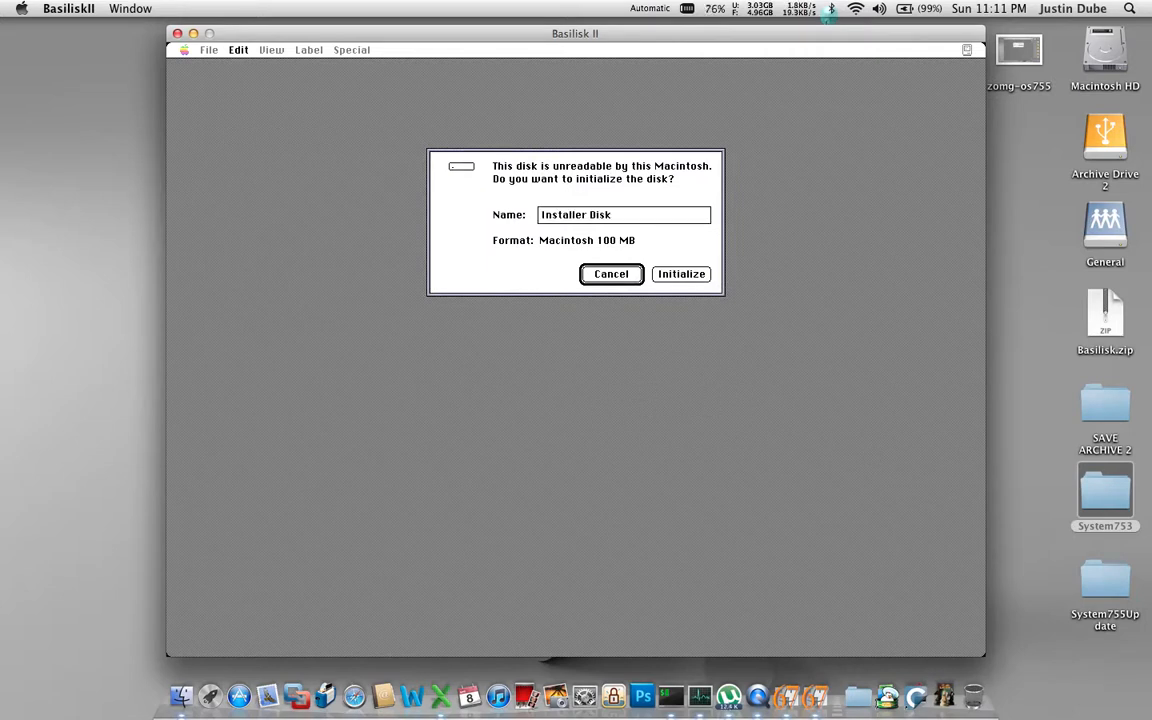
pyautogui.write('s')
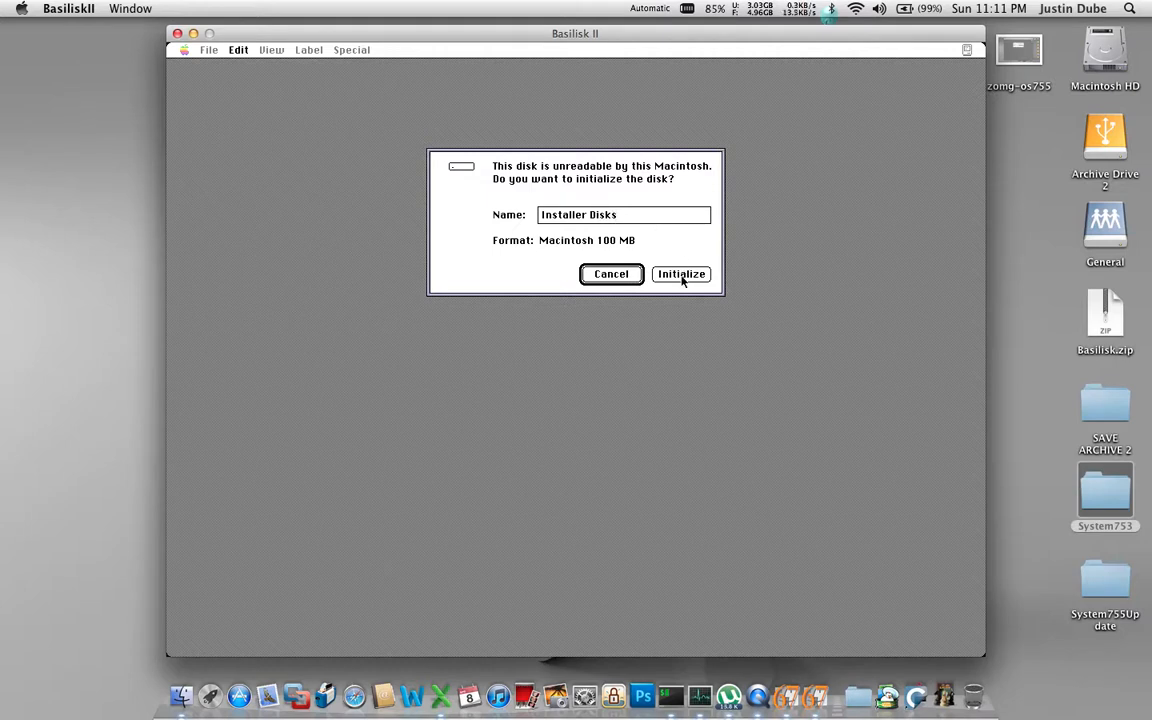
pyautogui.click(681, 274)
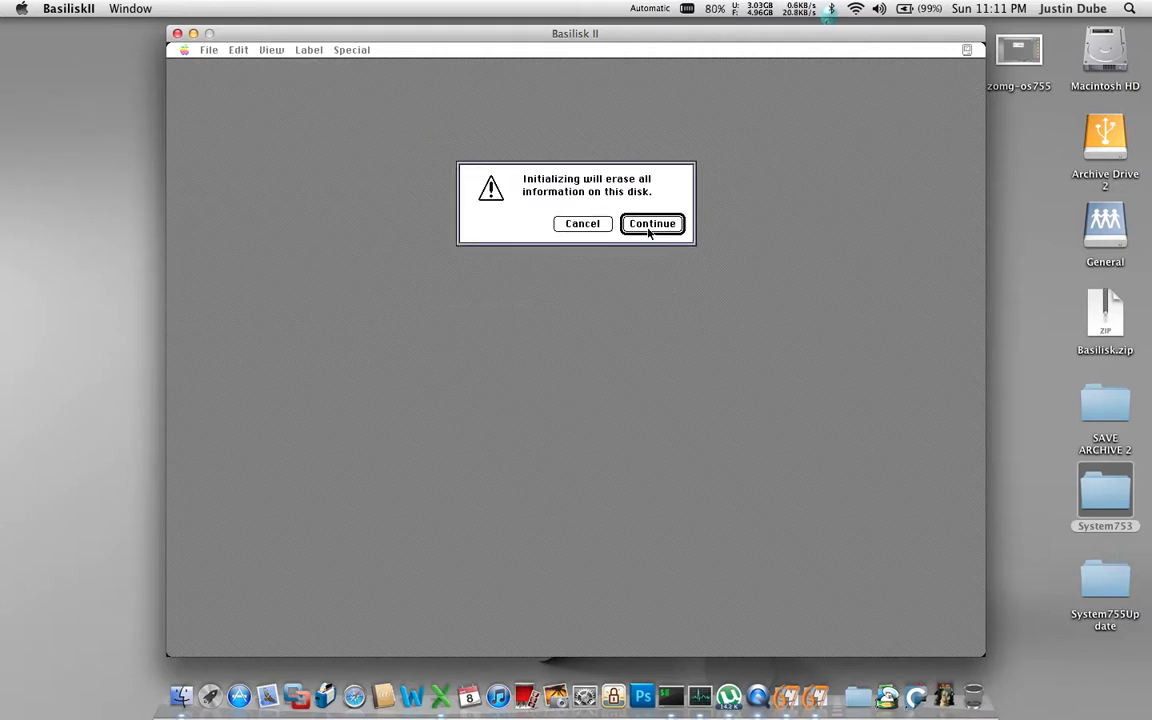
pyautogui.click(652, 223)
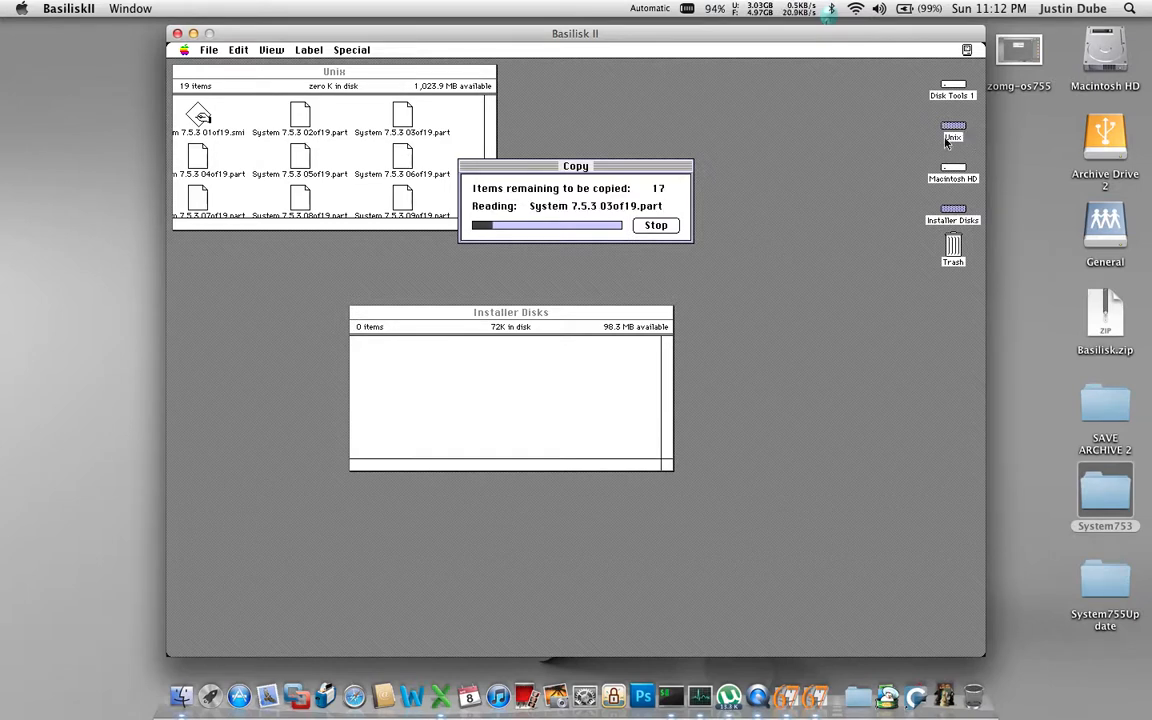
pyautogui.moveTo(572, 355)
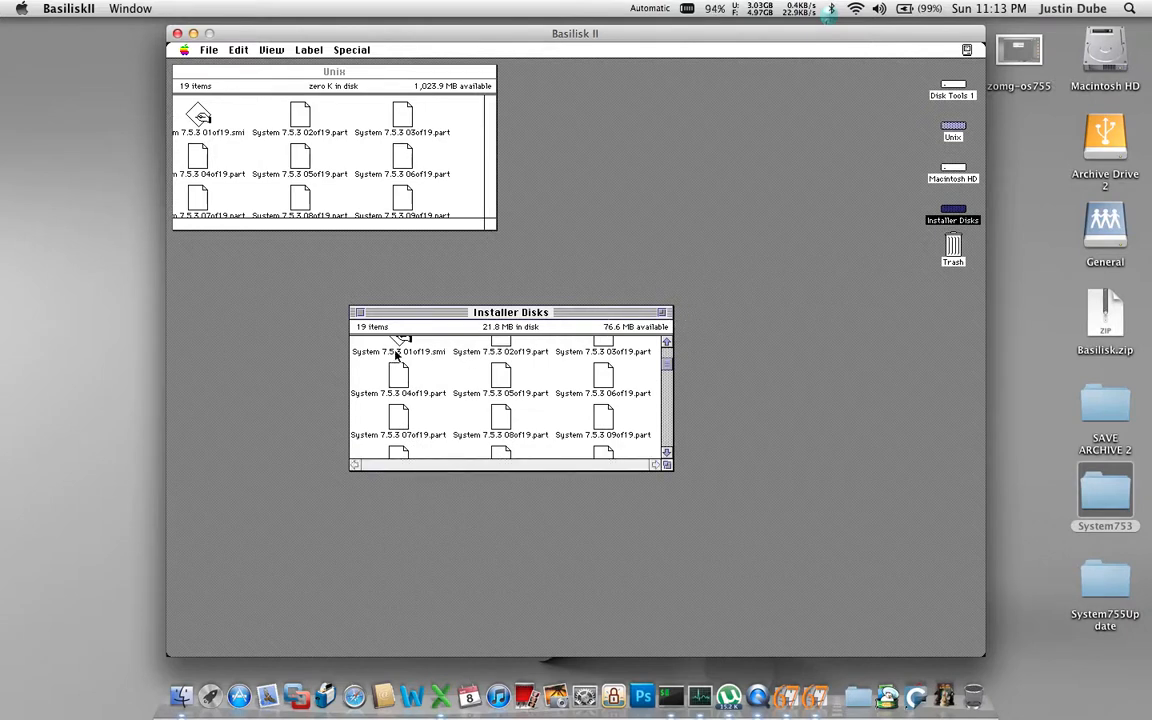
# - Mount System 7.5.3 01of19.smi, accept the license, and launch the Installer
pyautogui.click(398, 351)
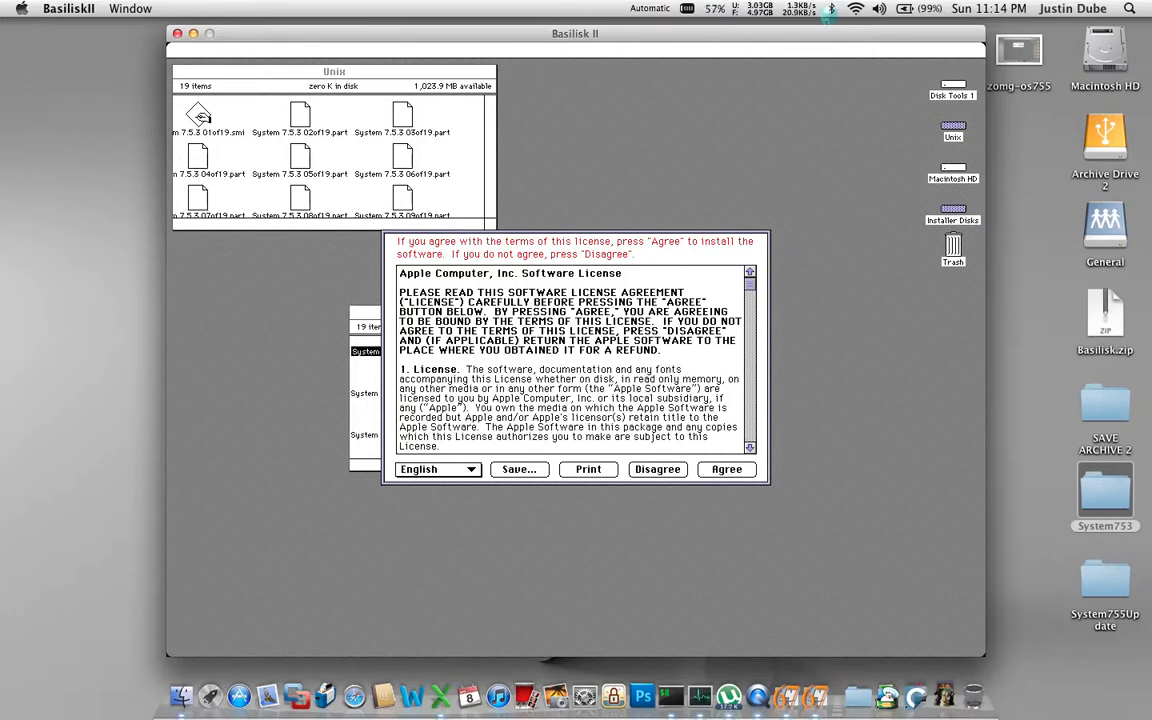
pyautogui.click(726, 469)
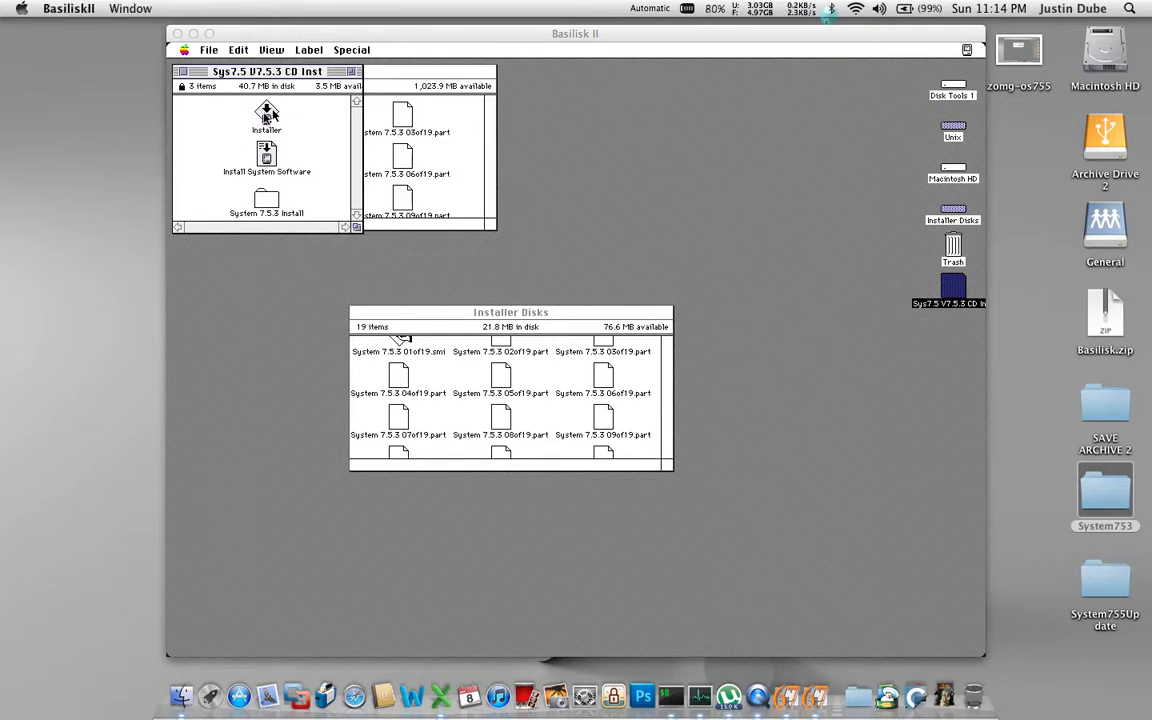
pyautogui.click(267, 115)
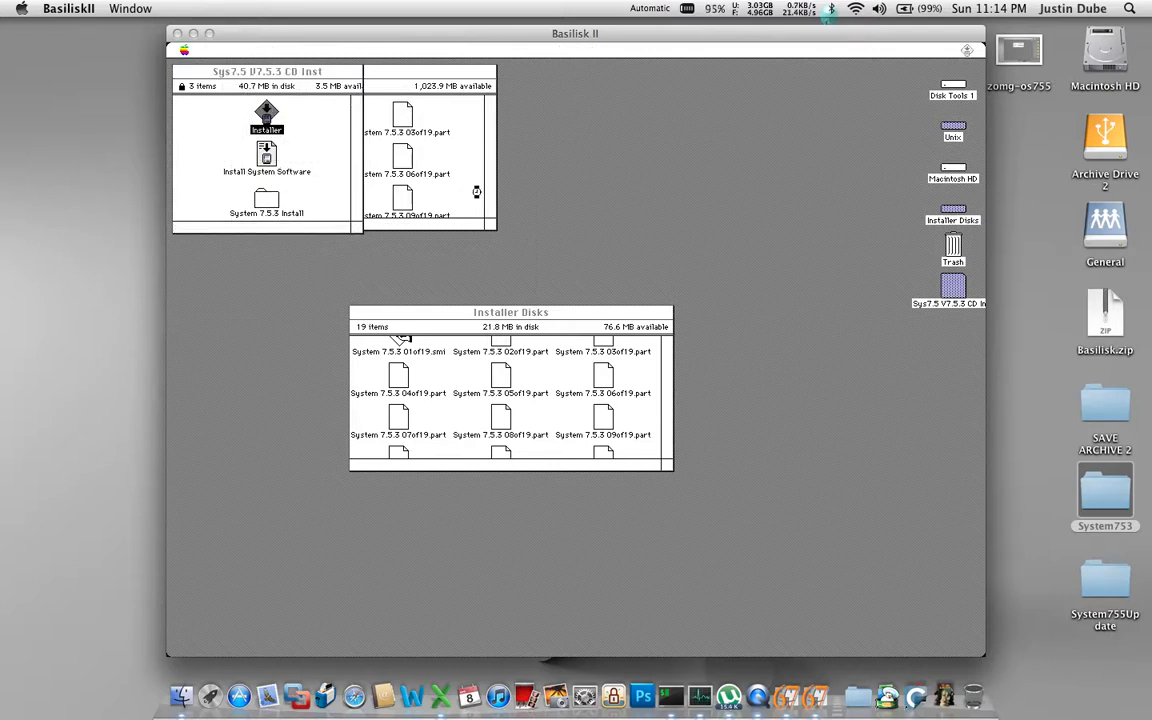
pyautogui.doubleClick(266, 115)
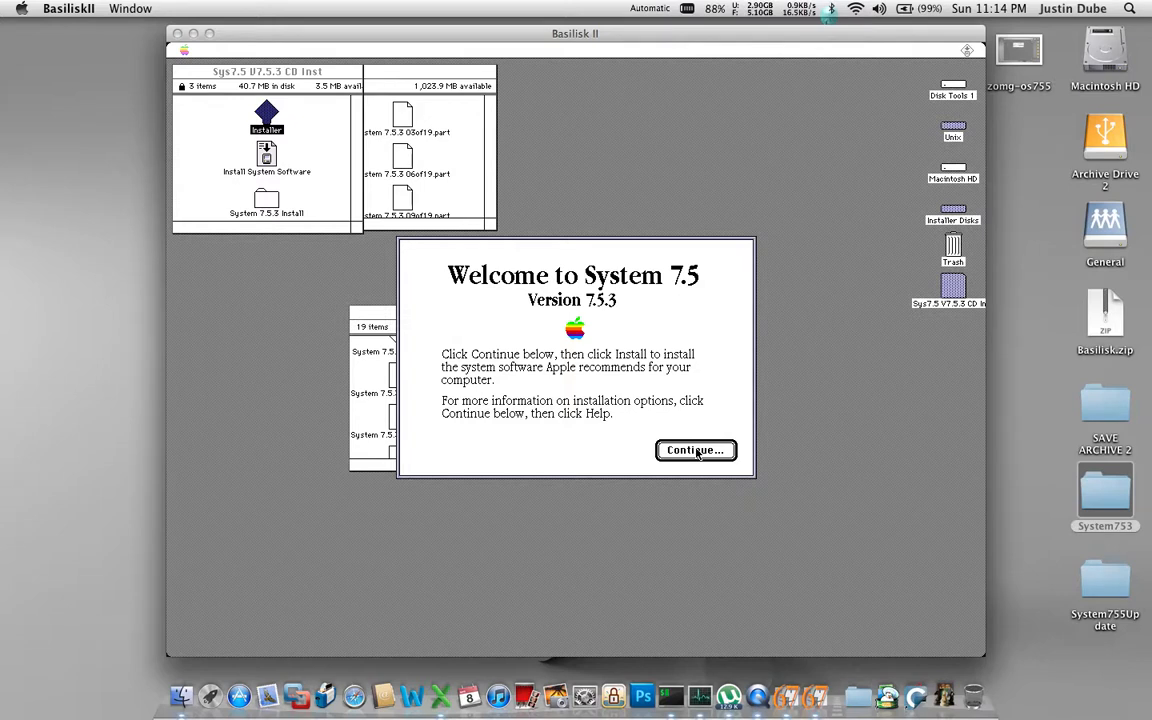
# - Get past the welcome screen and start Easy Install onto Macintosh HD
pyautogui.click(695, 450)
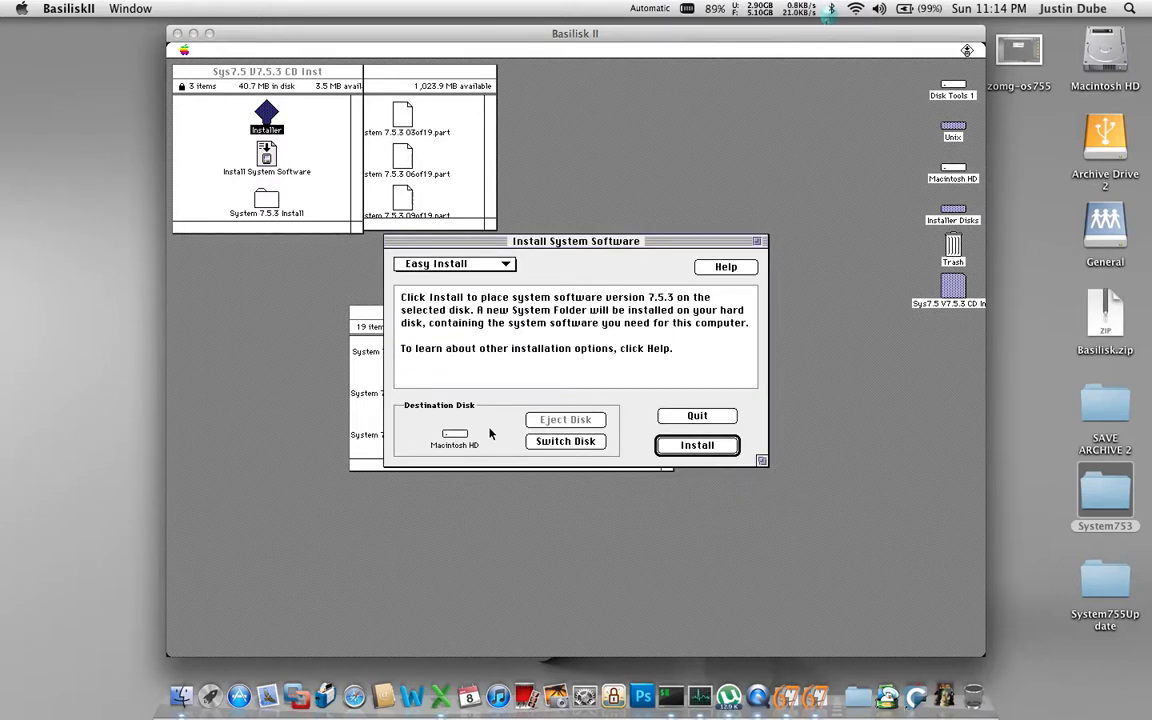
pyautogui.moveTo(477, 450)
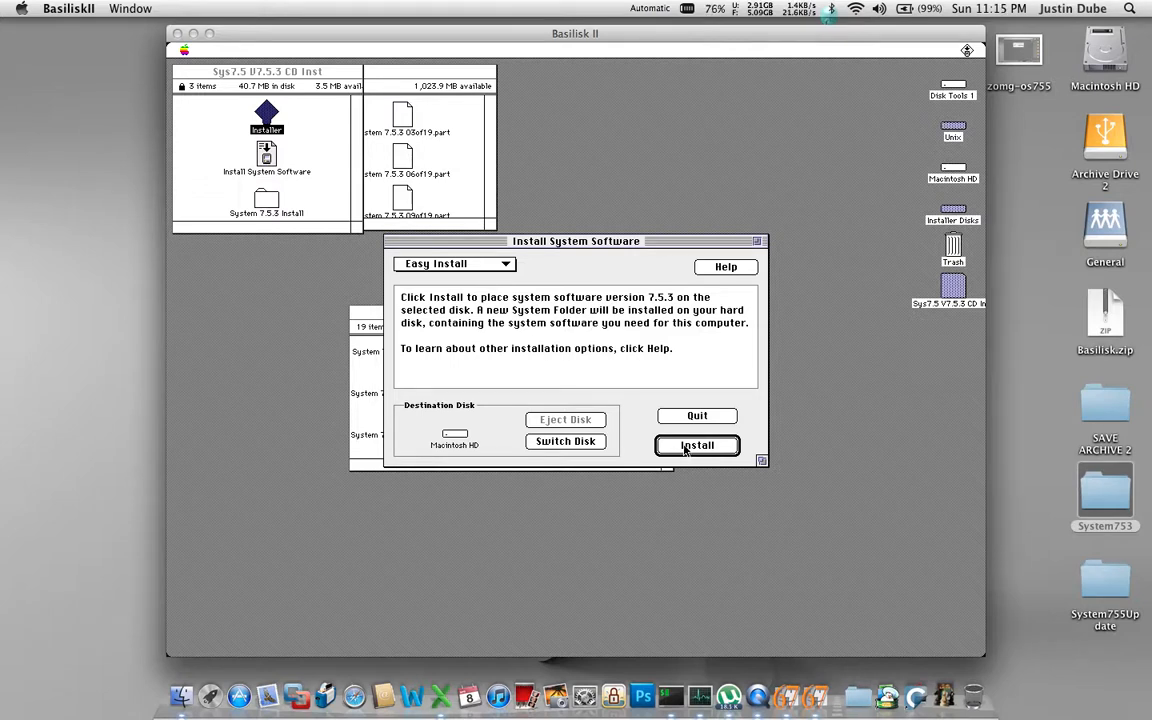
pyautogui.click(696, 445)
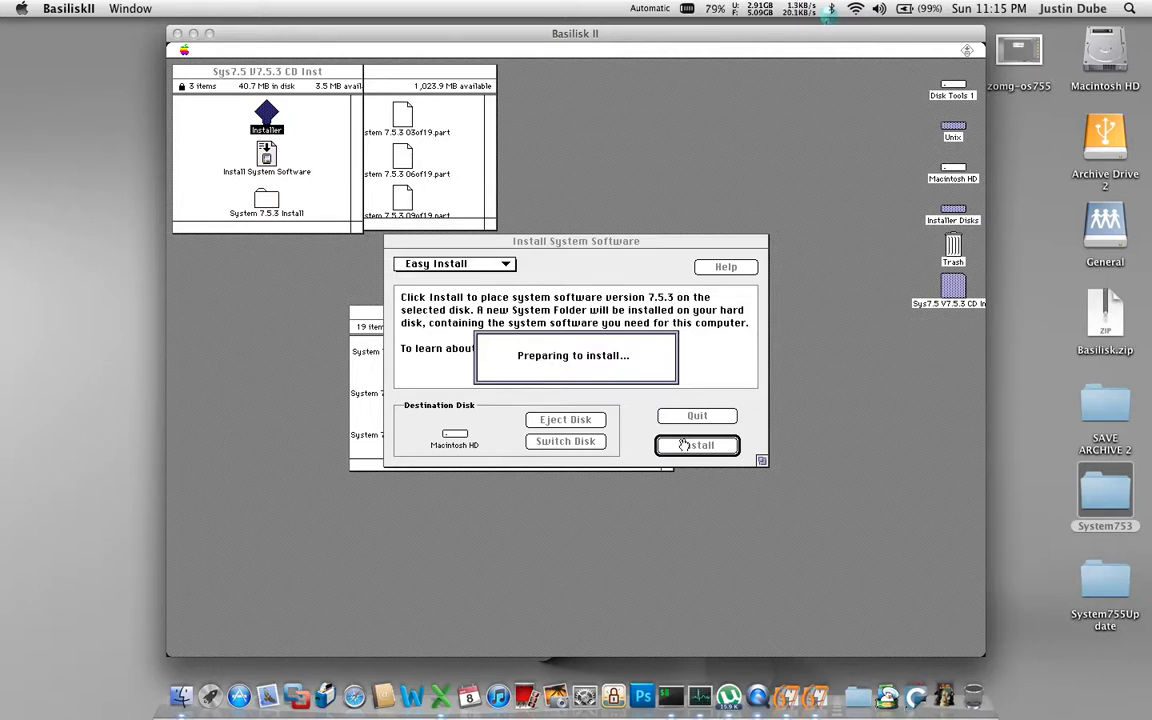
# - Let the Installer copy System 7.5.3 files onto Macintosh HD until it reports success
pyautogui.click(697, 445)
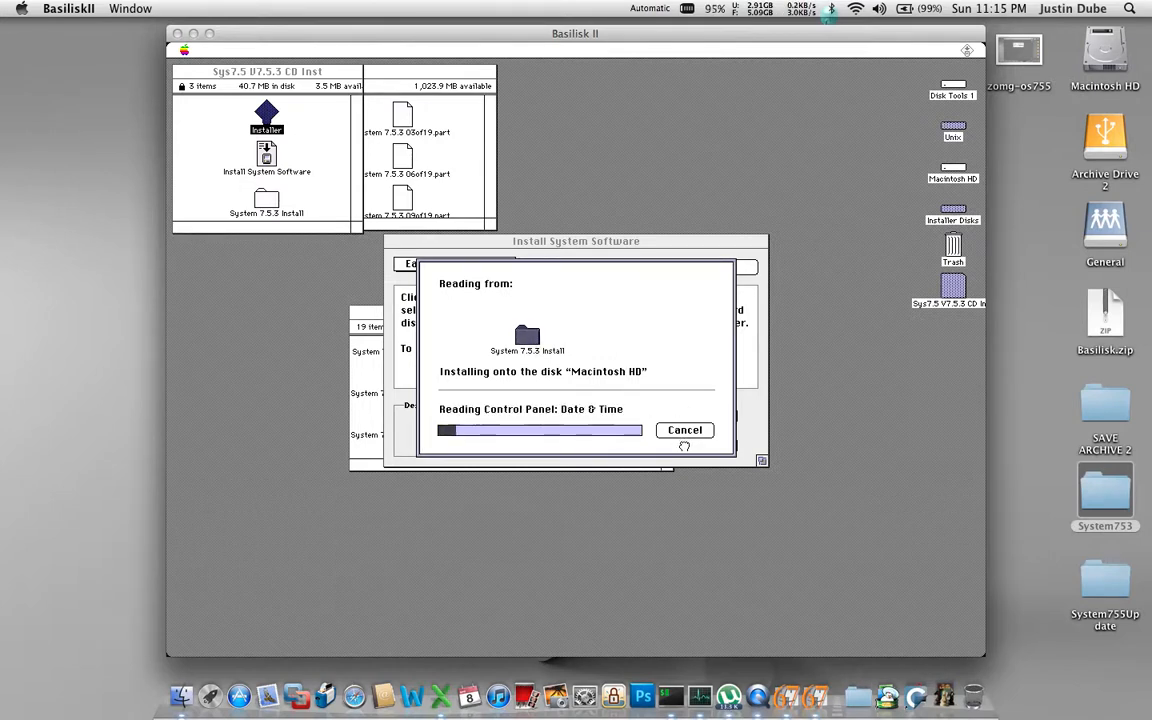
pyautogui.moveTo(127, 187)
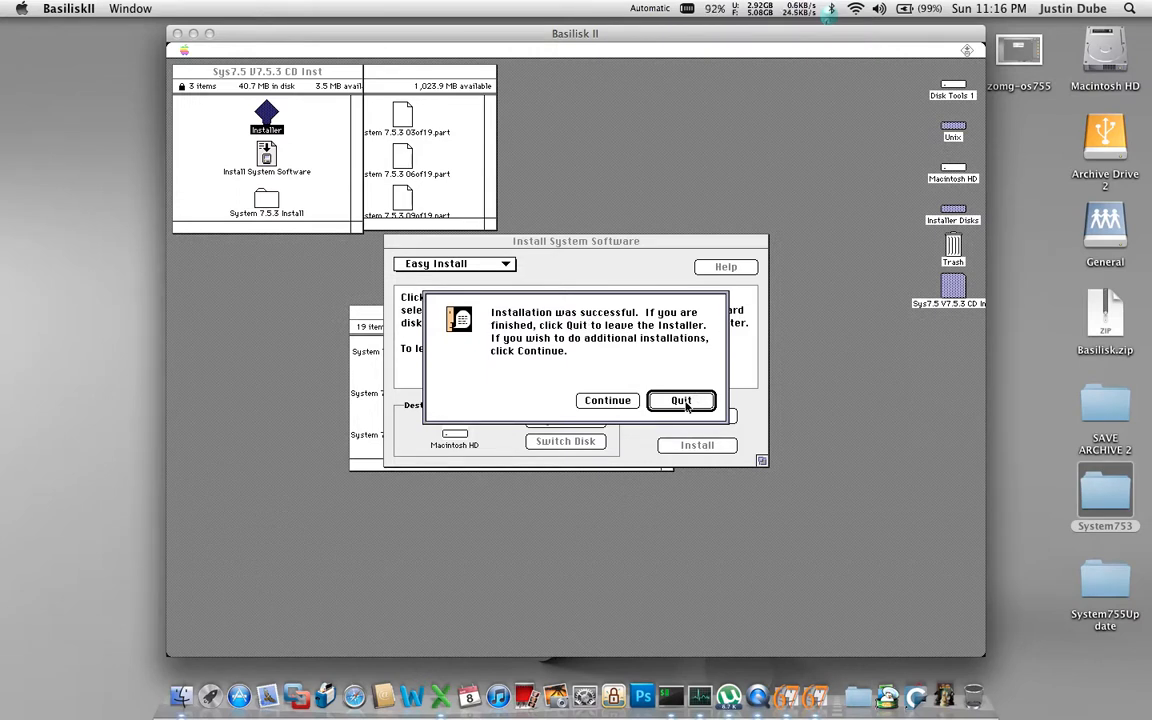
# - Quit the Installer from the successful-install dialog
pyautogui.click(681, 400)
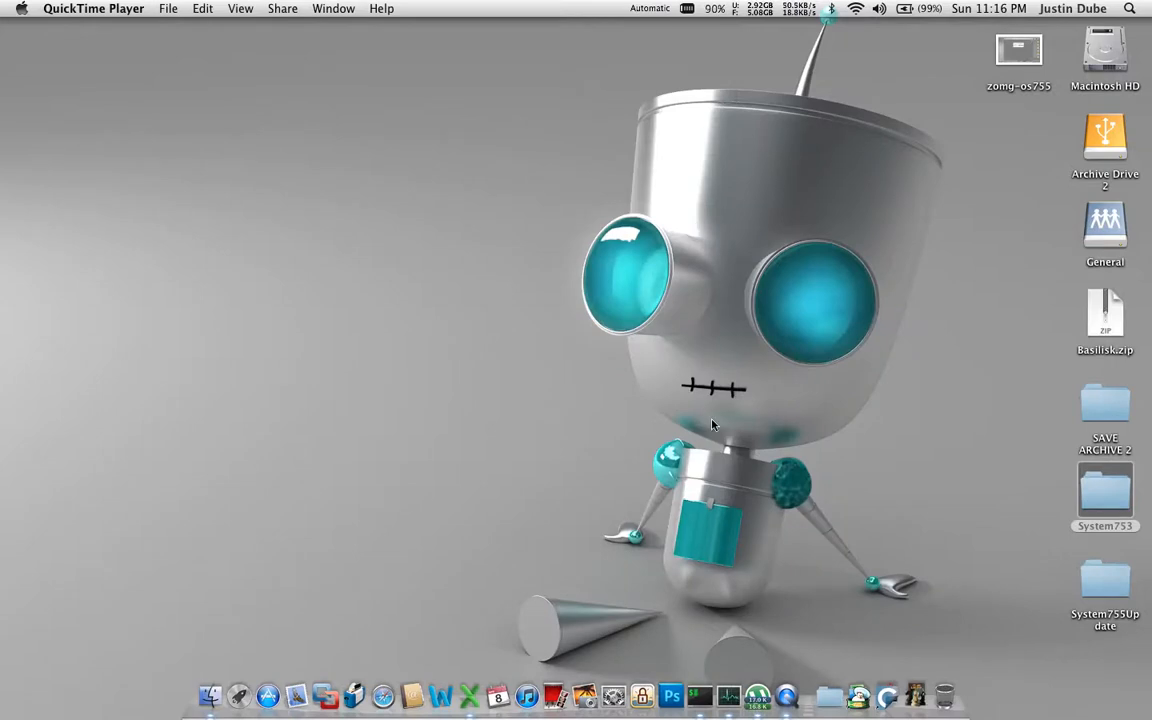
pyautogui.moveTo(380, 610)
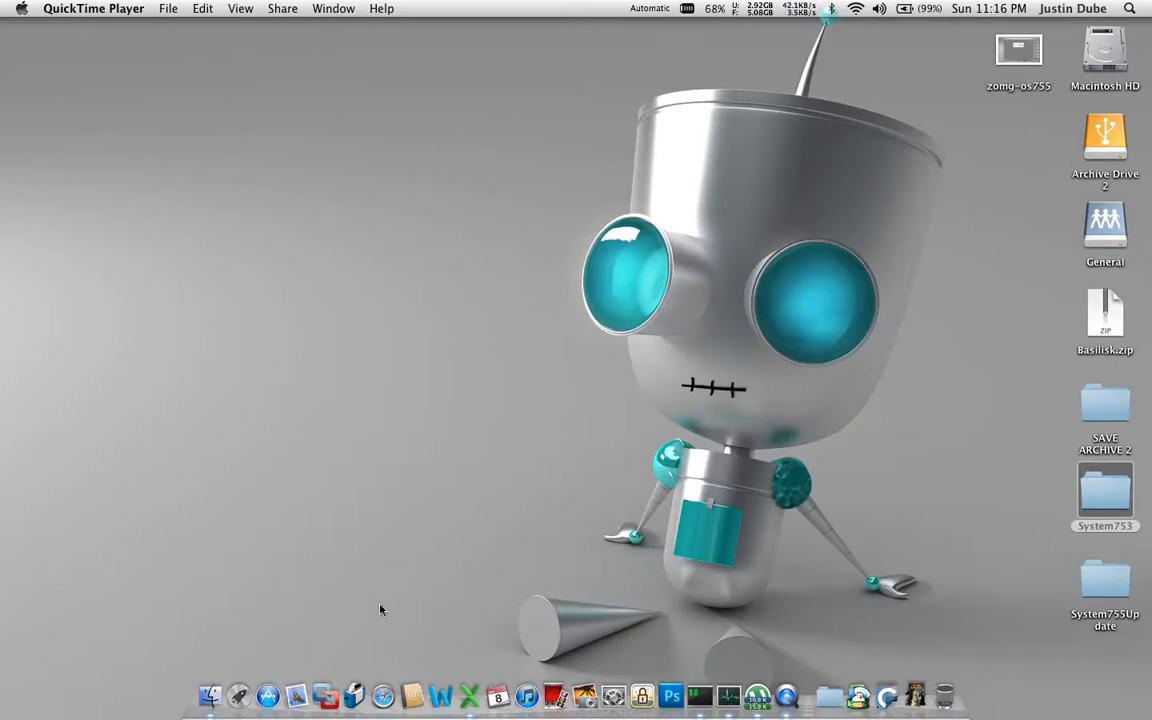
pyautogui.moveTo(210, 690)
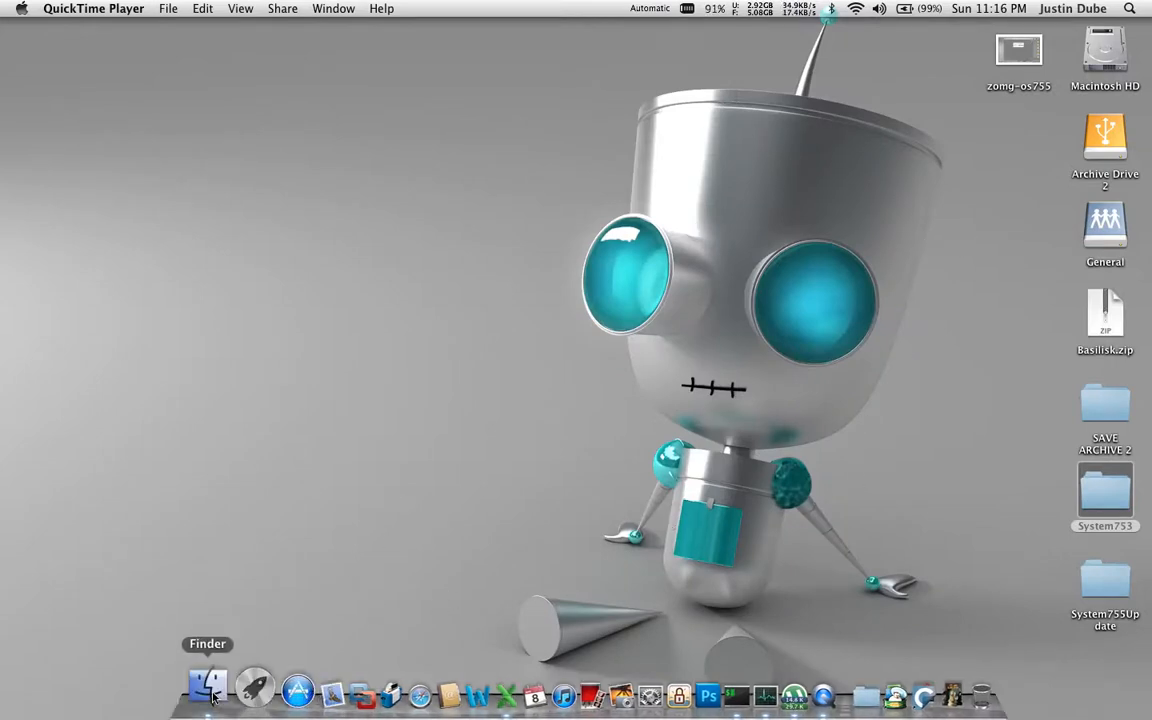
# - In a Finder window, select BasiliskIIGUI in the Basilisk folder
pyautogui.click(210, 687)
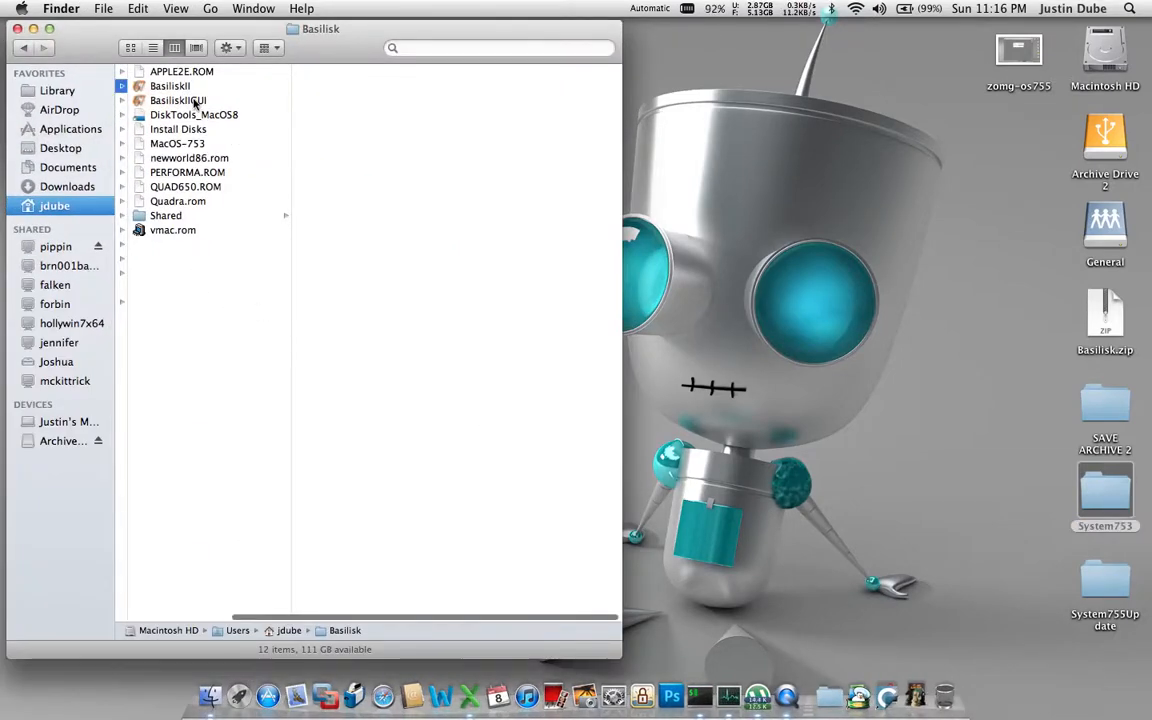
pyautogui.click(178, 100)
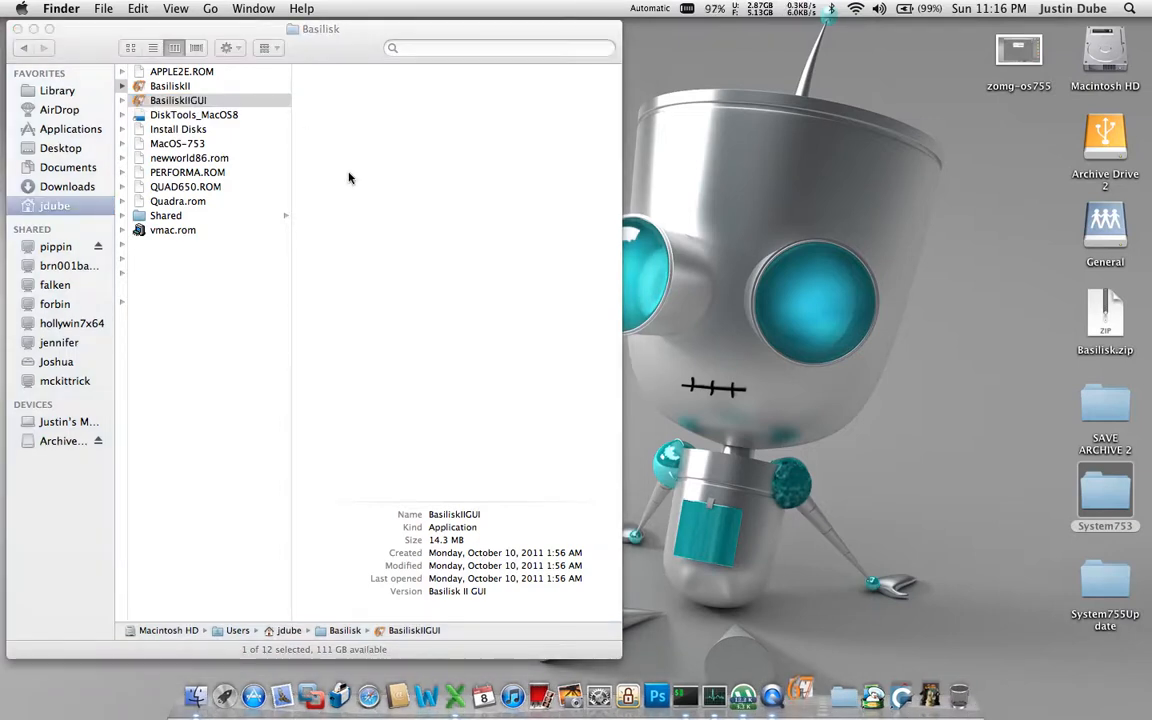
# - In BasiliskIIGUI, remove the Install Disks volume and save the settings
pyautogui.doubleClick(177, 100)
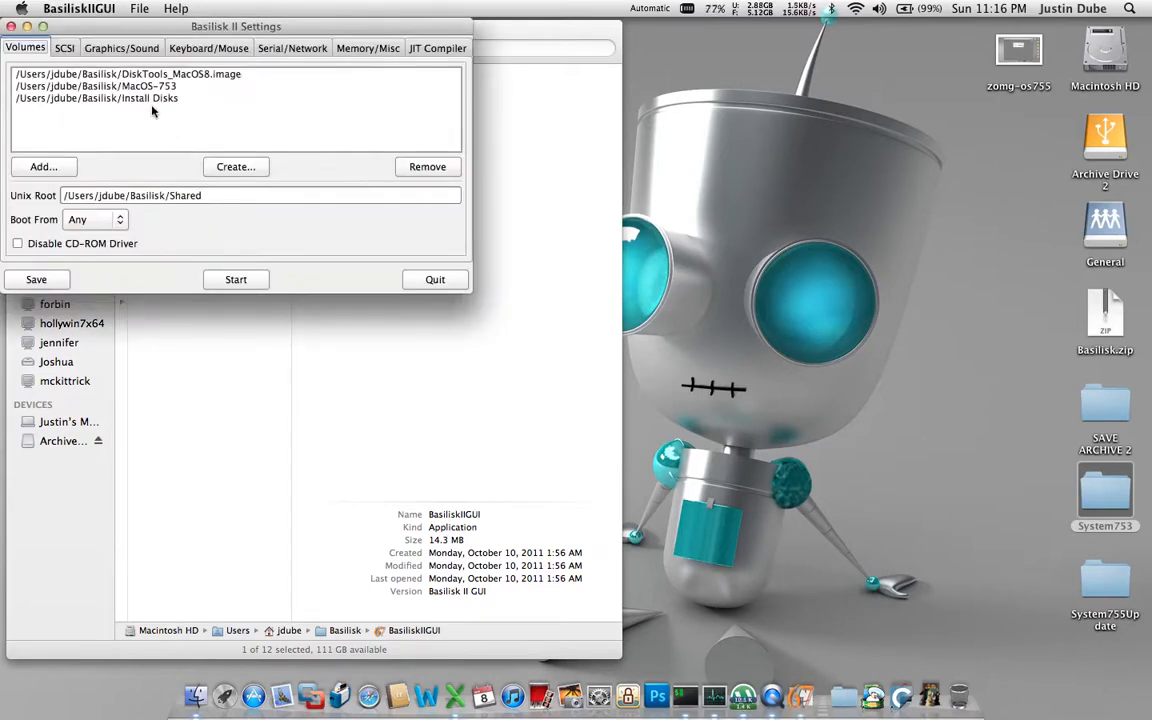
pyautogui.click(96, 98)
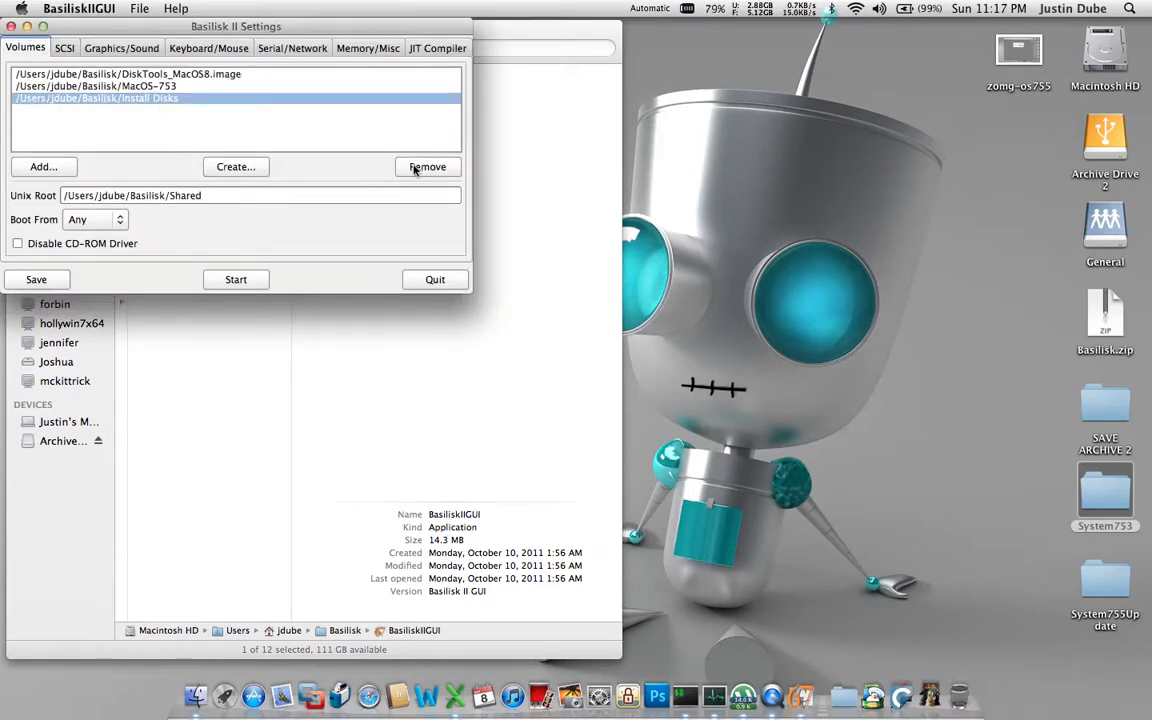
pyautogui.click(427, 166)
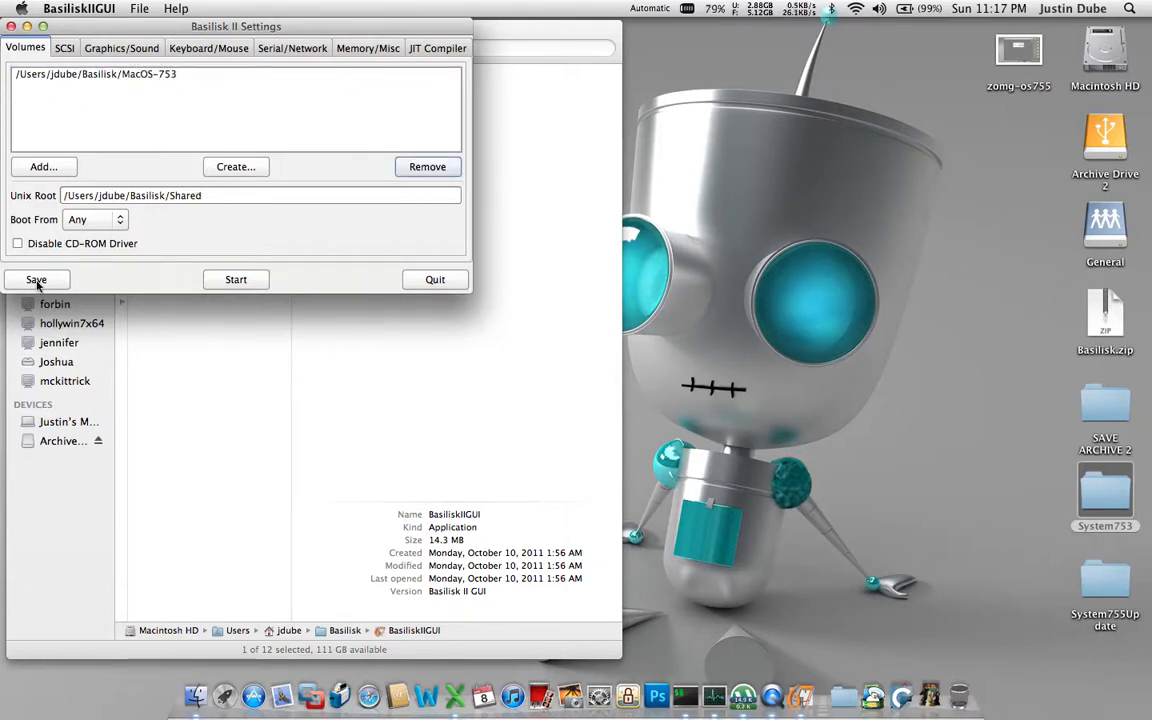
pyautogui.click(36, 279)
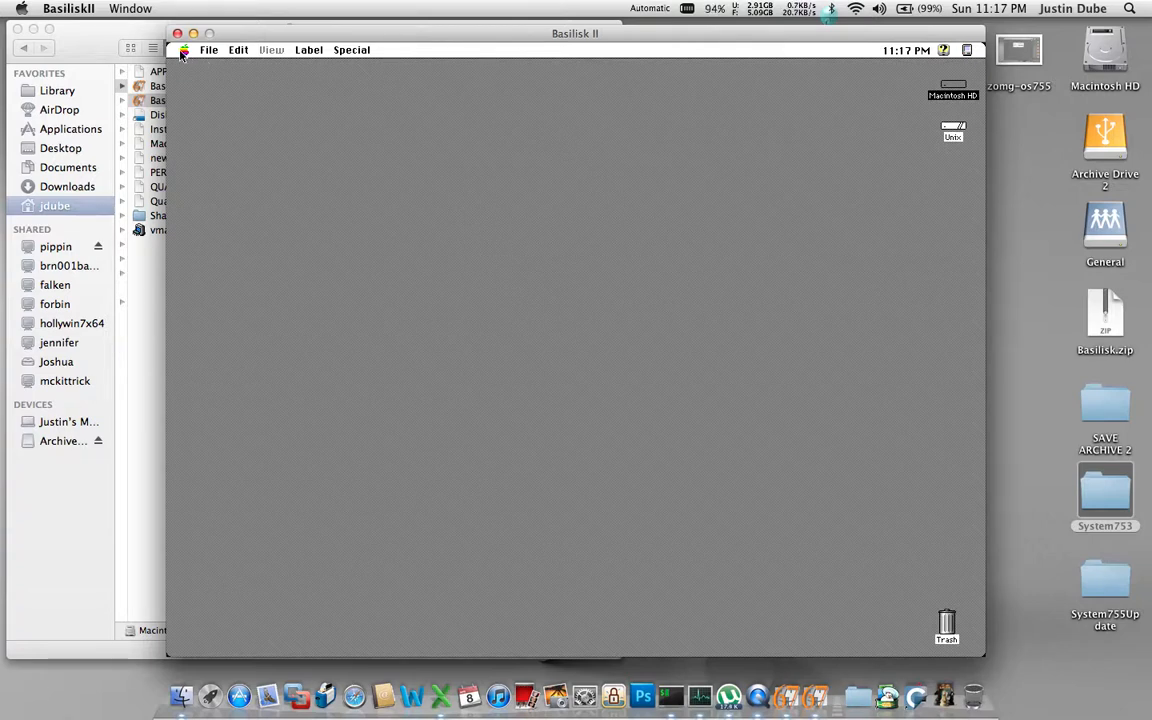
# - Choose About This Macintosh from the Apple menu to confirm System 7.5.3
pyautogui.click(183, 50)
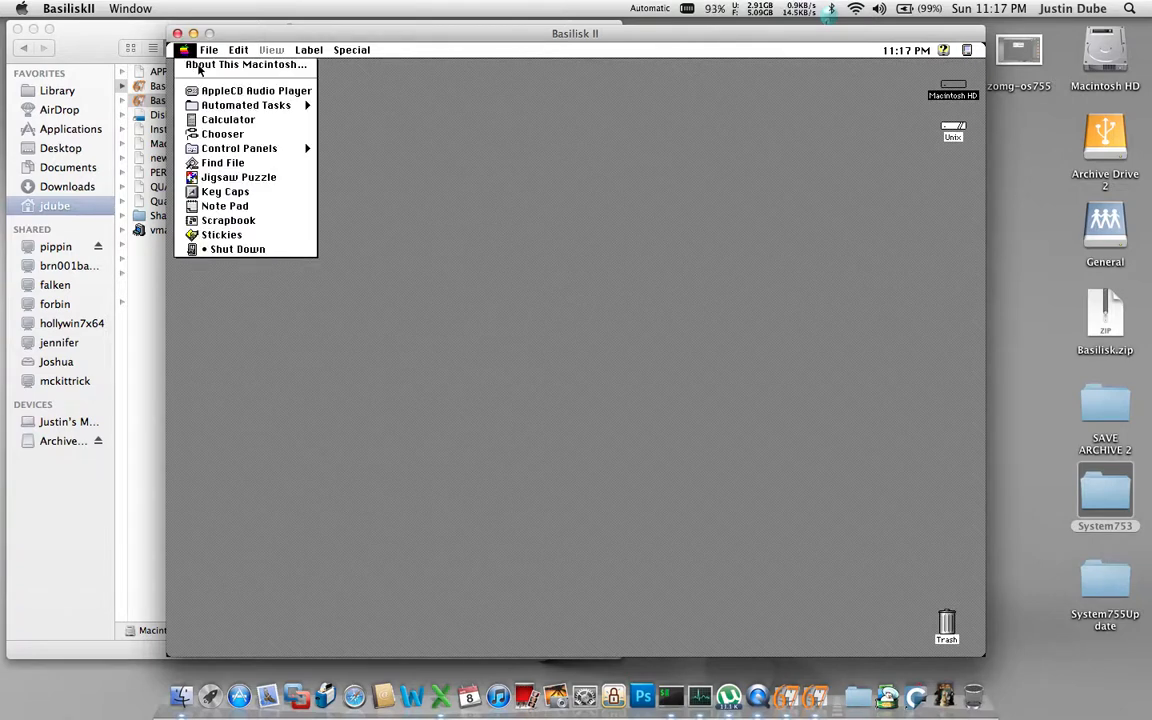
pyautogui.click(246, 64)
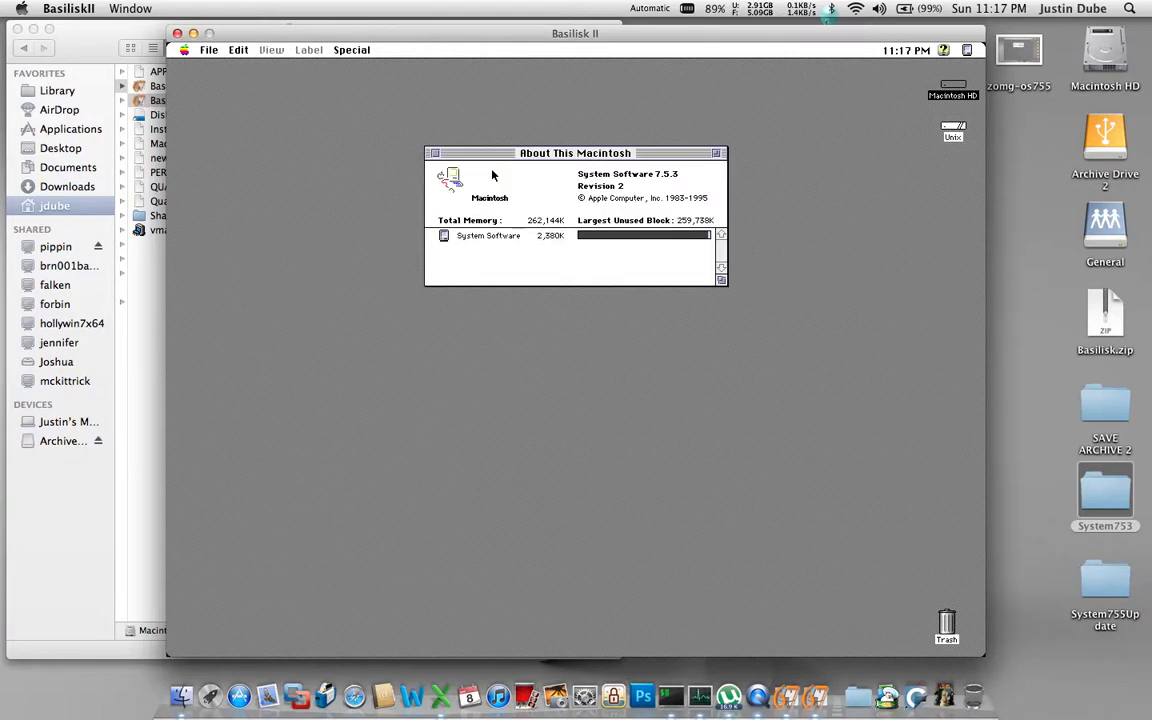
pyautogui.moveTo(618, 213)
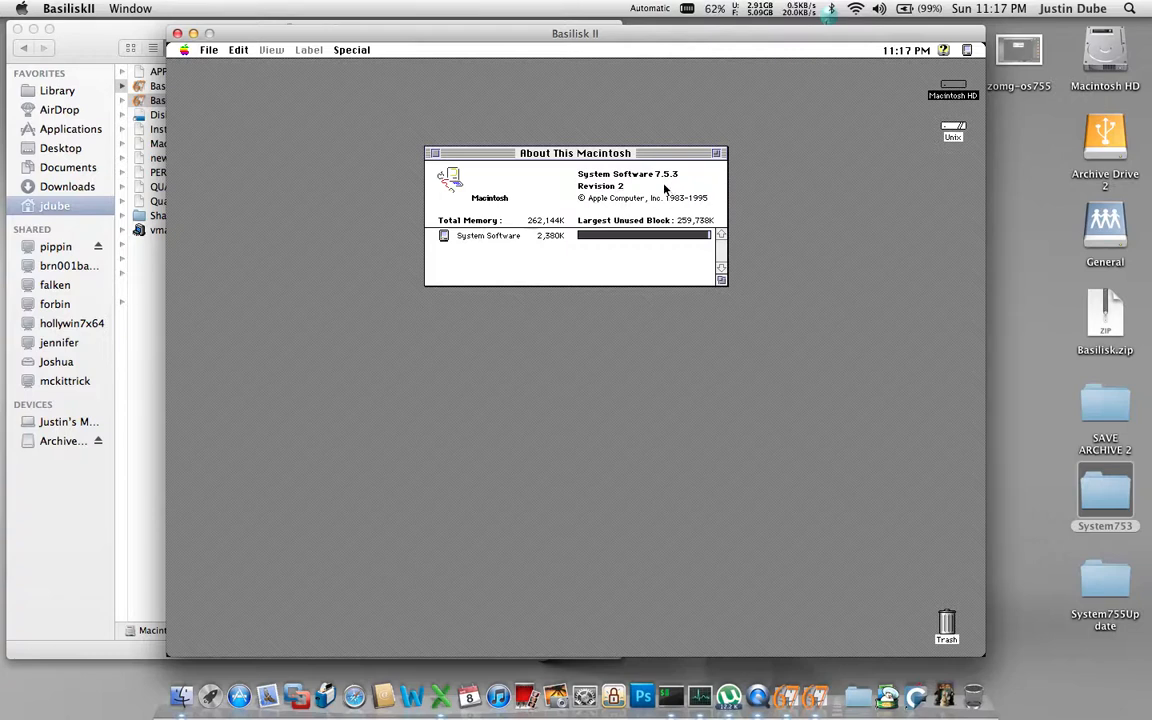
pyautogui.moveTo(672, 188)
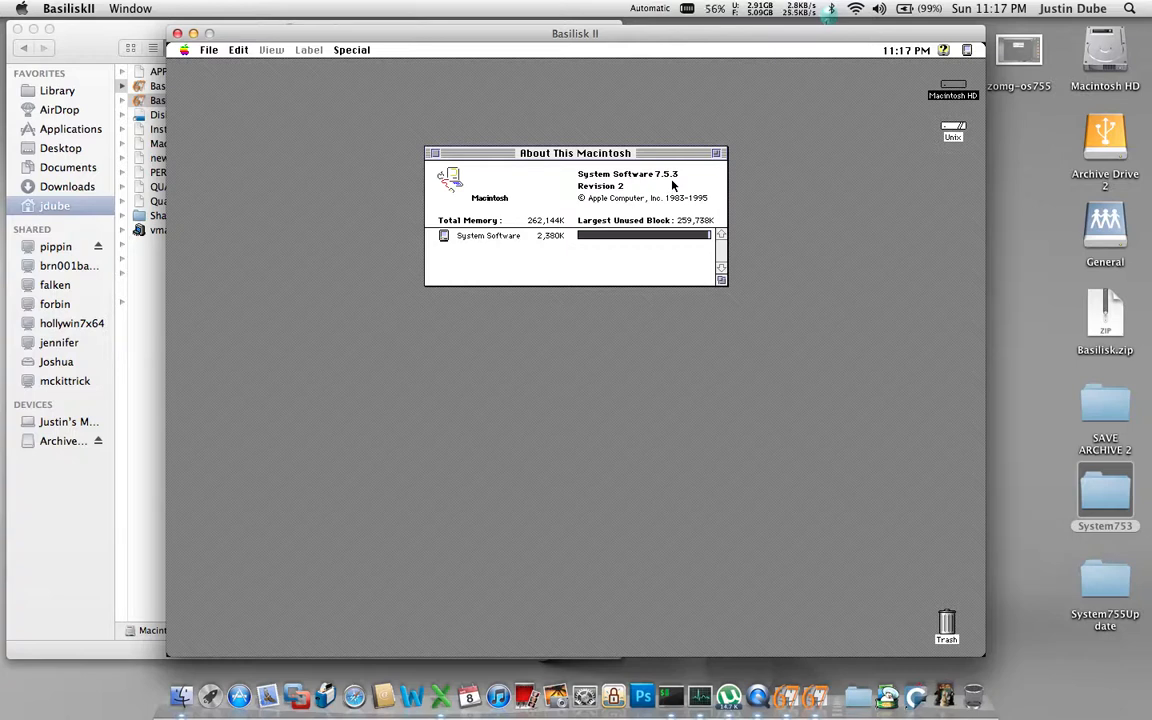